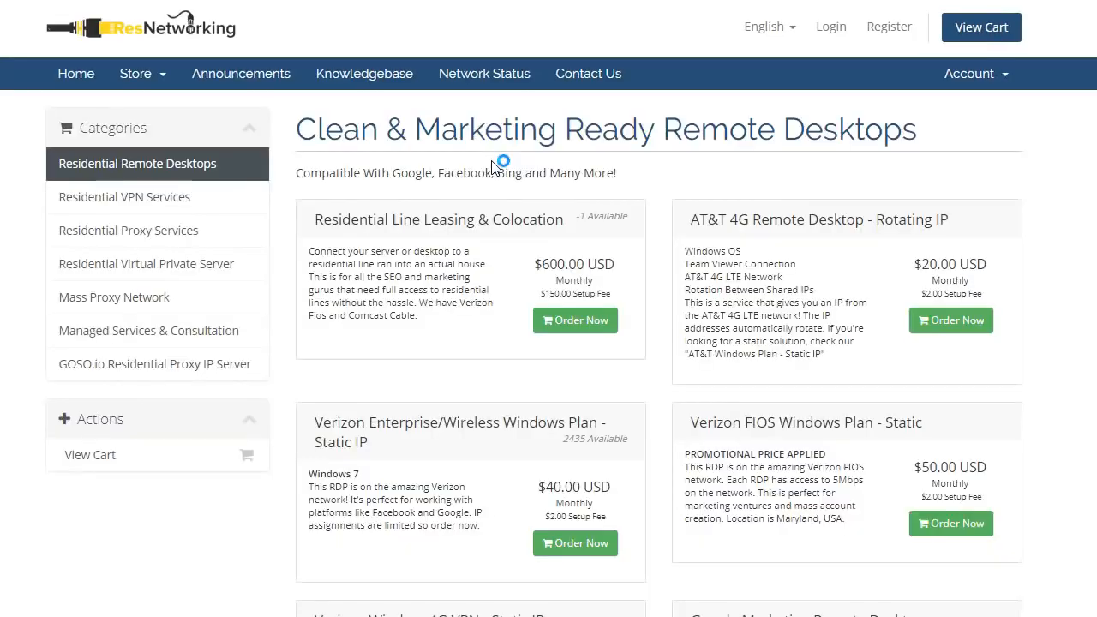
mouse_move(92, 371)
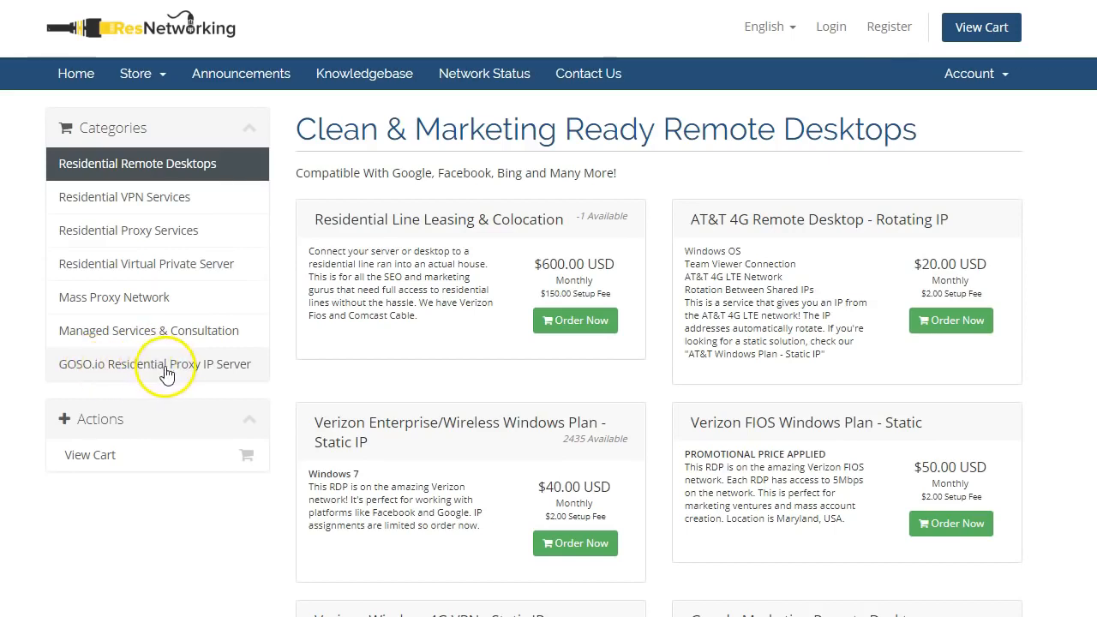
Show the GOSO.io Residential Proxy IP Server plans from the Categories sidebar.
left_click(163, 364)
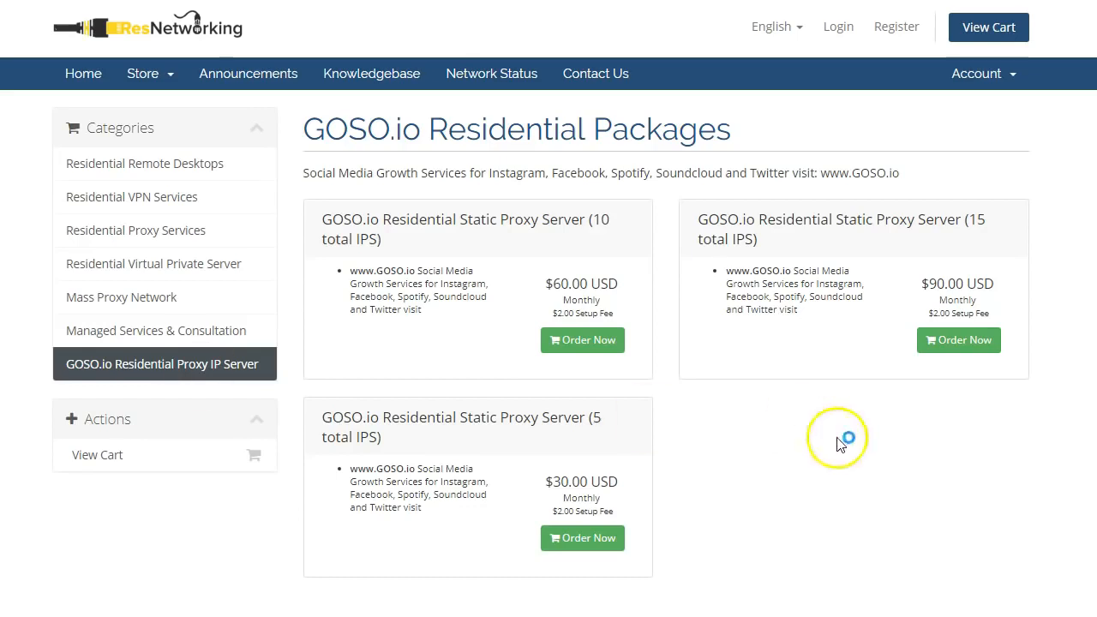
mouse_move(598, 423)
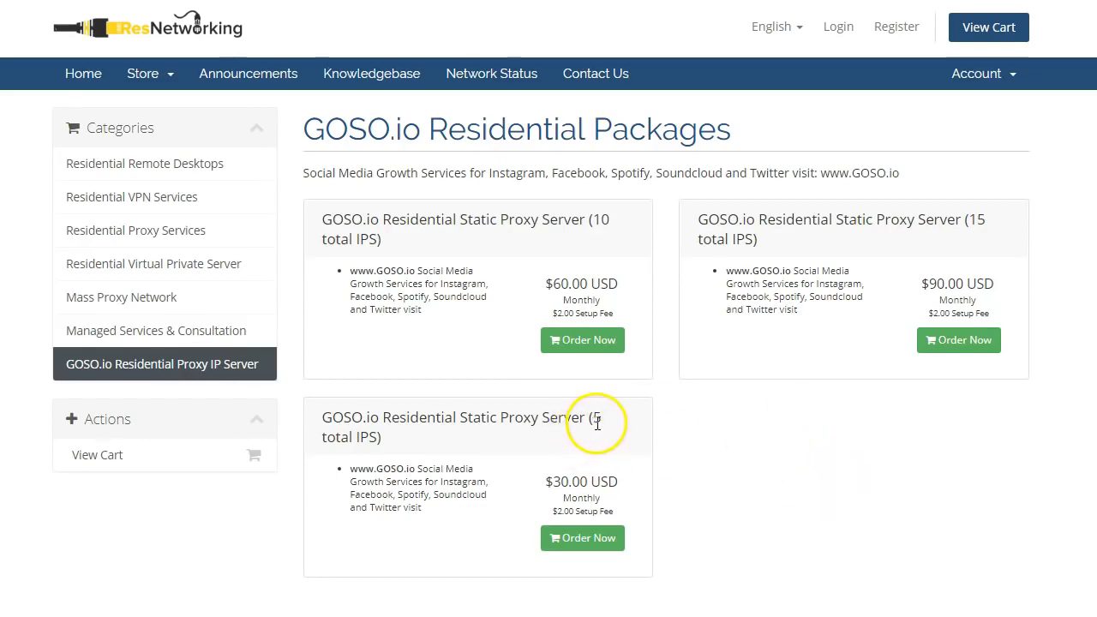
mouse_move(886, 367)
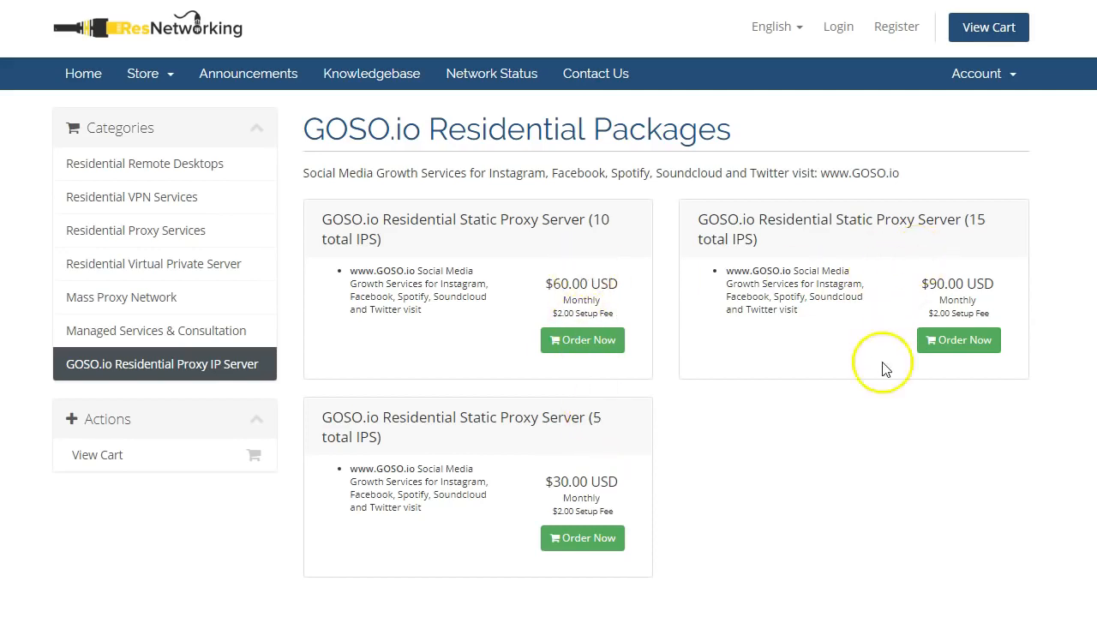
mouse_move(872, 429)
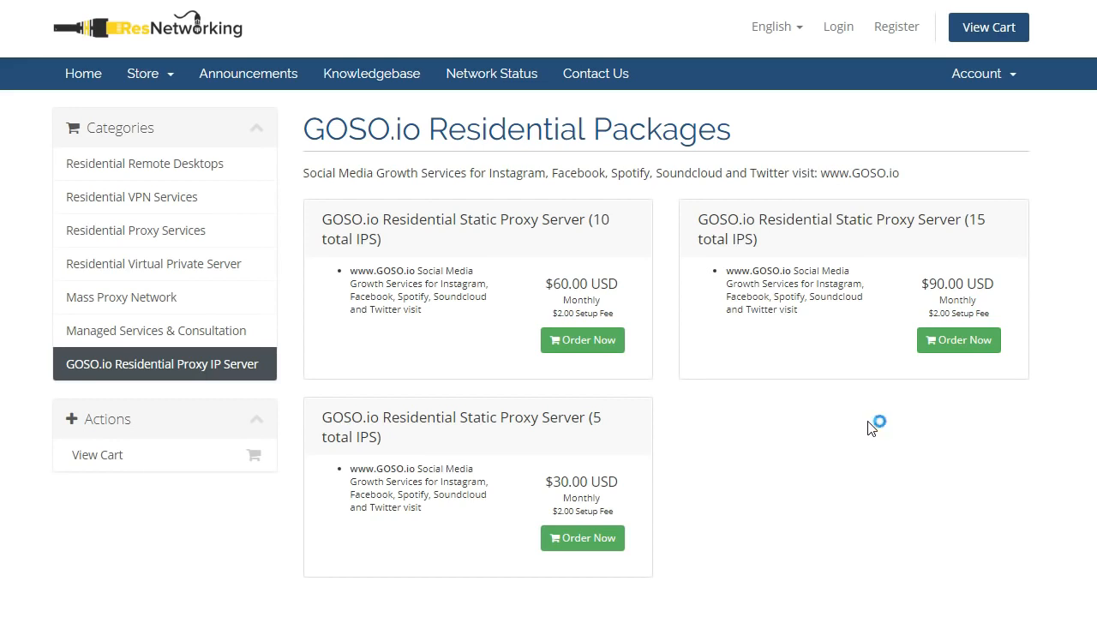
mouse_move(873, 429)
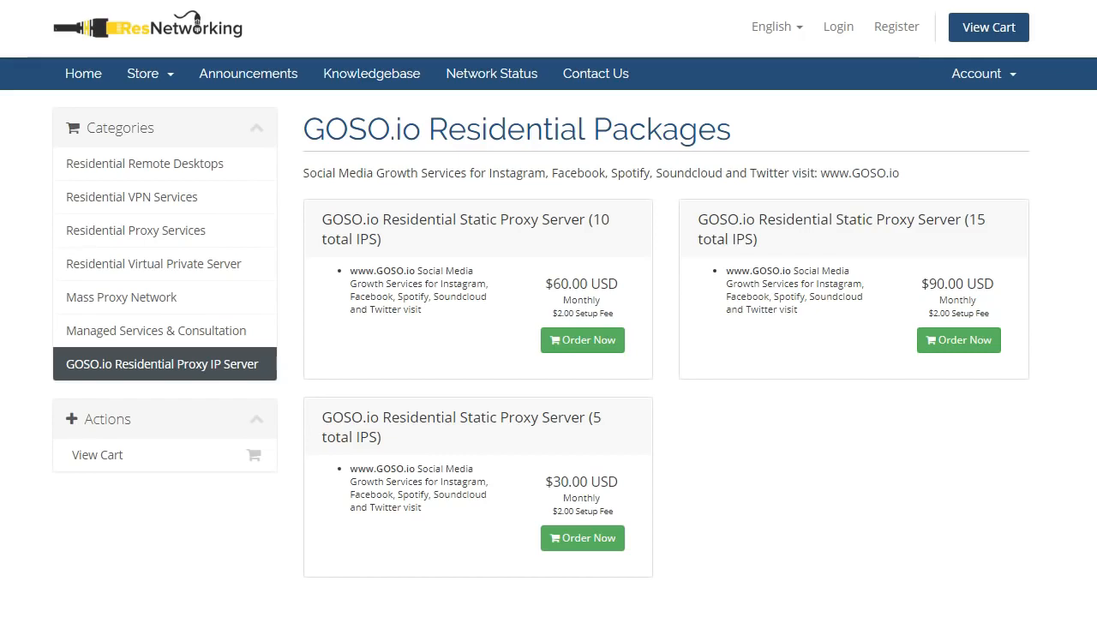
mouse_move(714, 439)
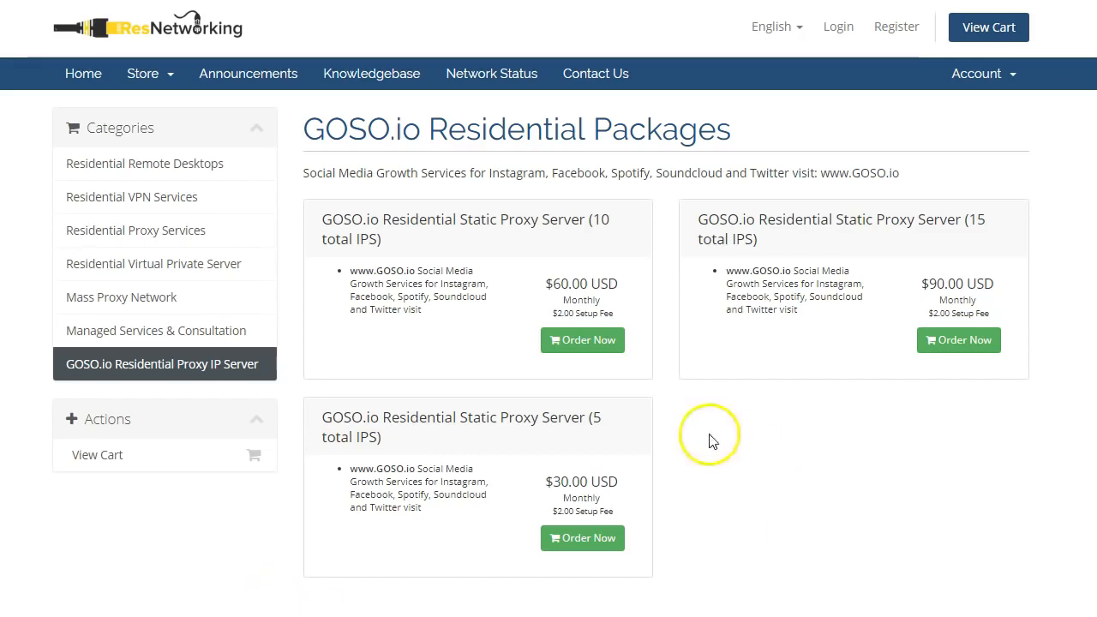
mouse_move(545, 463)
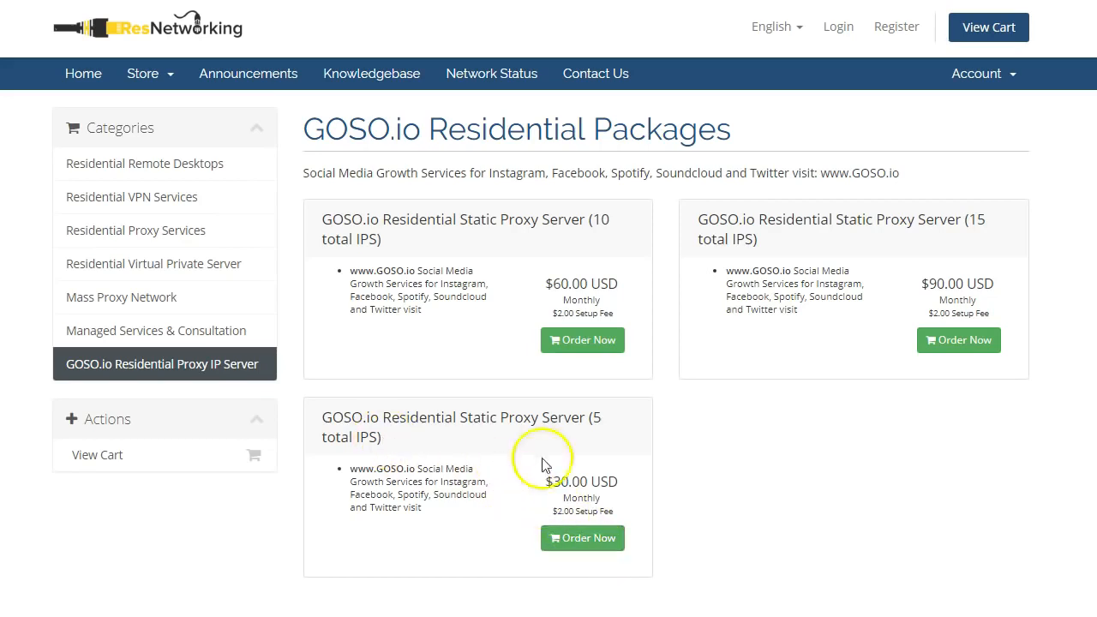
mouse_move(582, 539)
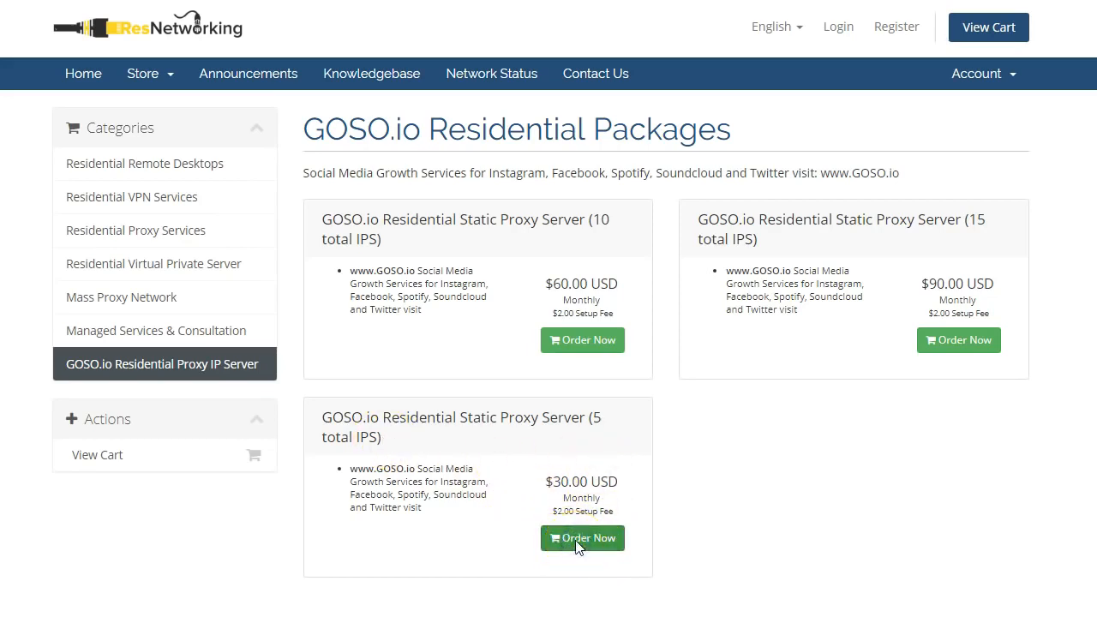
Order the 5-IP static proxy plan and apply promo code goso.io.
left_click(583, 539)
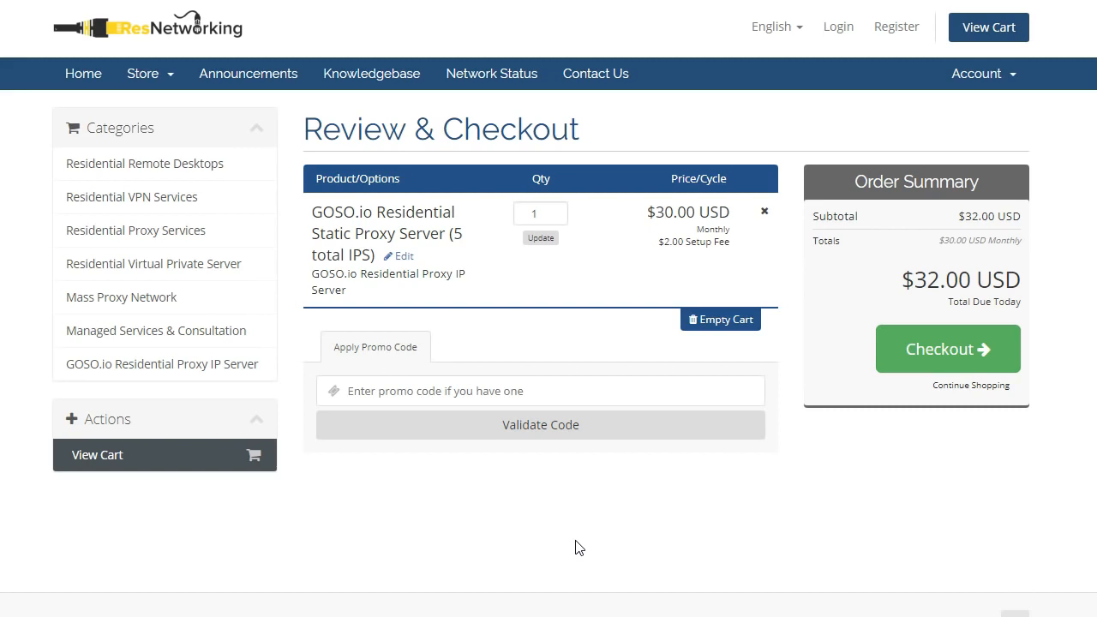
left_click(423, 391)
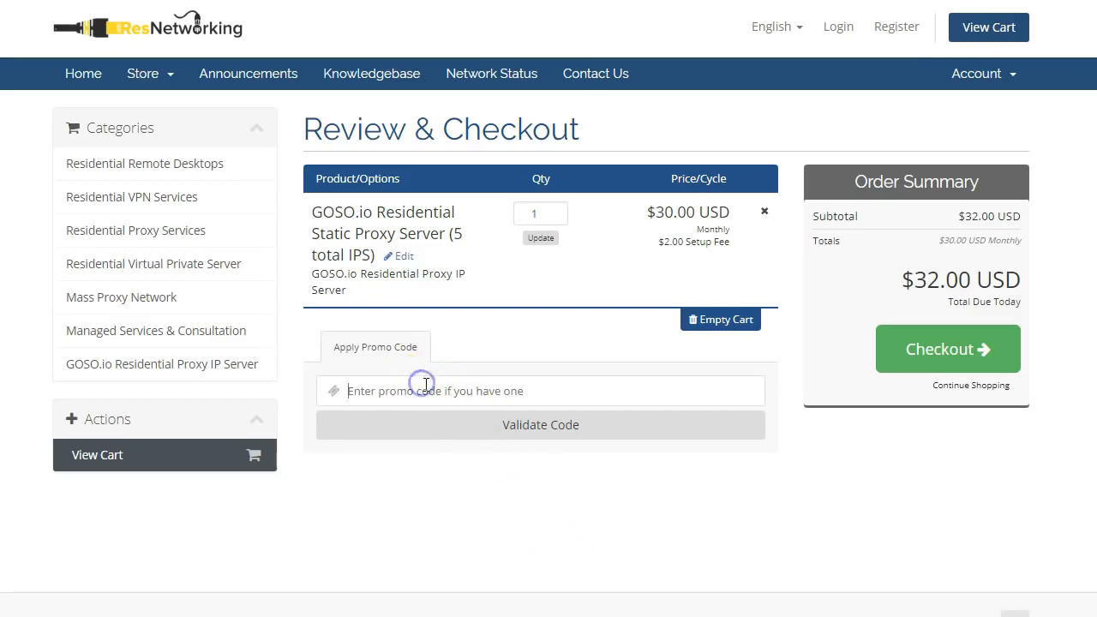
type("g")
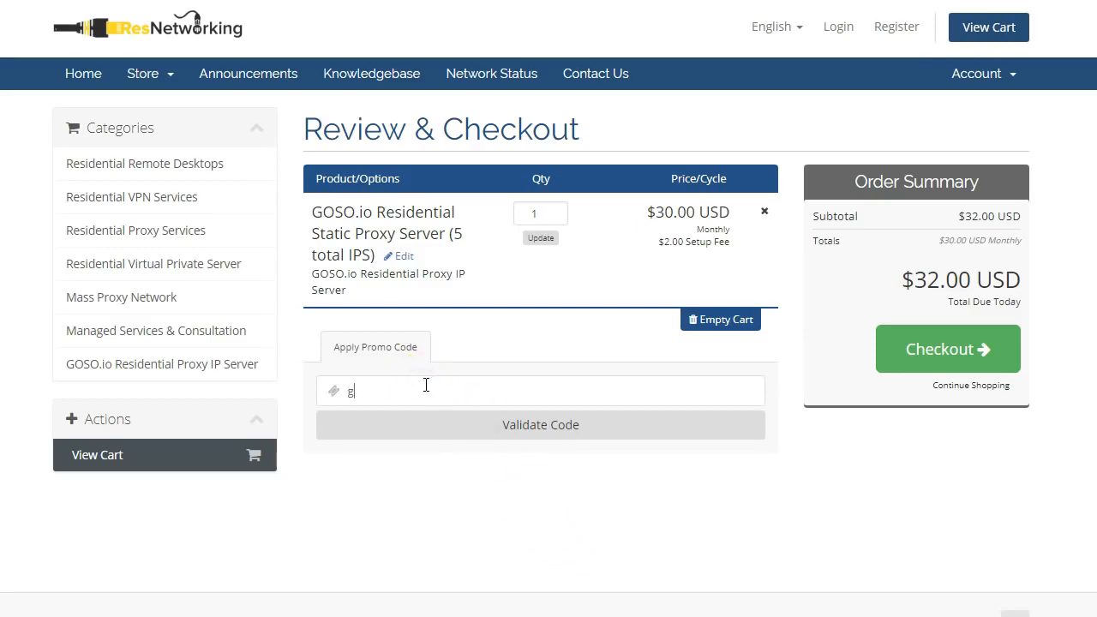
type("oso.io")
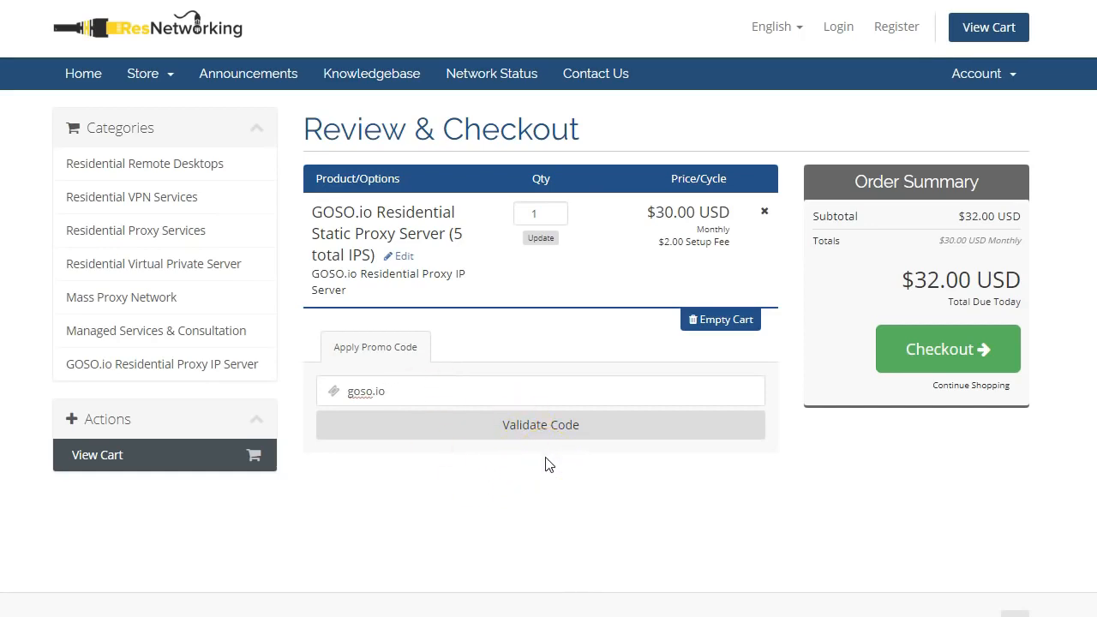
left_click(540, 391)
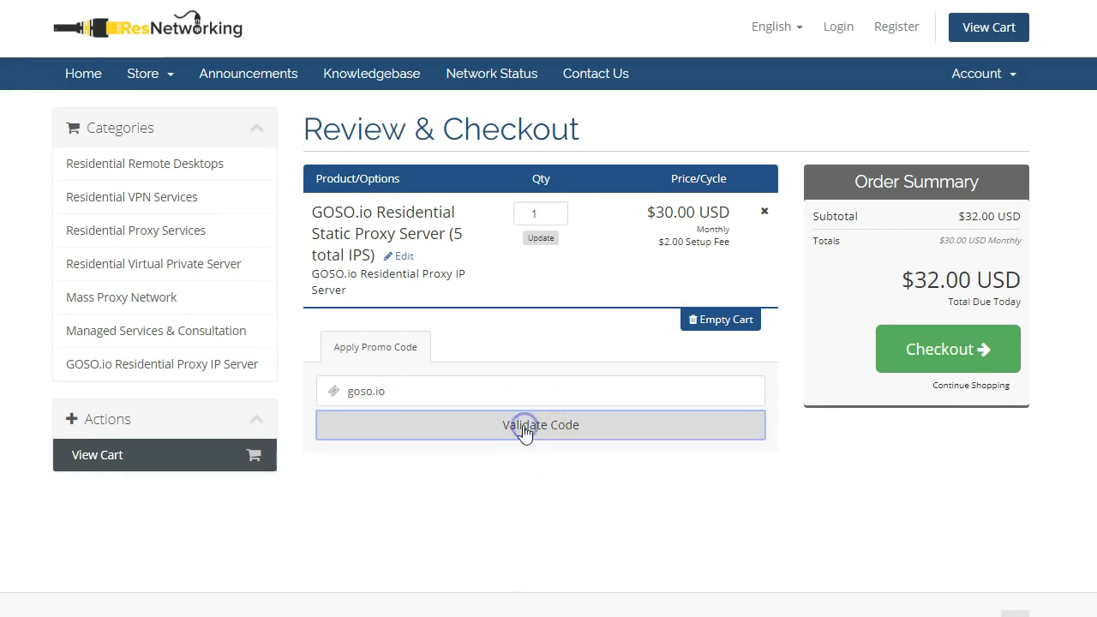
left_click(540, 425)
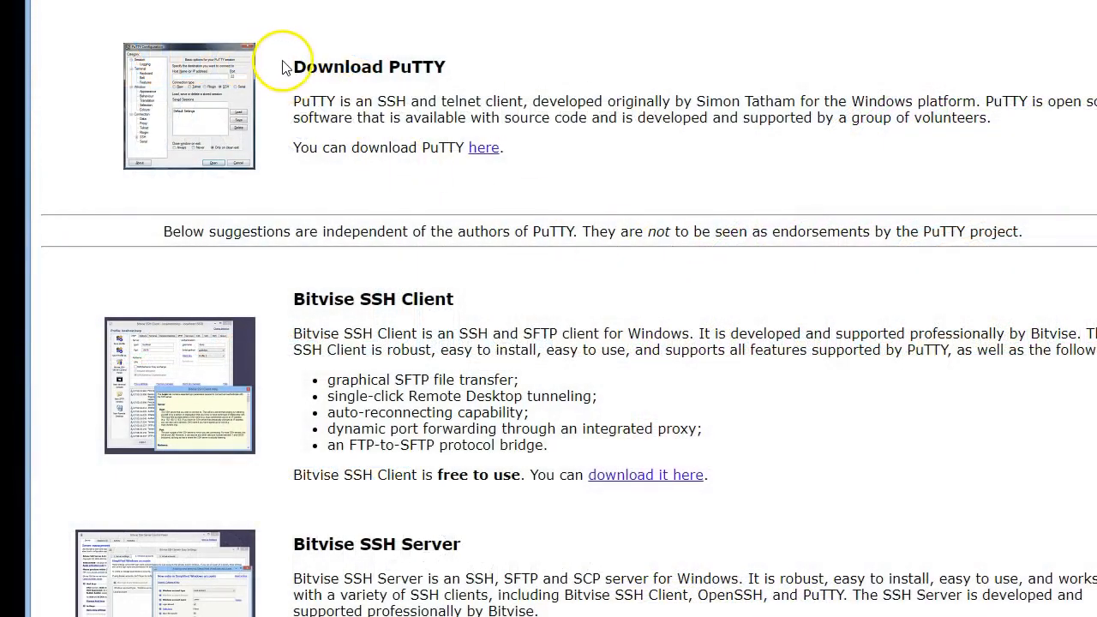
mouse_move(485, 148)
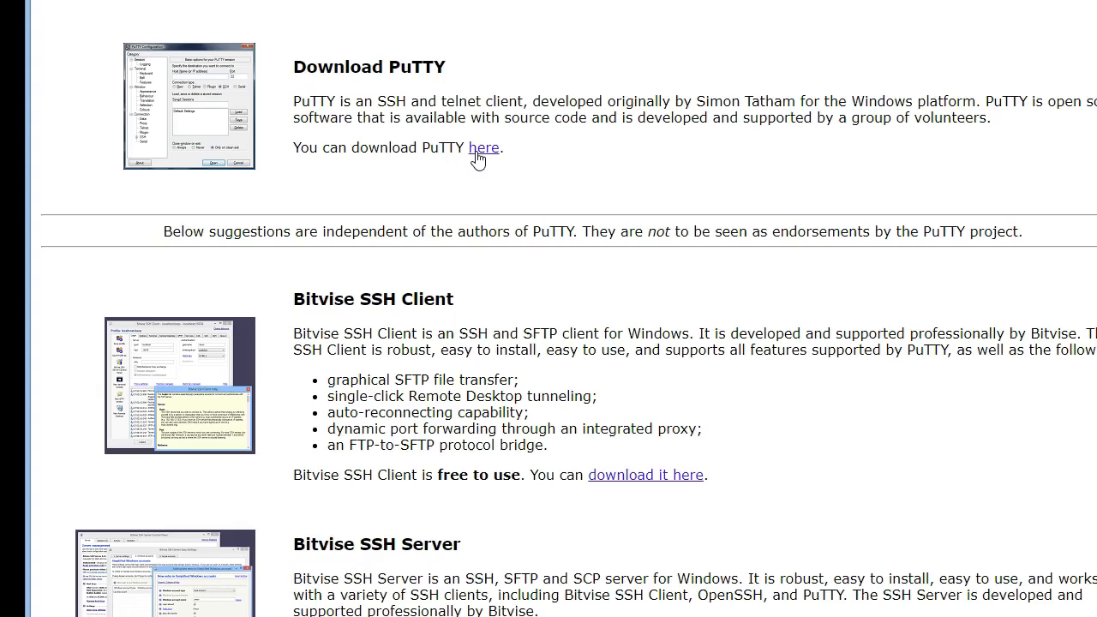
Connect PuTTY over SSH to 65.210.69.27, trusting the server's host key.
left_click(484, 147)
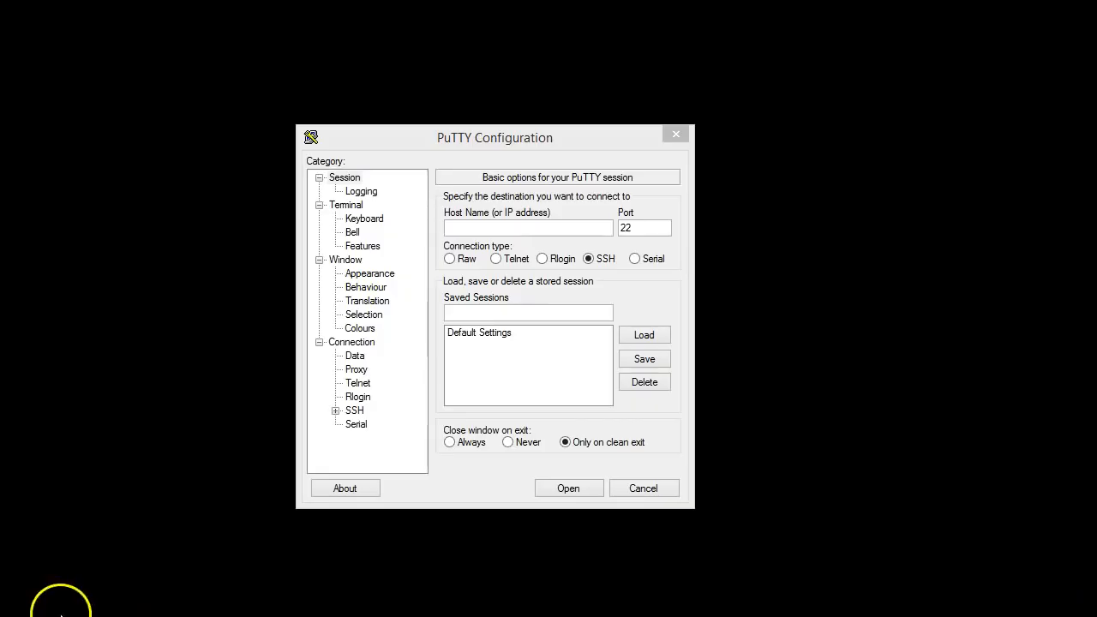
mouse_move(641, 206)
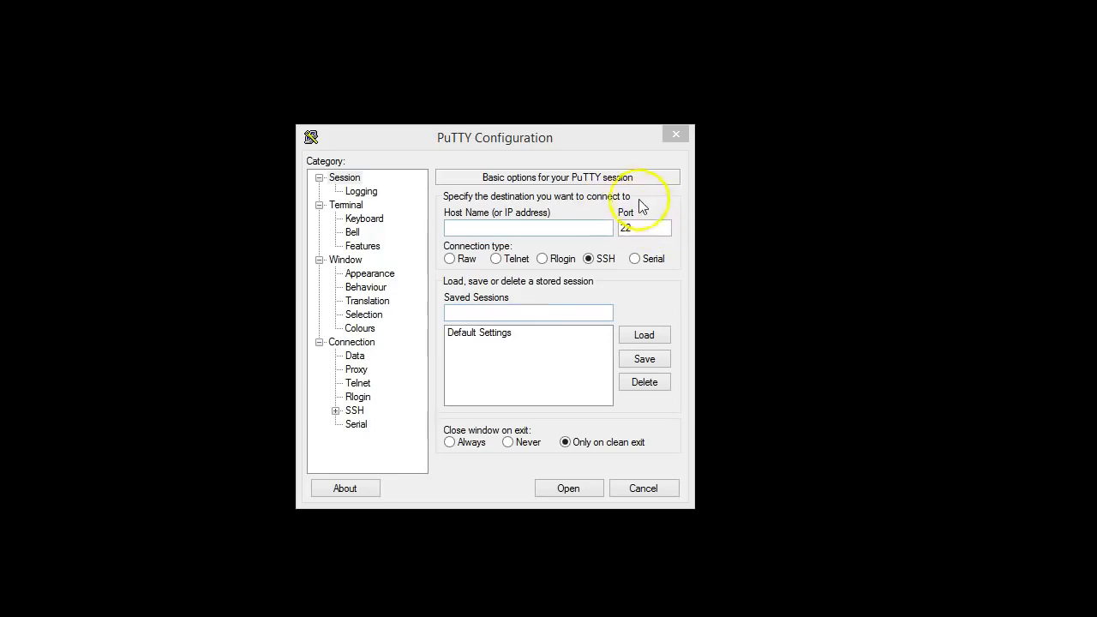
type("65.210.69.27")
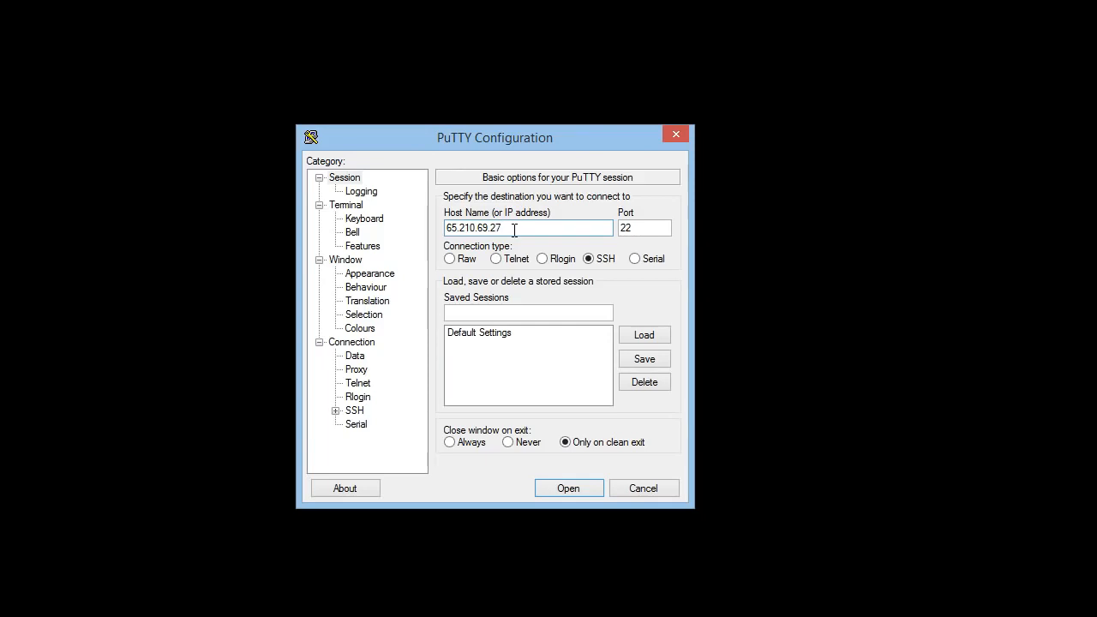
left_click(568, 488)
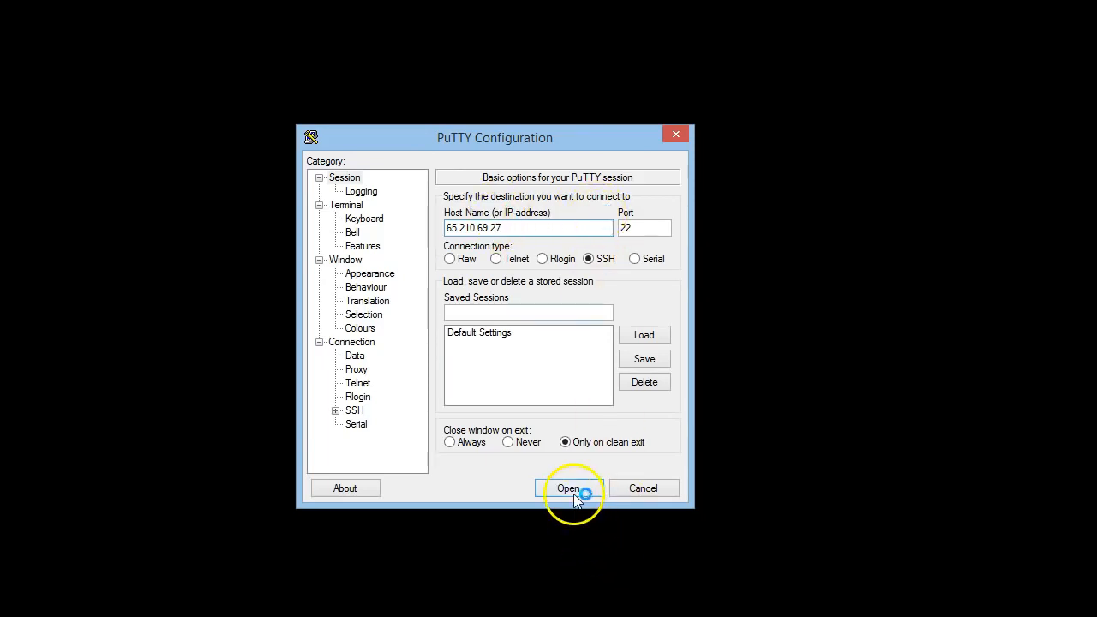
left_click(569, 488)
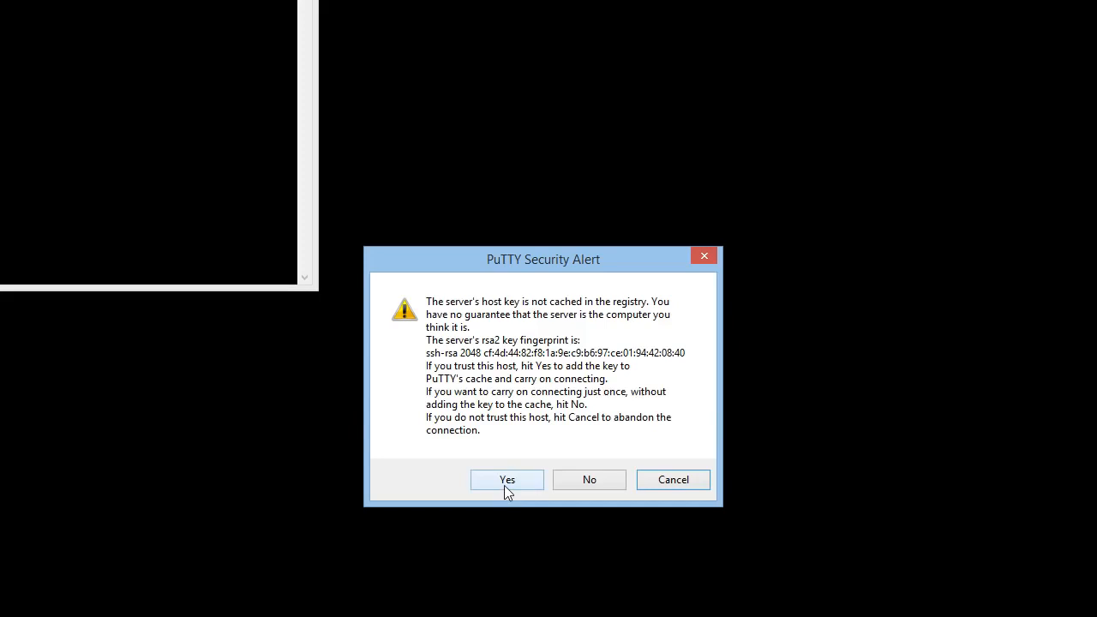
left_click(507, 479)
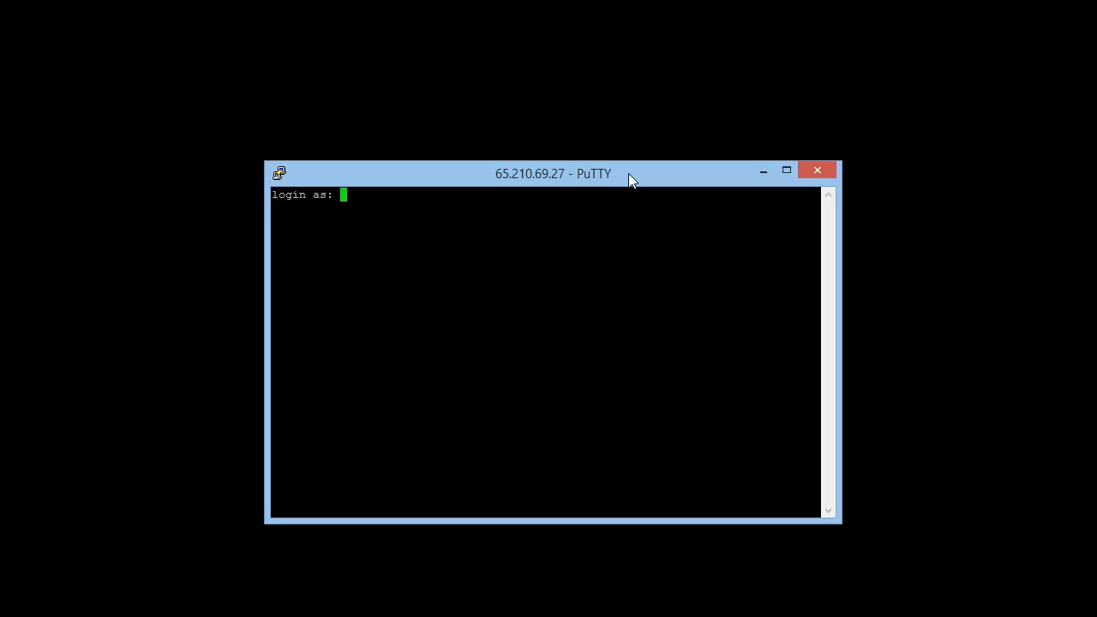
Log in as root with the password and maximize the terminal window.
type("root")
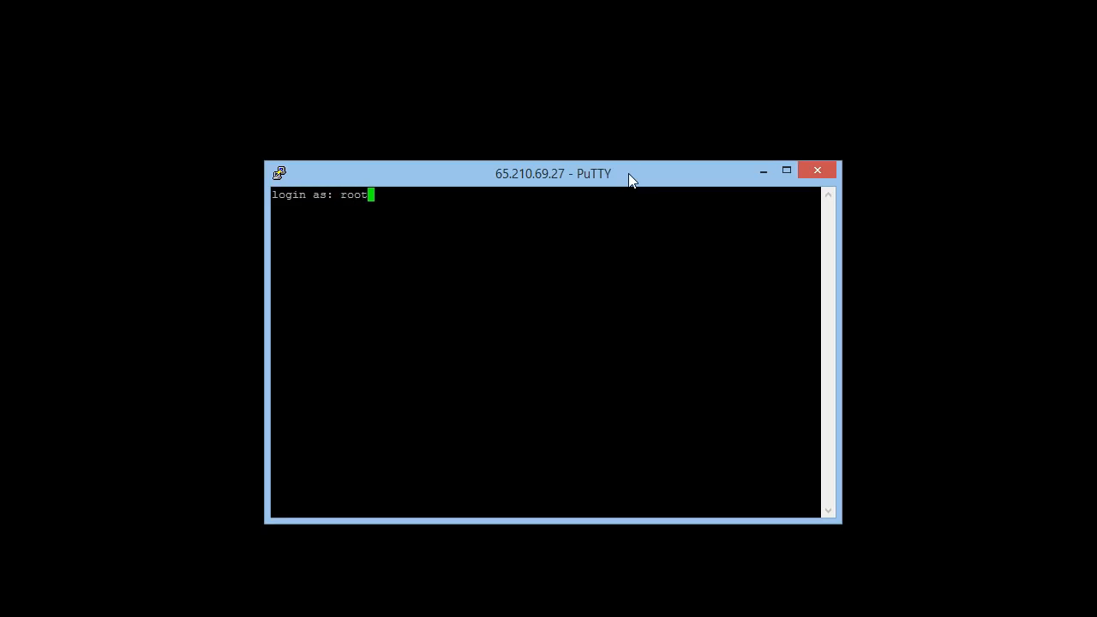
key("Return")
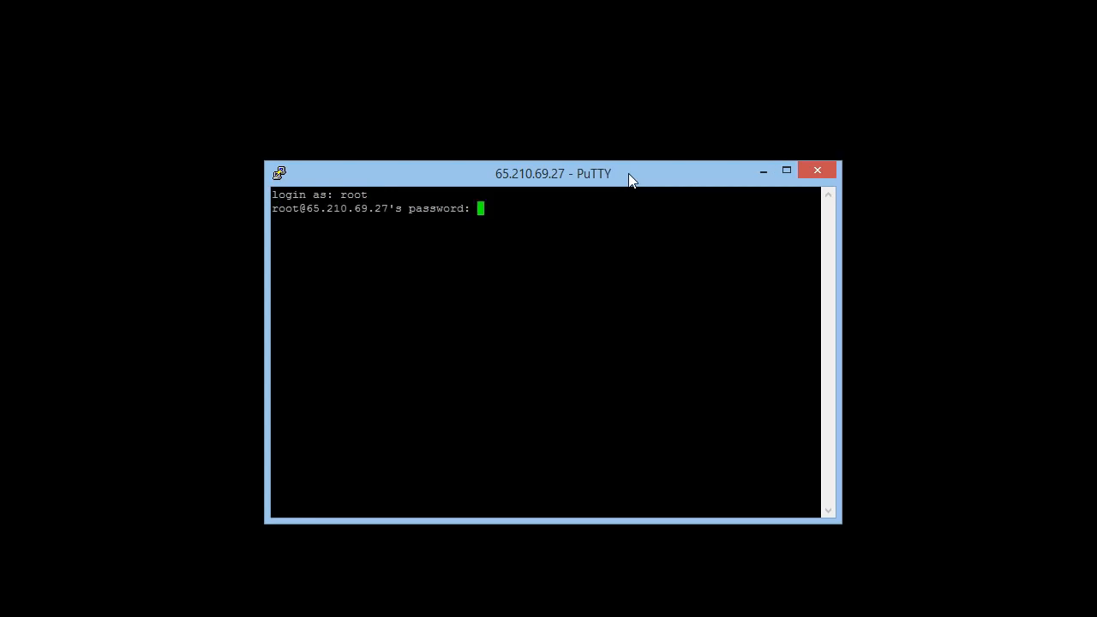
key("Return")
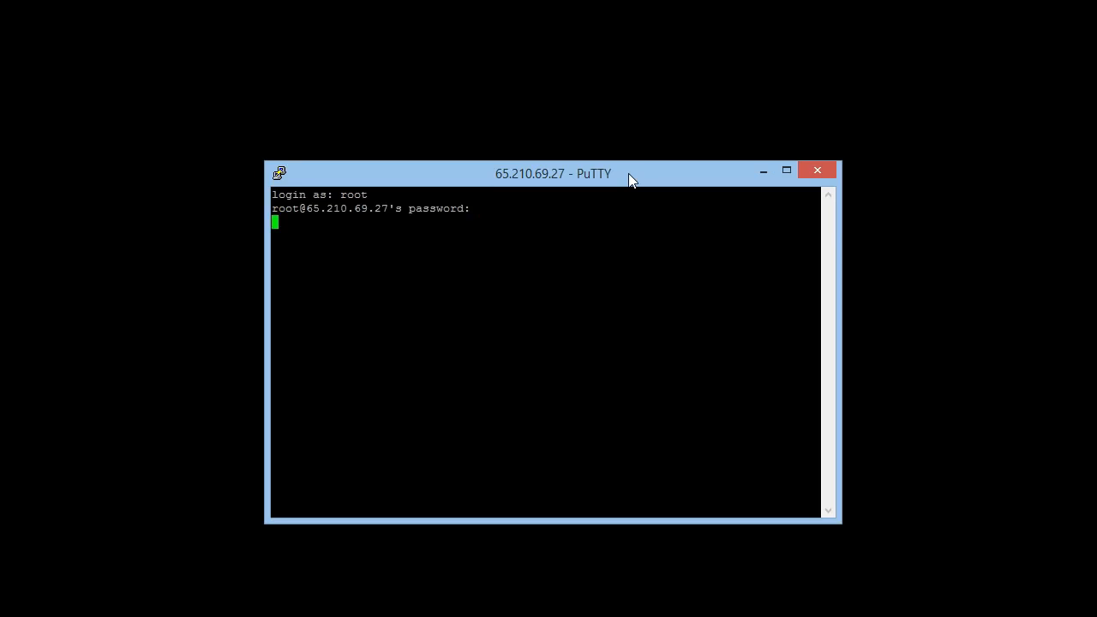
key("Return")
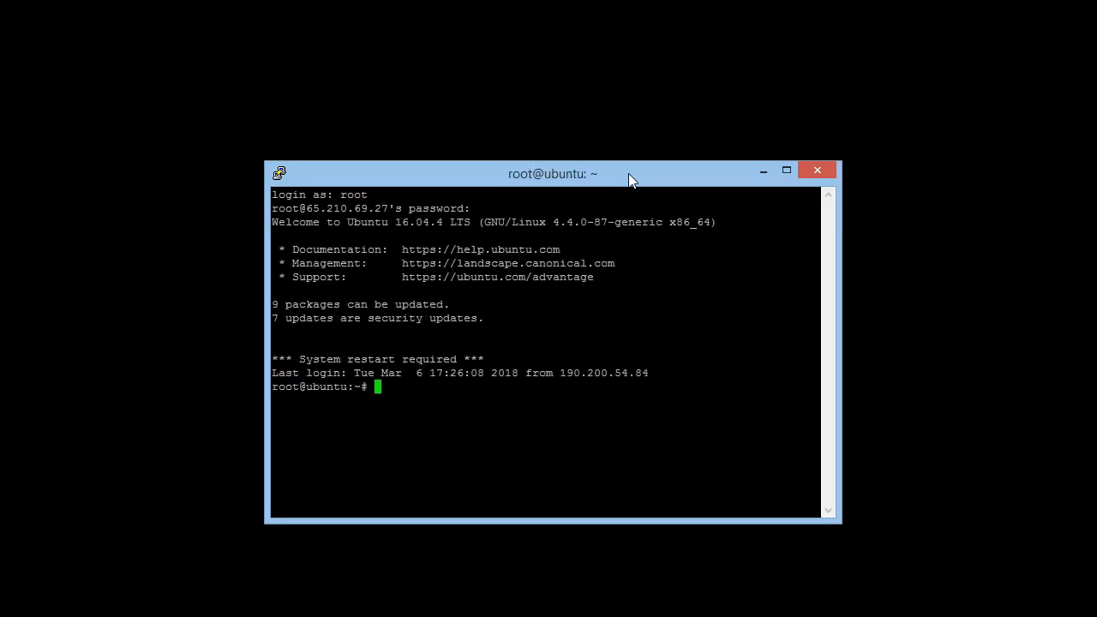
left_click(785, 170)
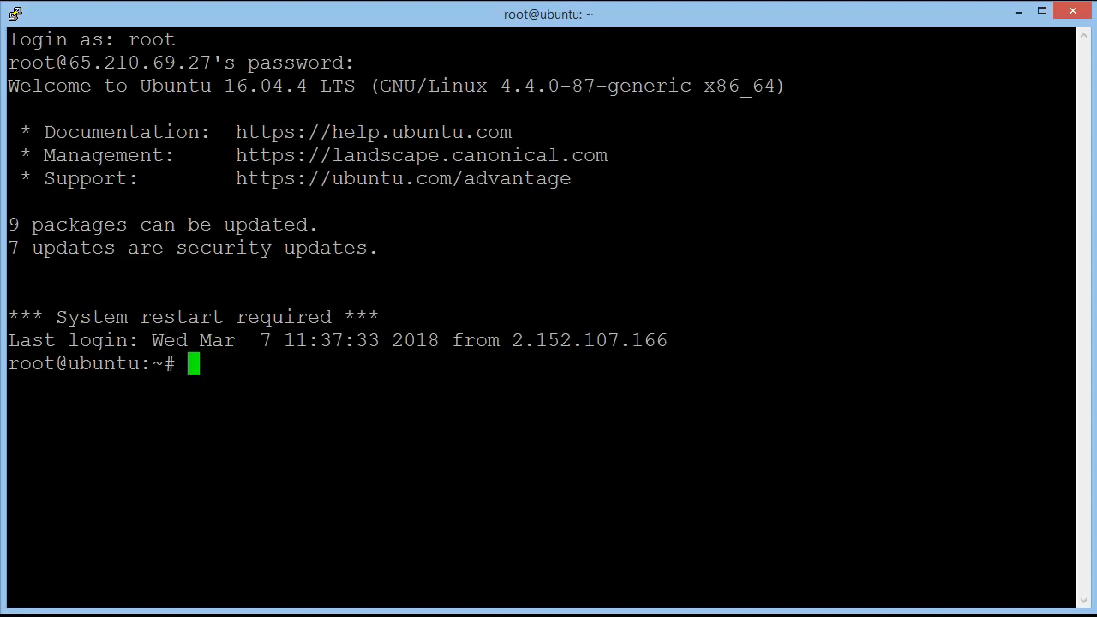
Change the root password with passwd, entering and confirming the new one.
type("pa")
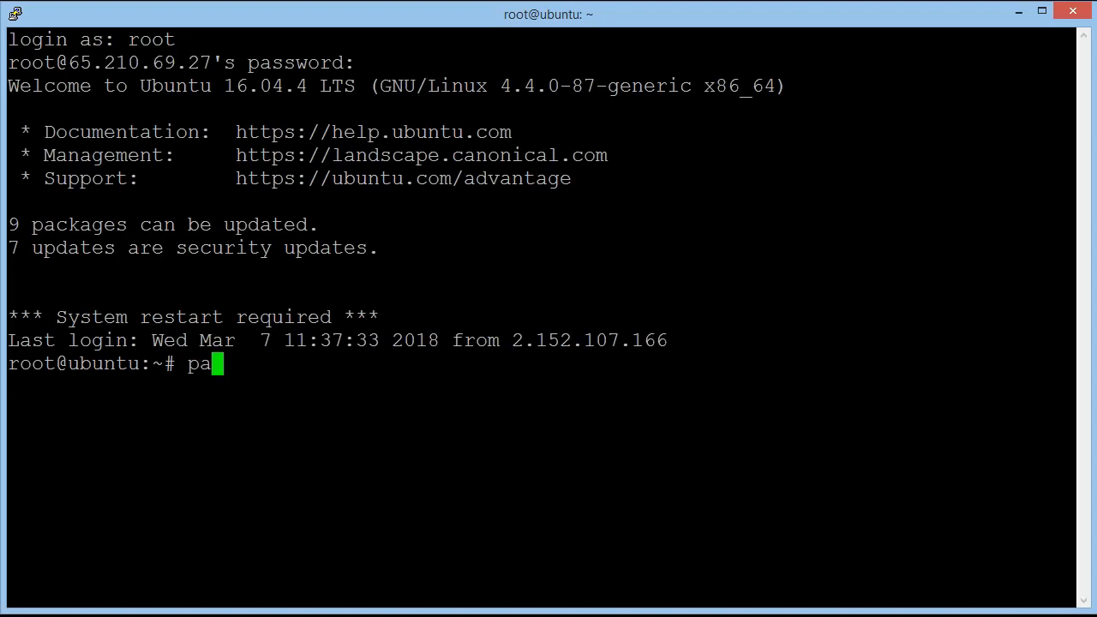
type("sswd")
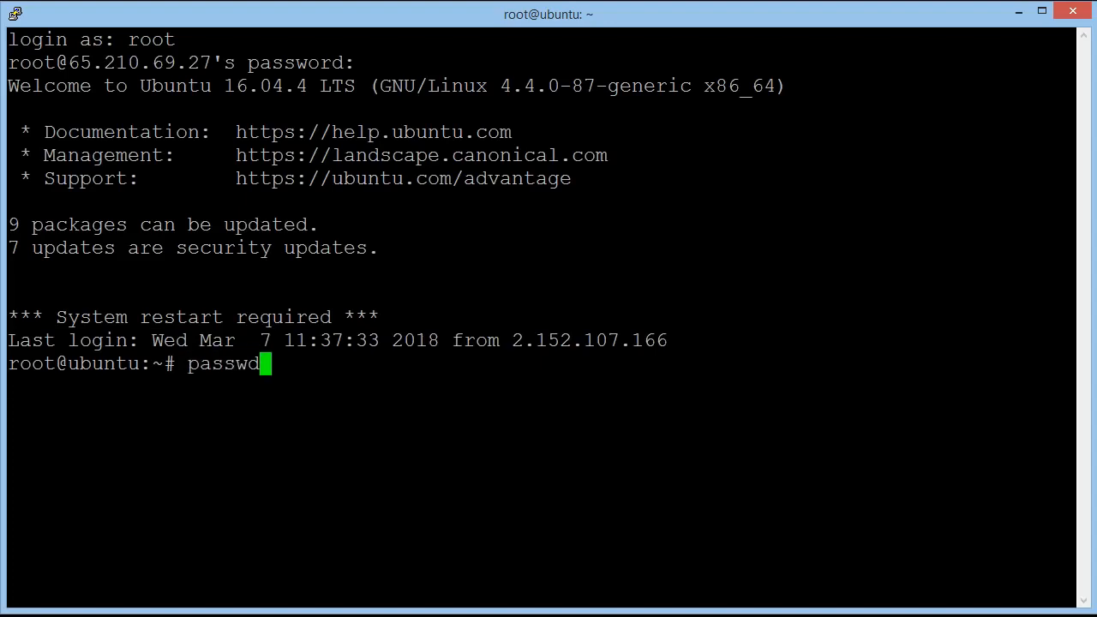
key("Return")
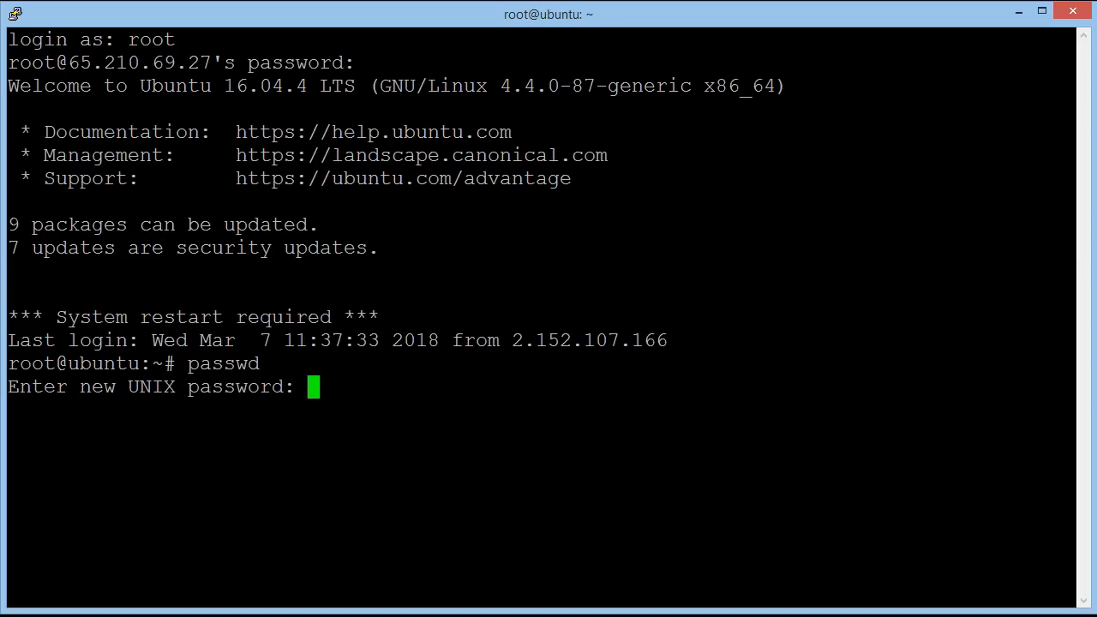
key("Return")
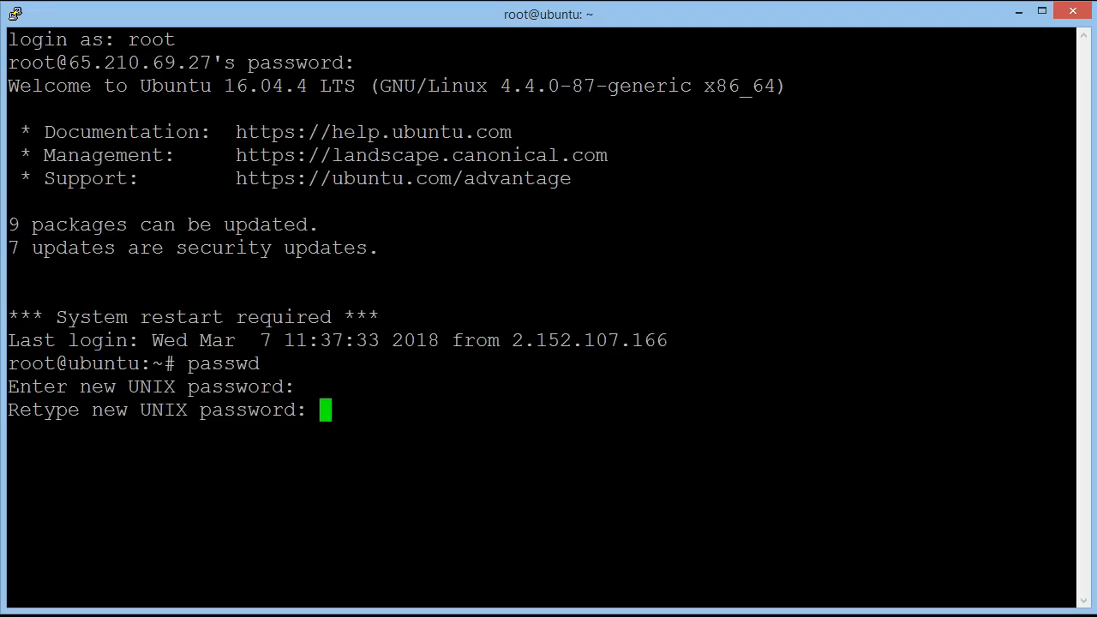
key("Return")
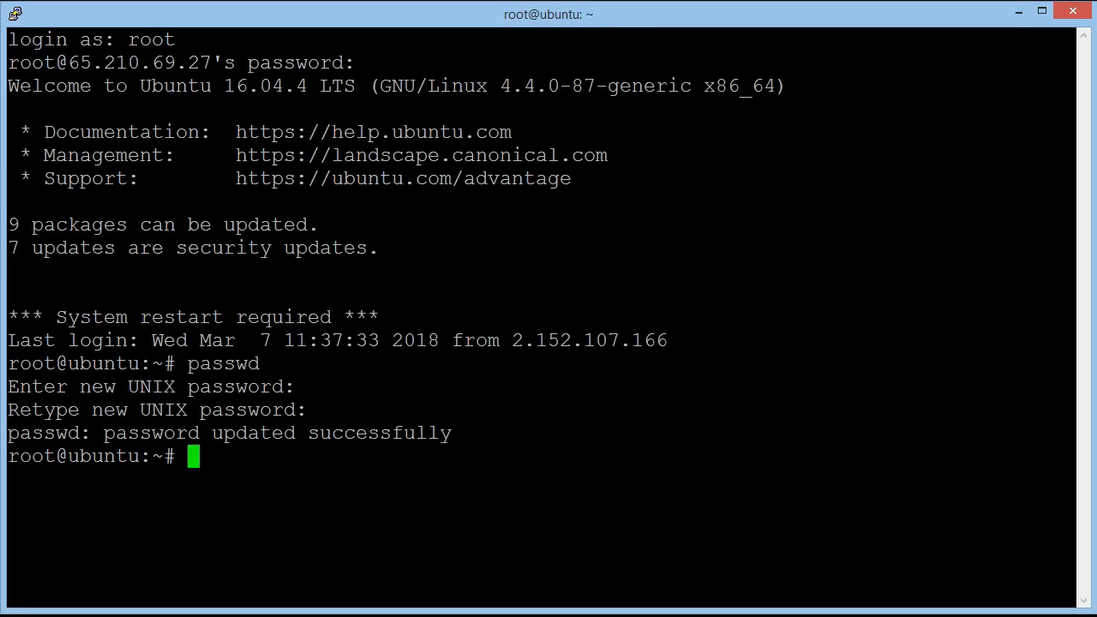
Refresh the server's package lists with apt-get update.
type("a")
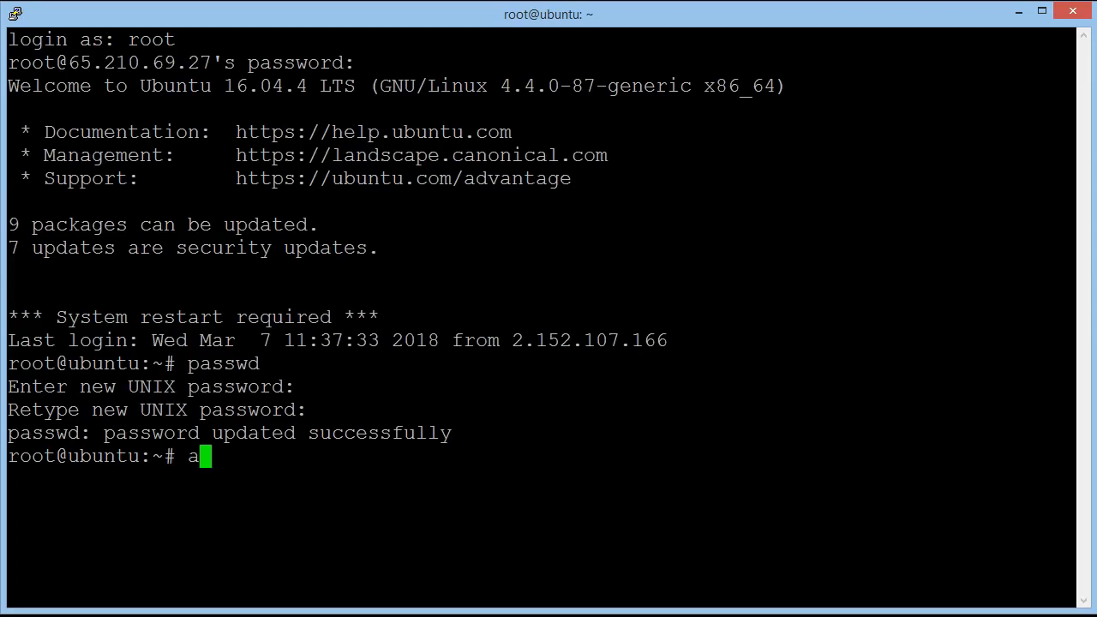
type("pt-get")
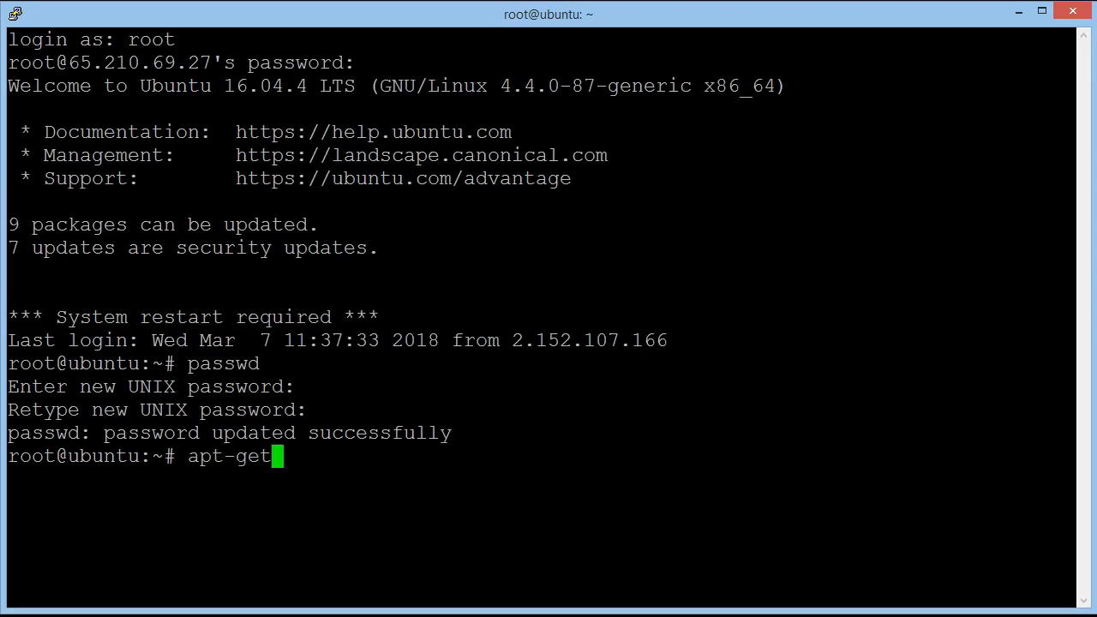
type("up")
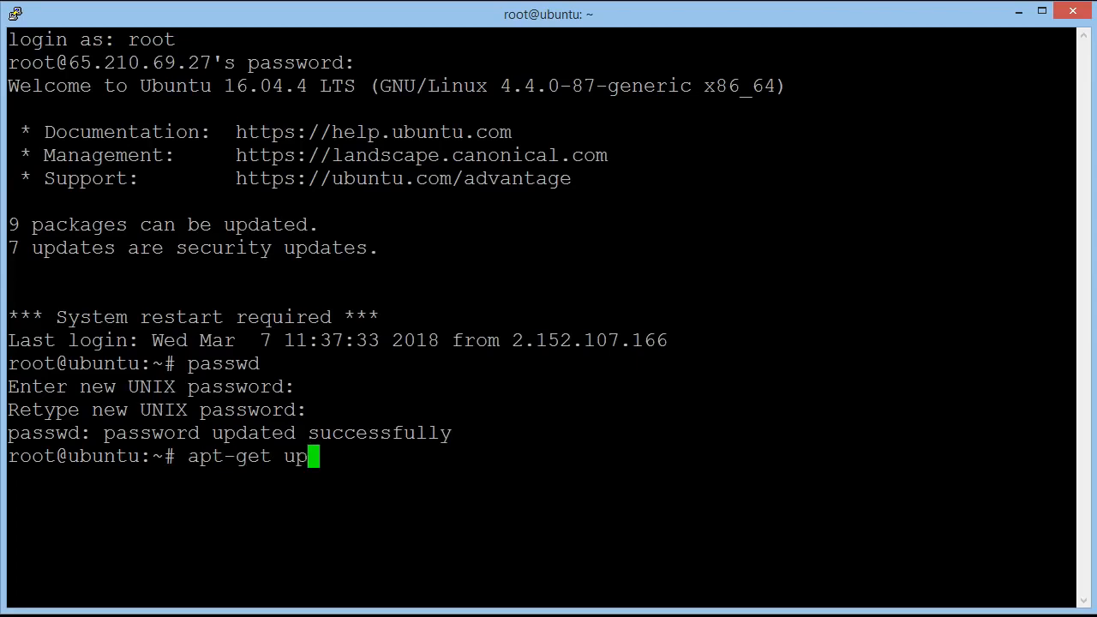
type("date")
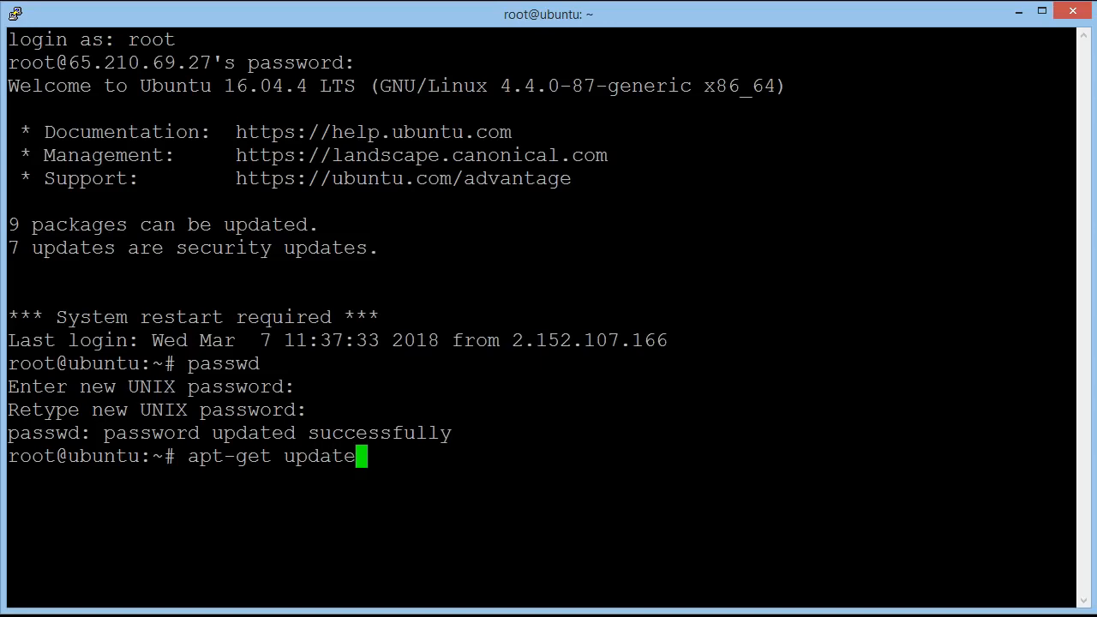
key("Return")
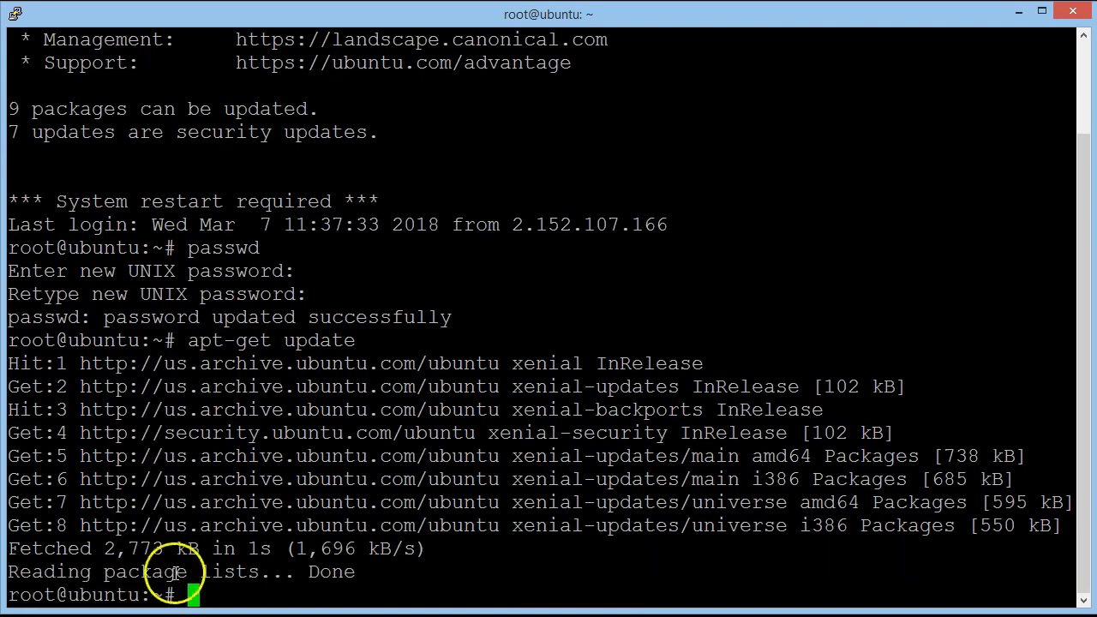
mouse_move(163, 596)
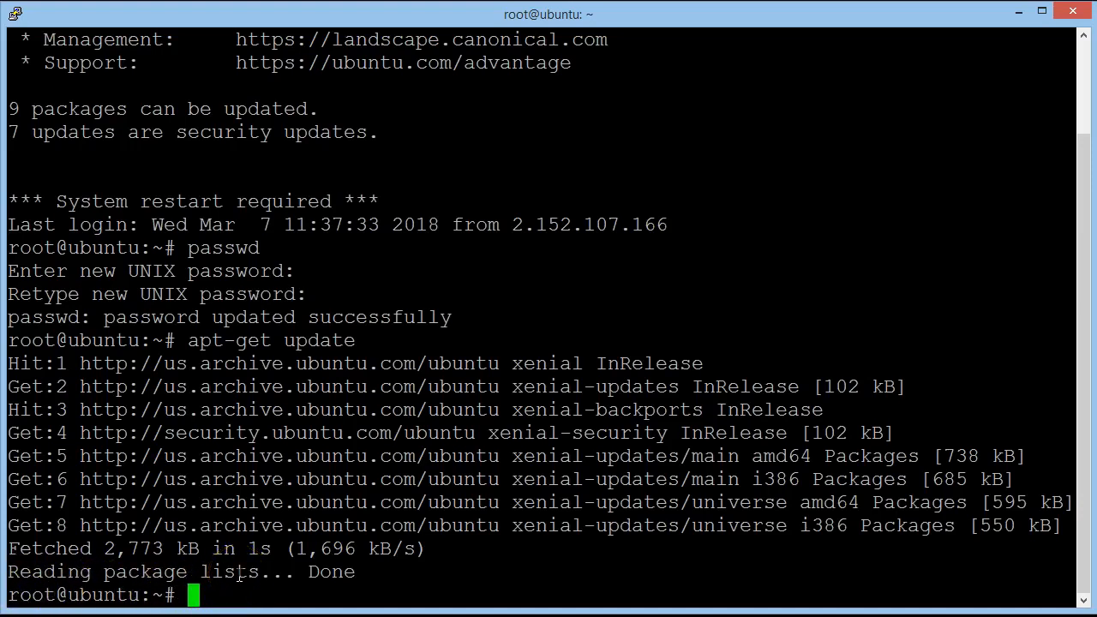
Upgrade the installed packages with apt-get upgrade, then begin the joe command.
type("ao")
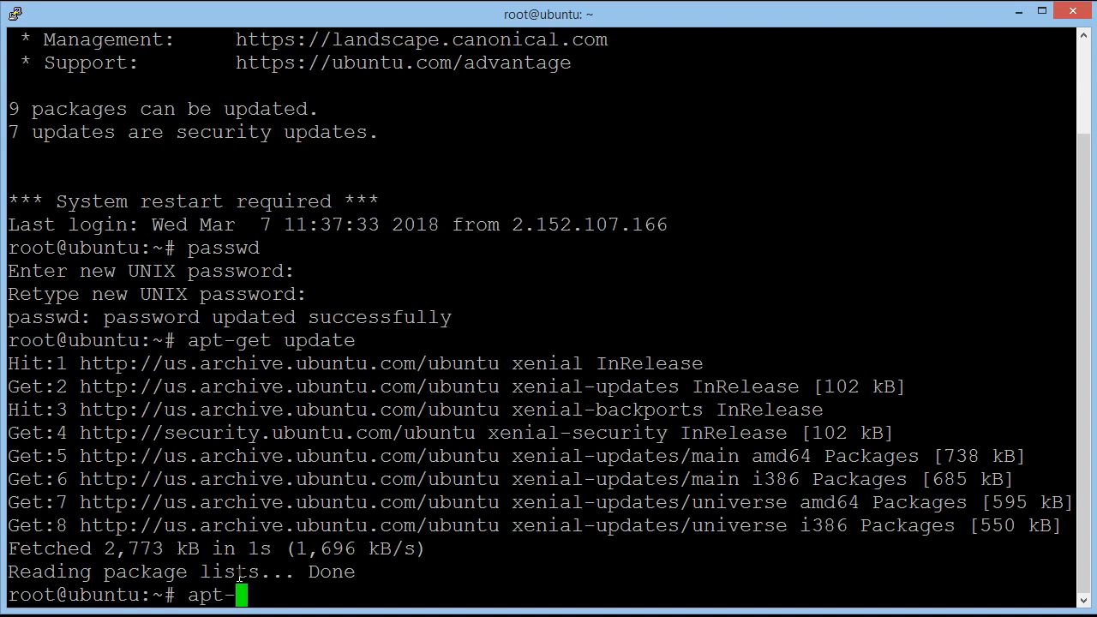
type("get upg")
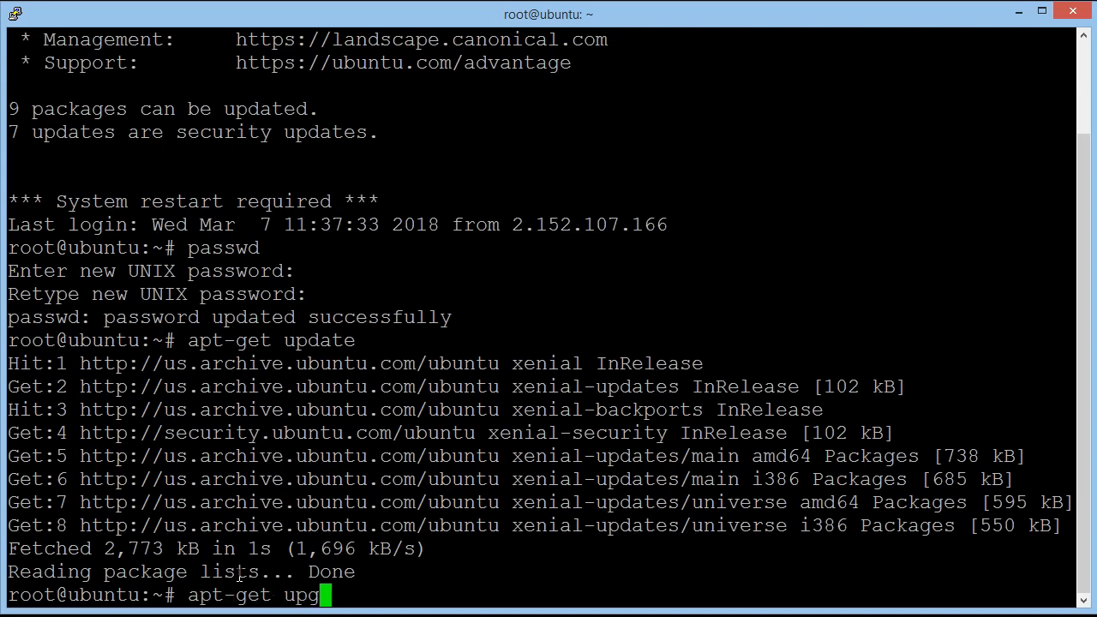
type("rade")
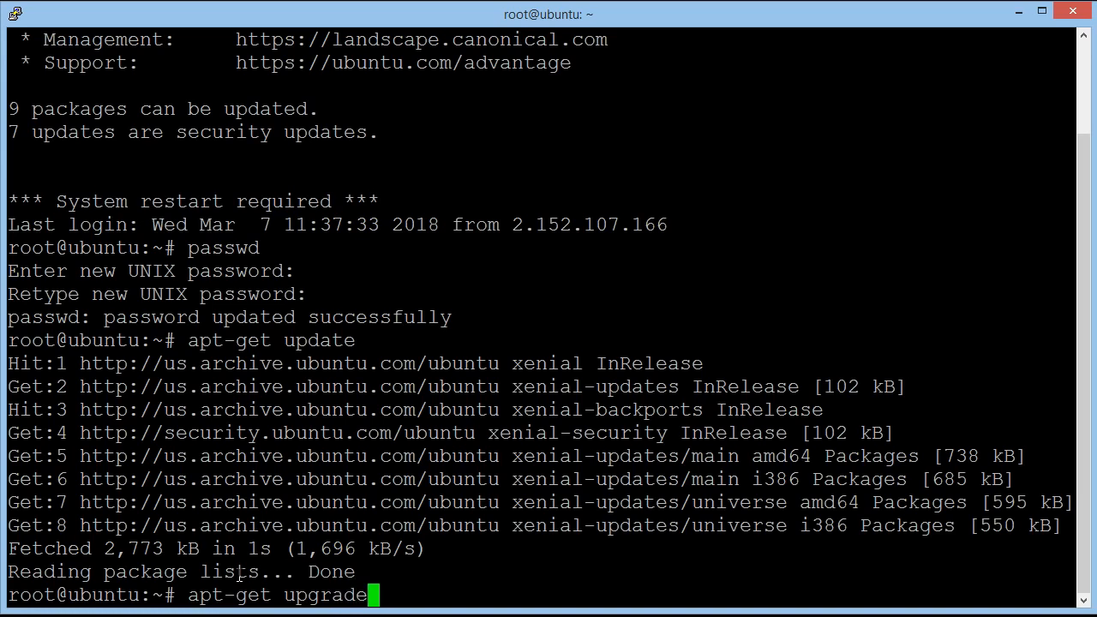
key("Return")
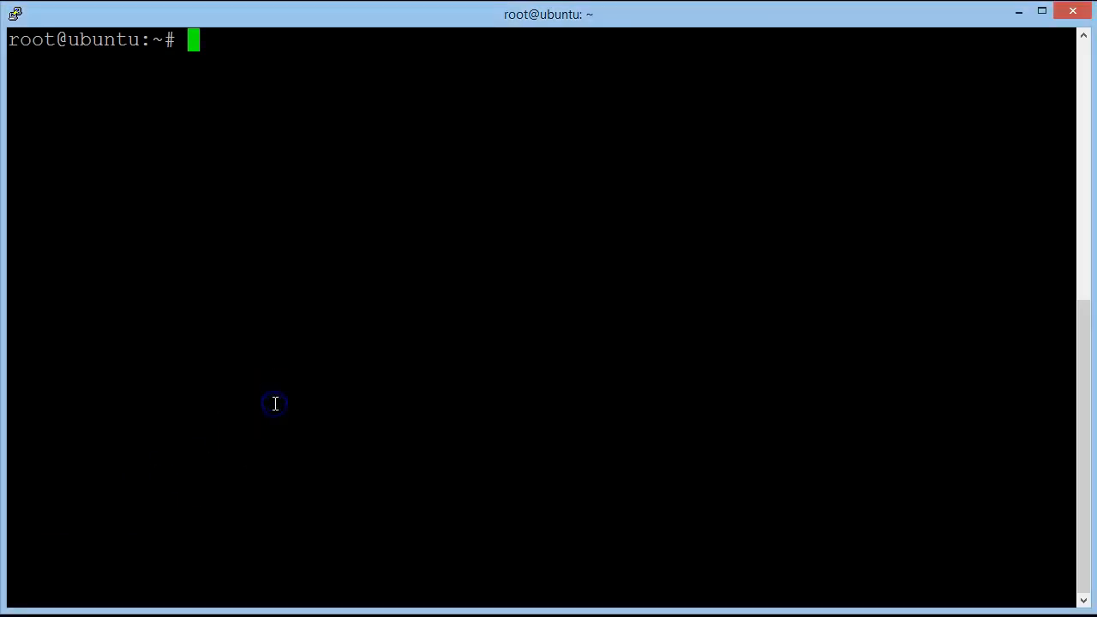
type("joe")
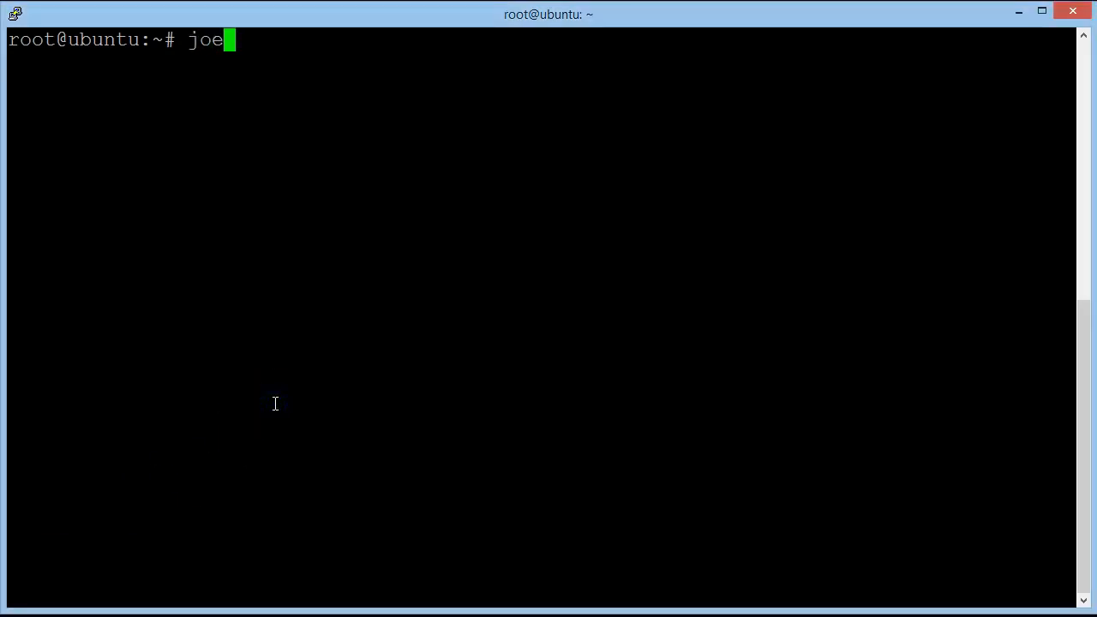
Open /etc/network/interfaces in the joe editor.
type("/")
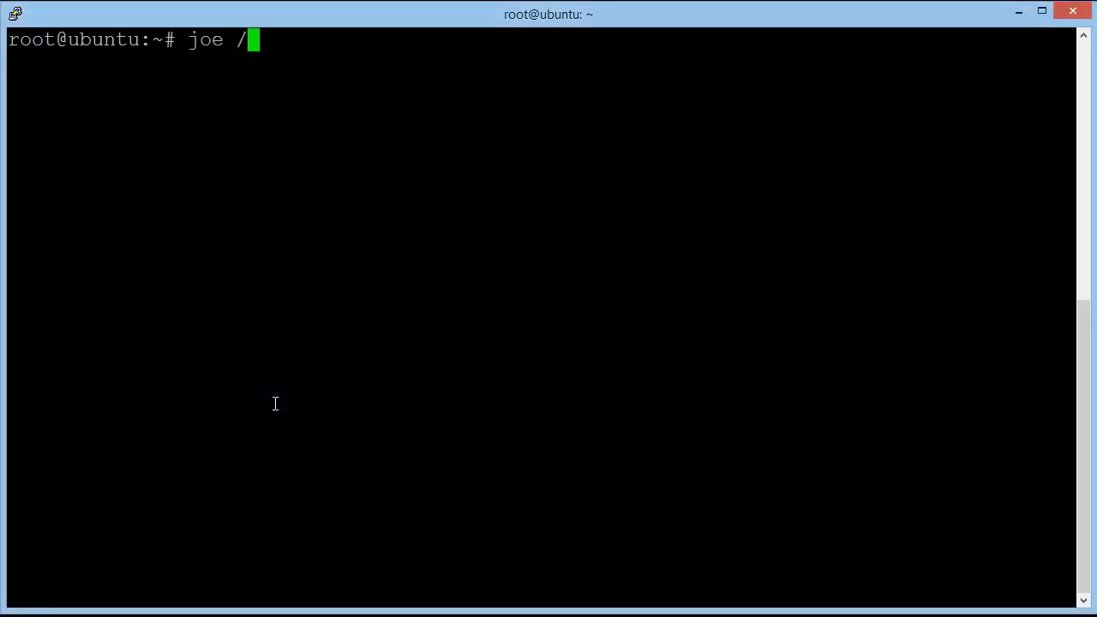
type("etc")
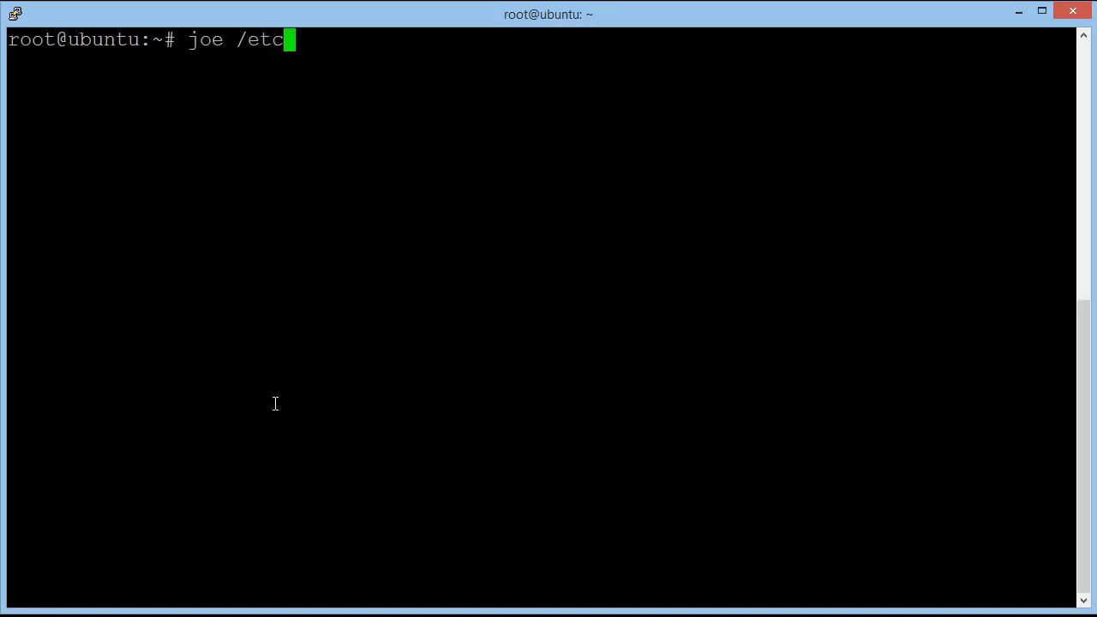
type("/network")
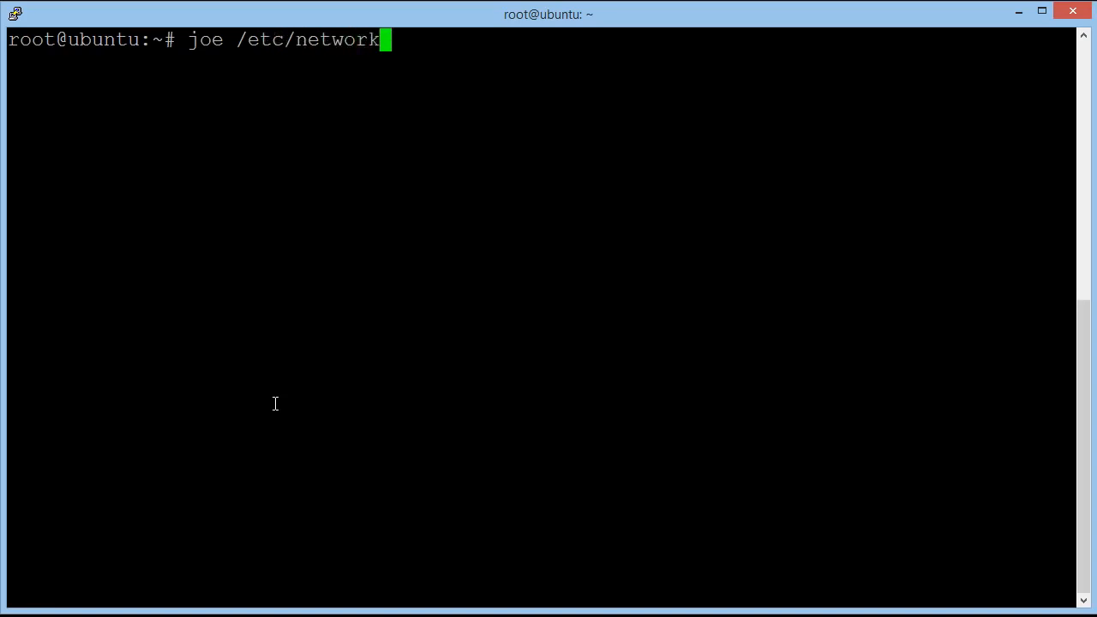
type("/in")
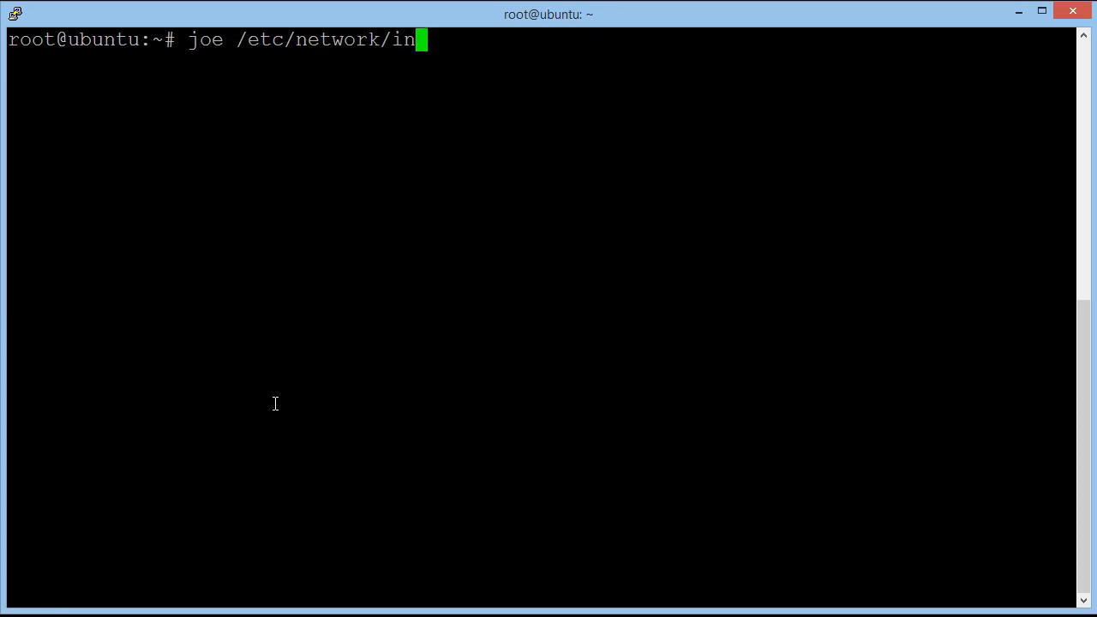
type("terfaces")
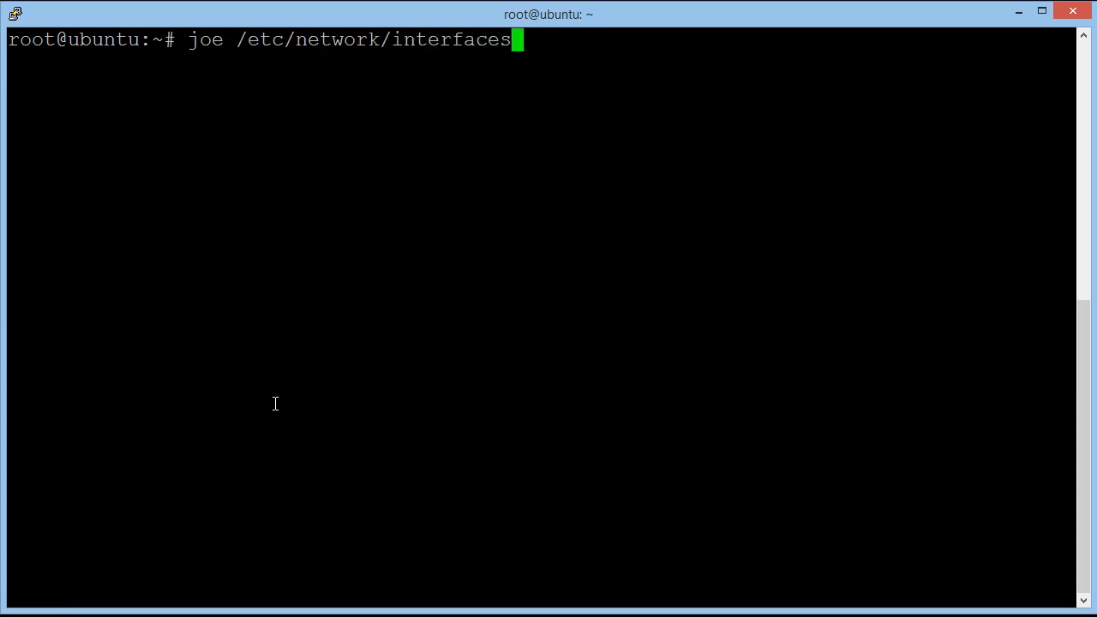
key("Return")
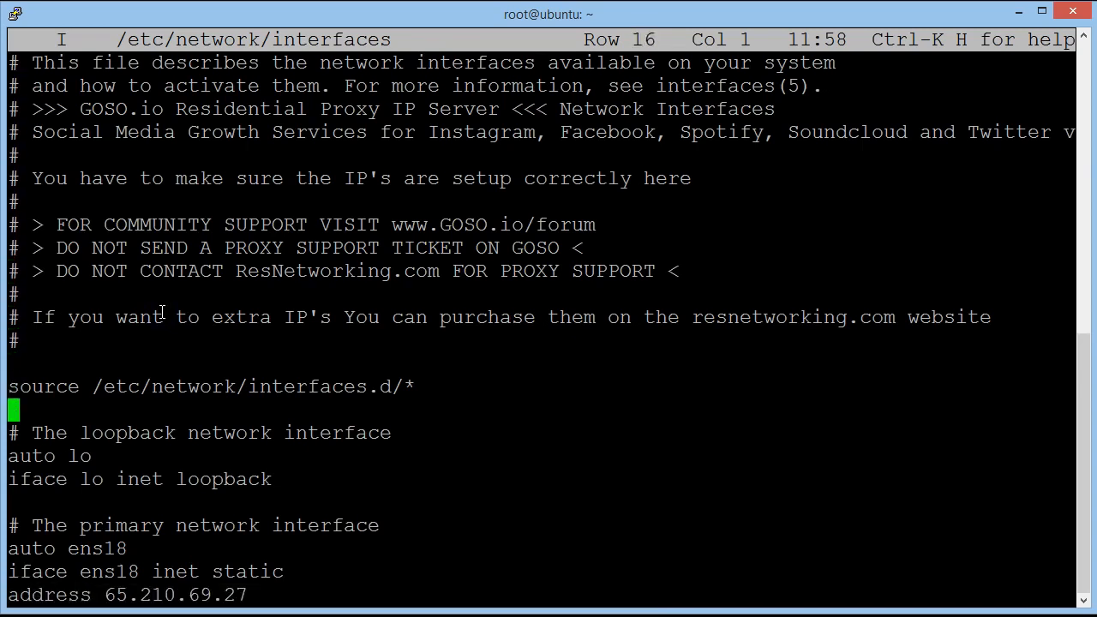
Scroll through the interfaces file and copy the main IP 65.210.69.27 into Notepad.
scroll("down", 3)
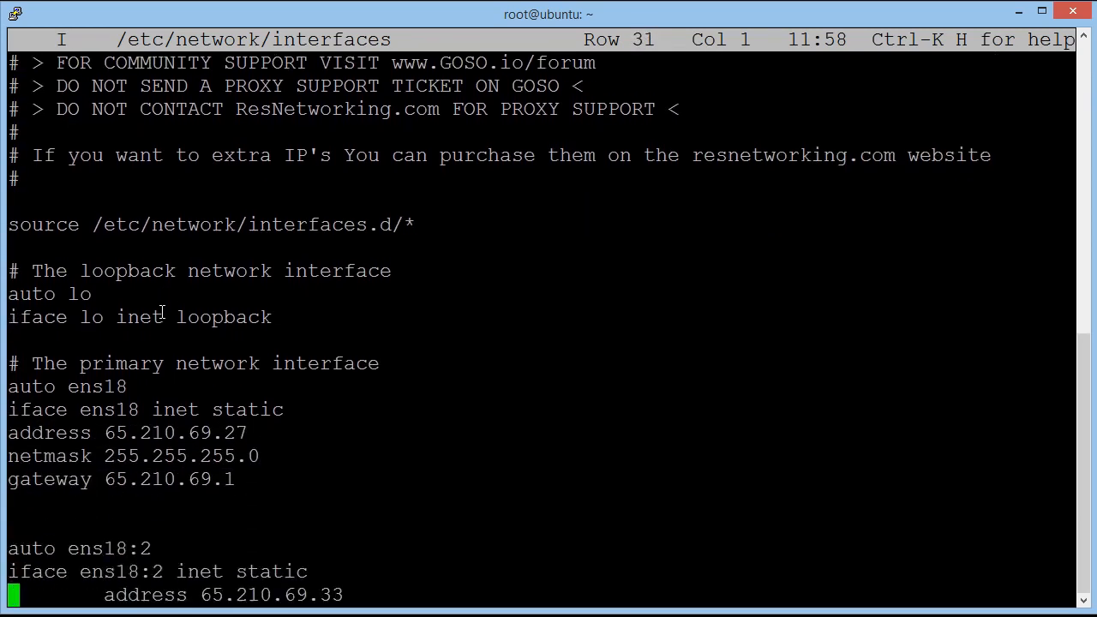
scroll("down", 3)
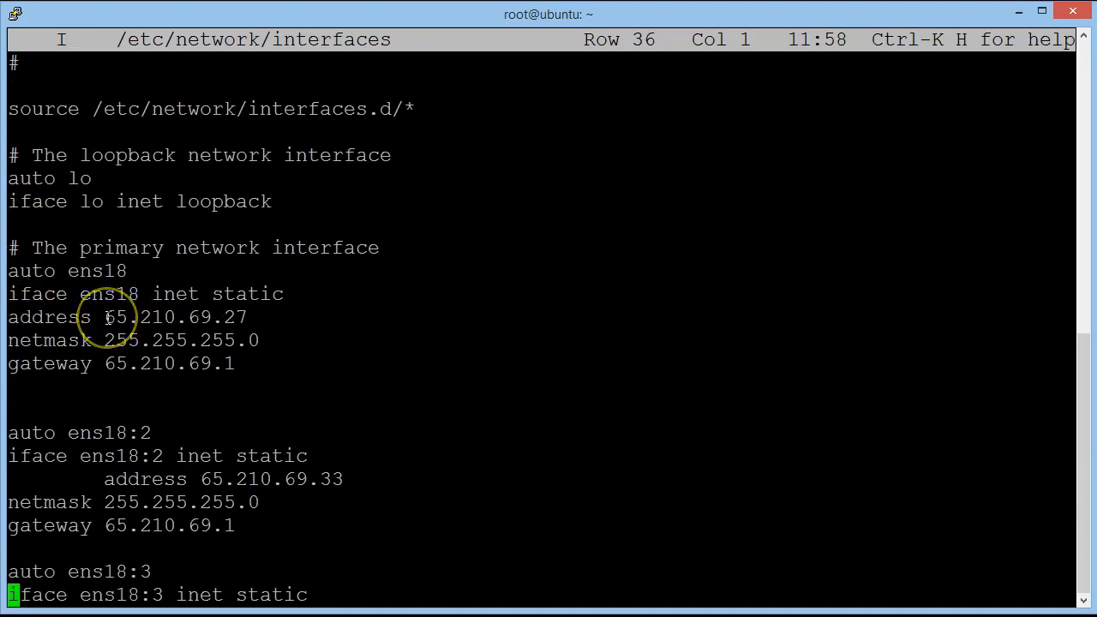
mouse_move(358, 229)
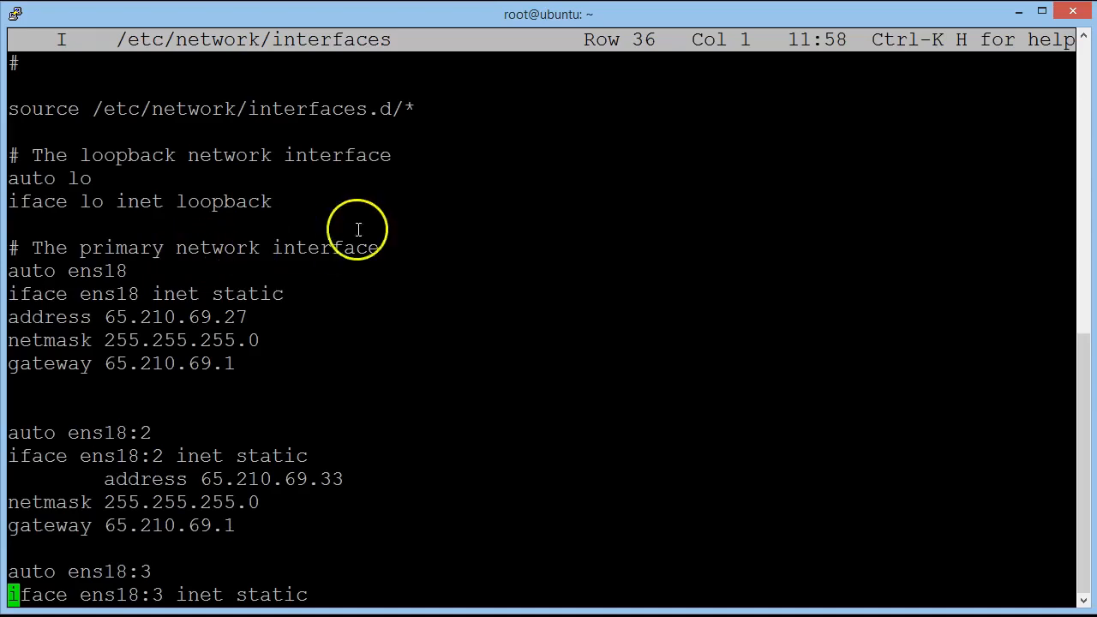
mouse_move(111, 309)
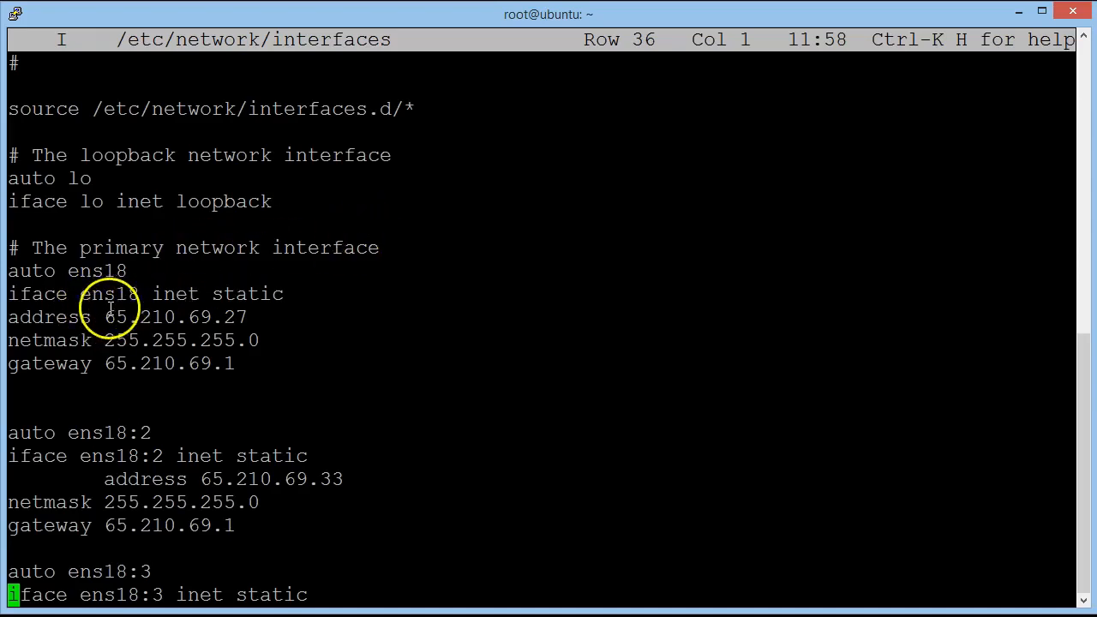
double_click(176, 316)
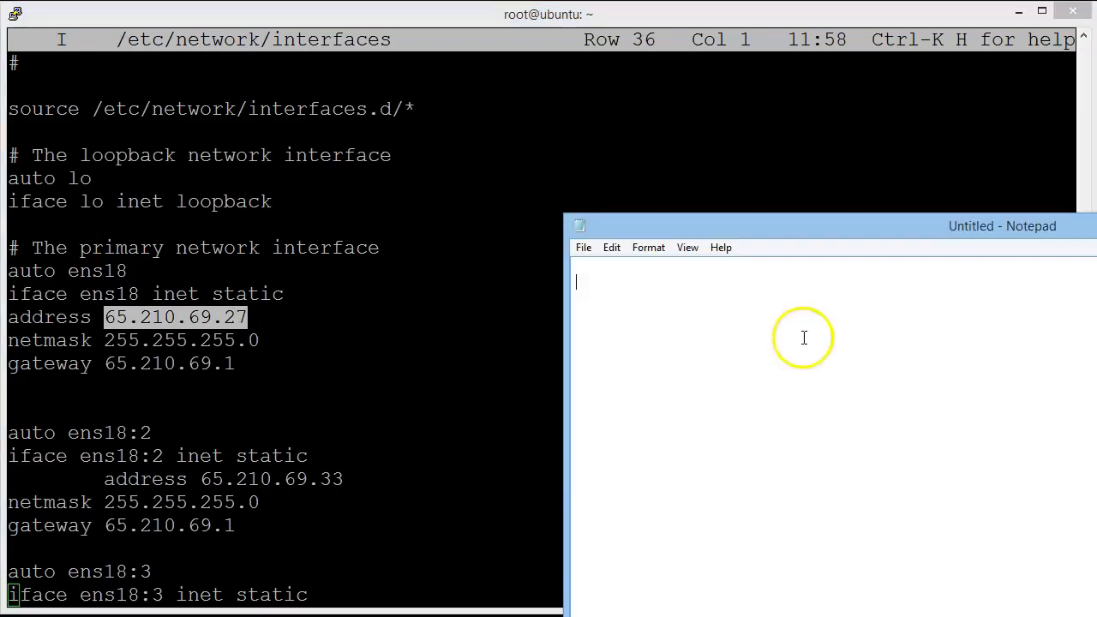
type("65.210.69.27")
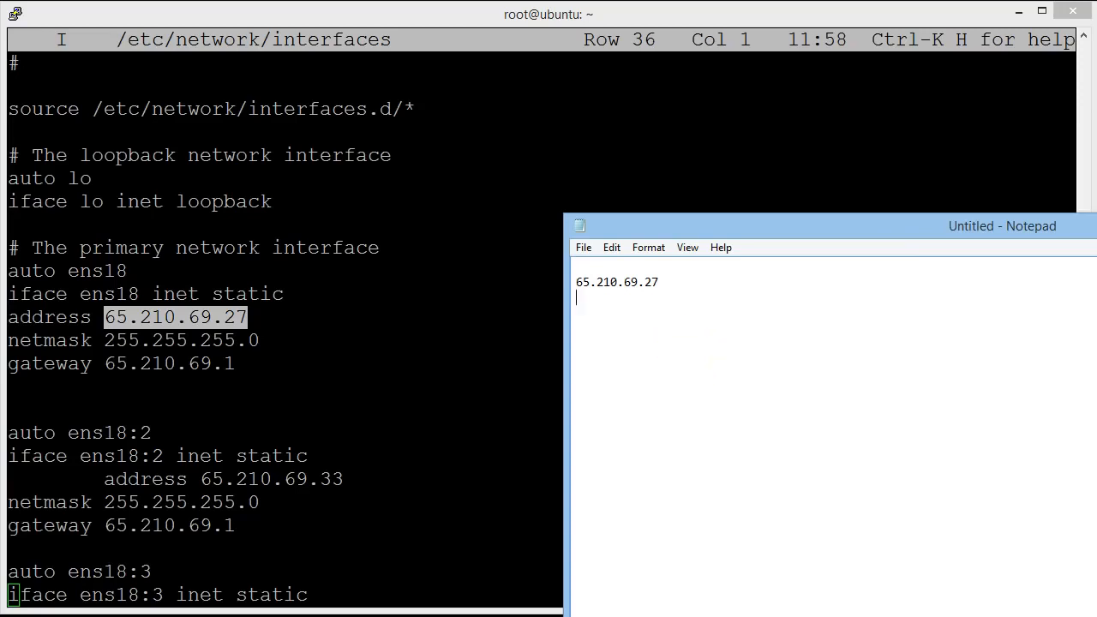
mouse_move(335, 291)
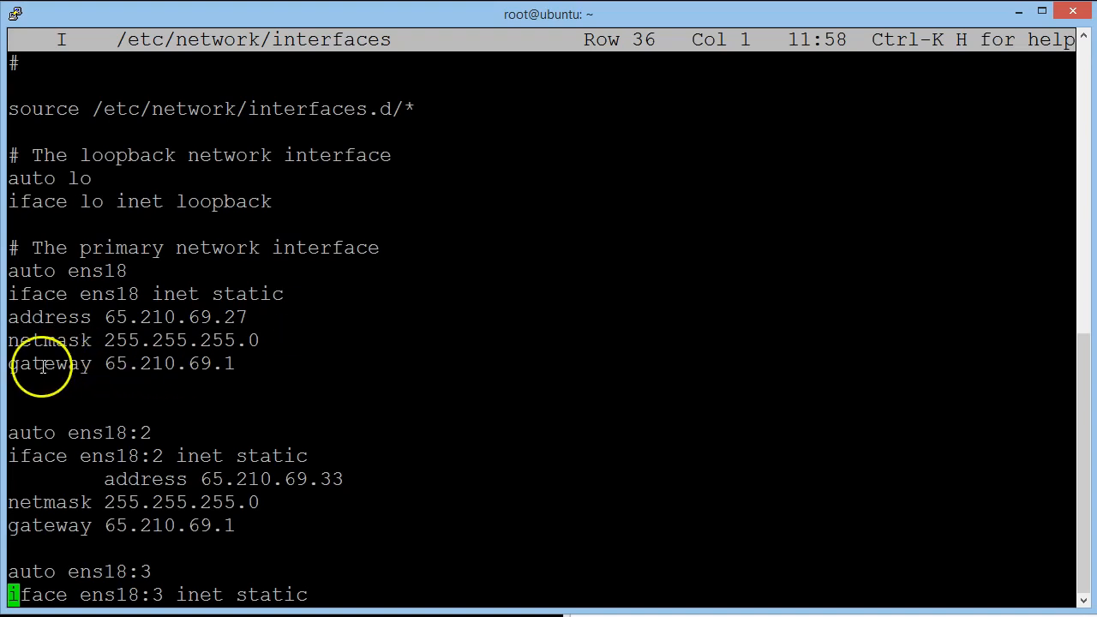
mouse_move(231, 363)
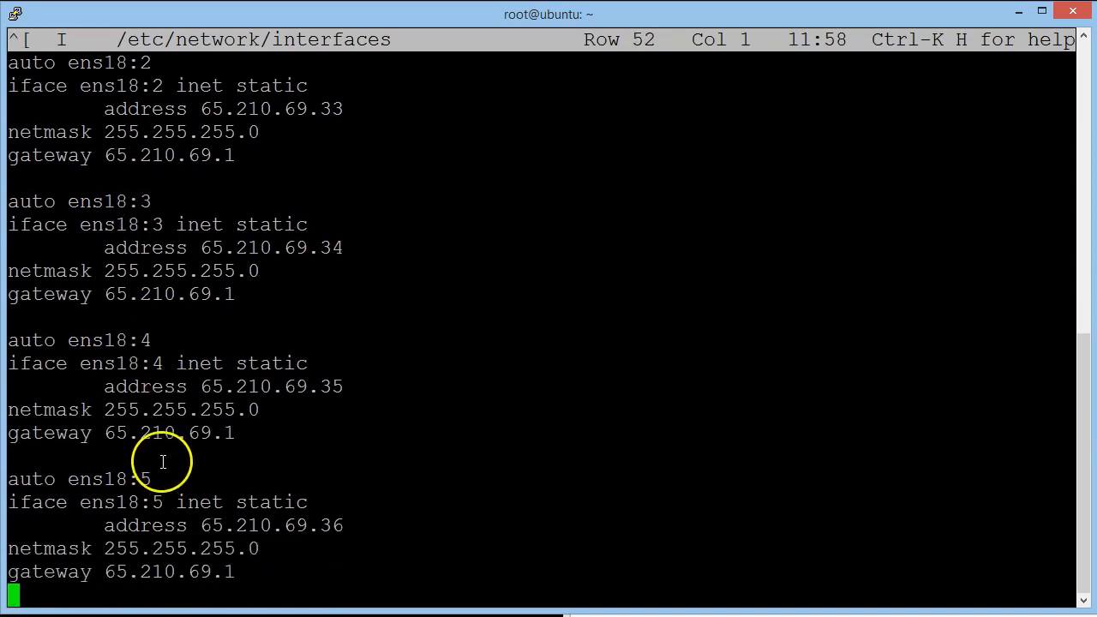
mouse_move(163, 439)
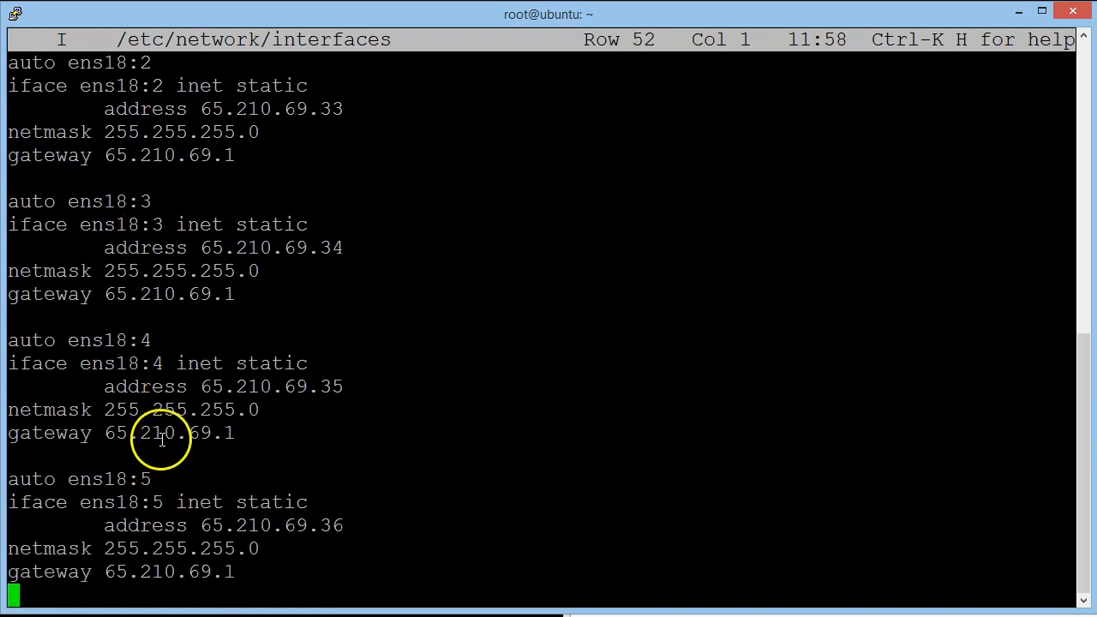
mouse_move(162, 429)
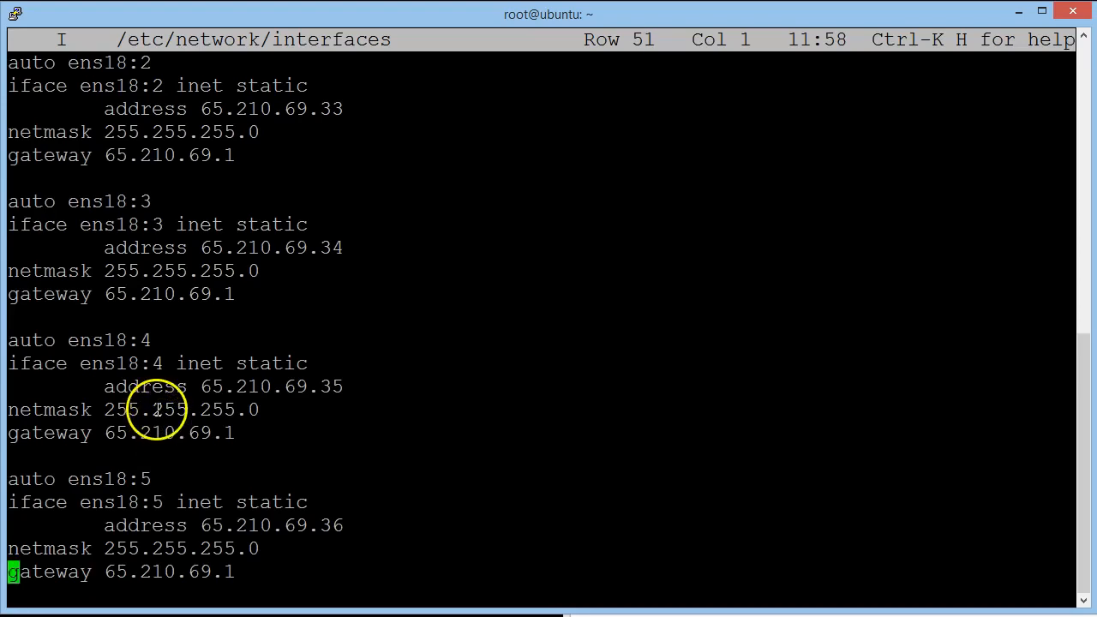
scroll("up", 3)
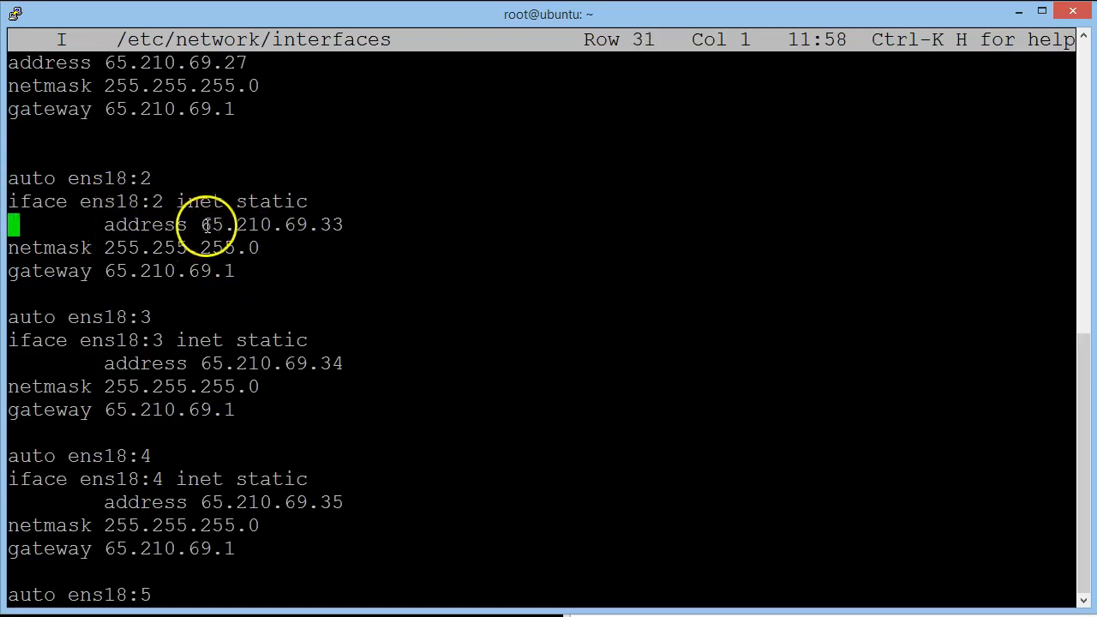
Copy alias addresses 65.210.69.33 and 65.210.69.36, then close the file unchanged.
double_click(271, 225)
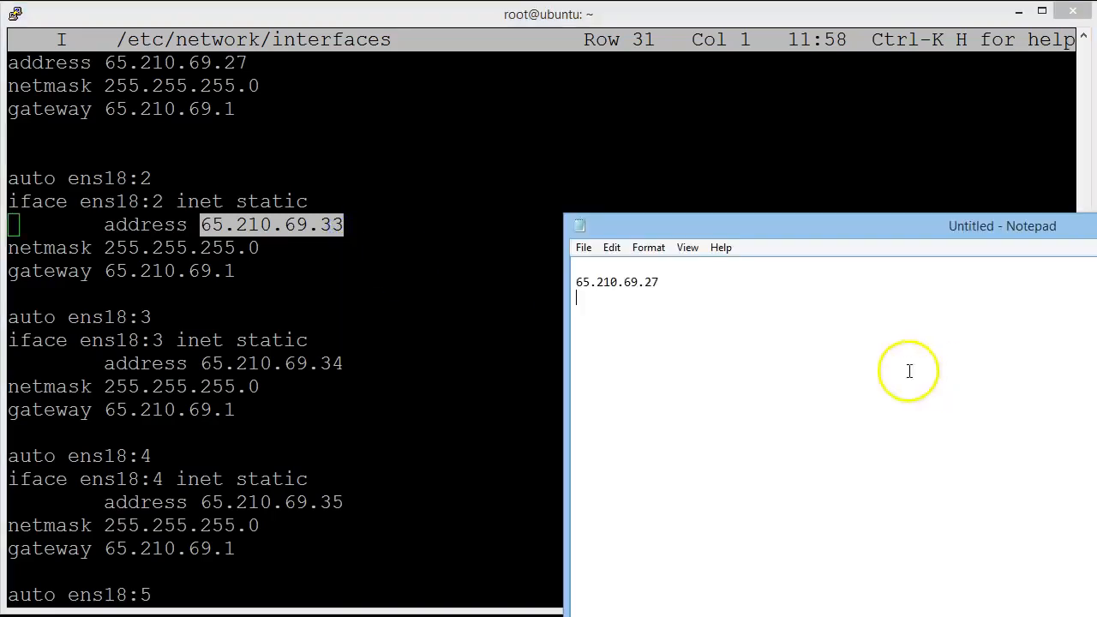
type("65.210.69.33")
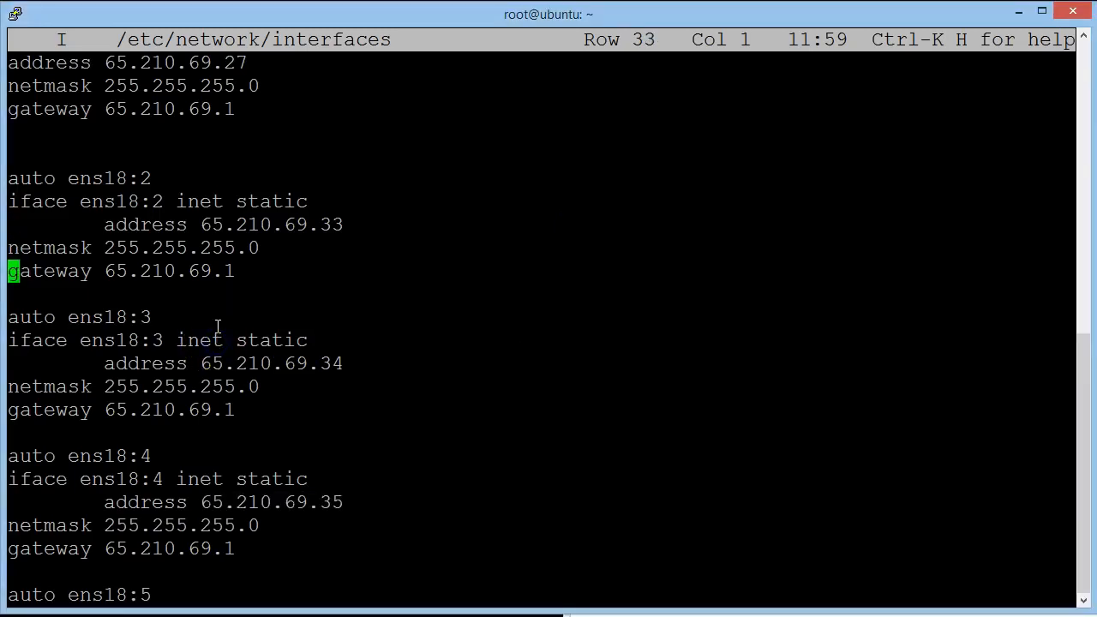
scroll("down", 3)
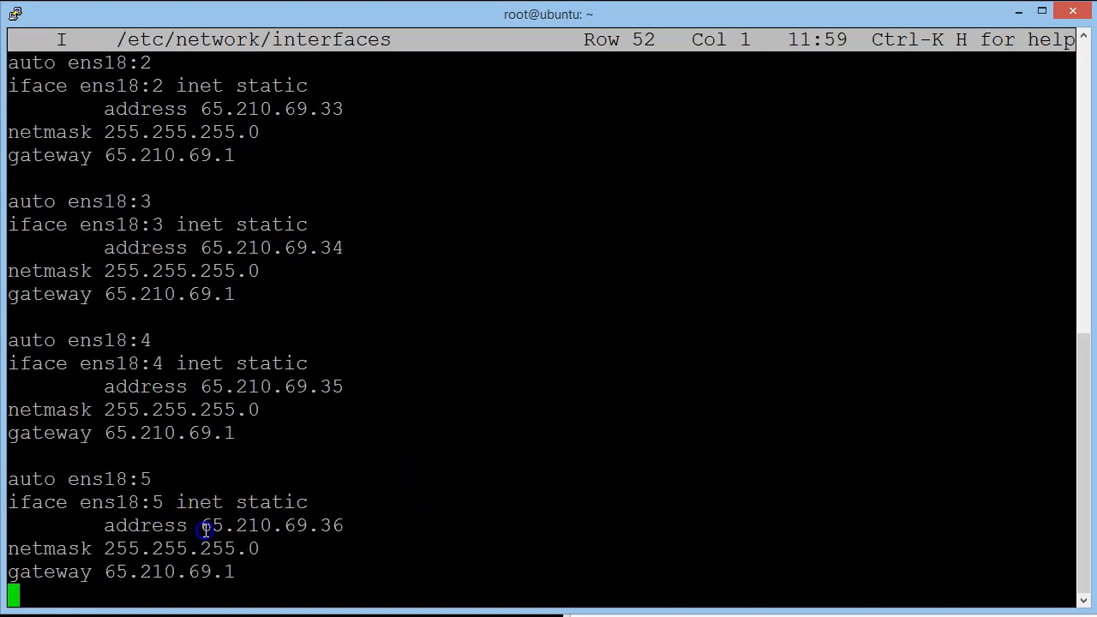
double_click(271, 525)
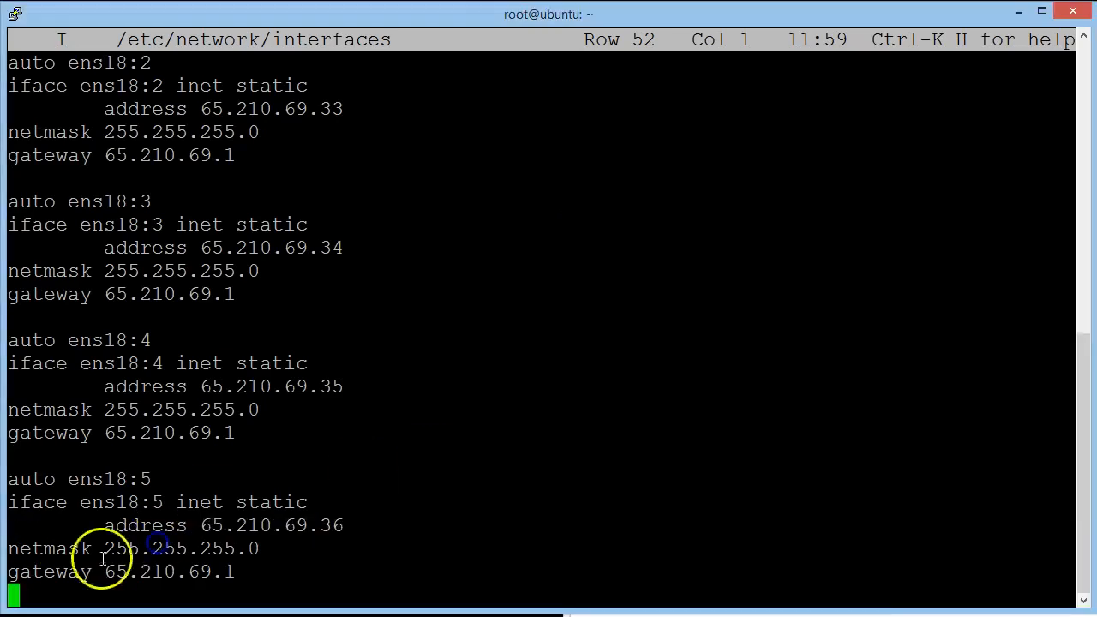
mouse_move(133, 572)
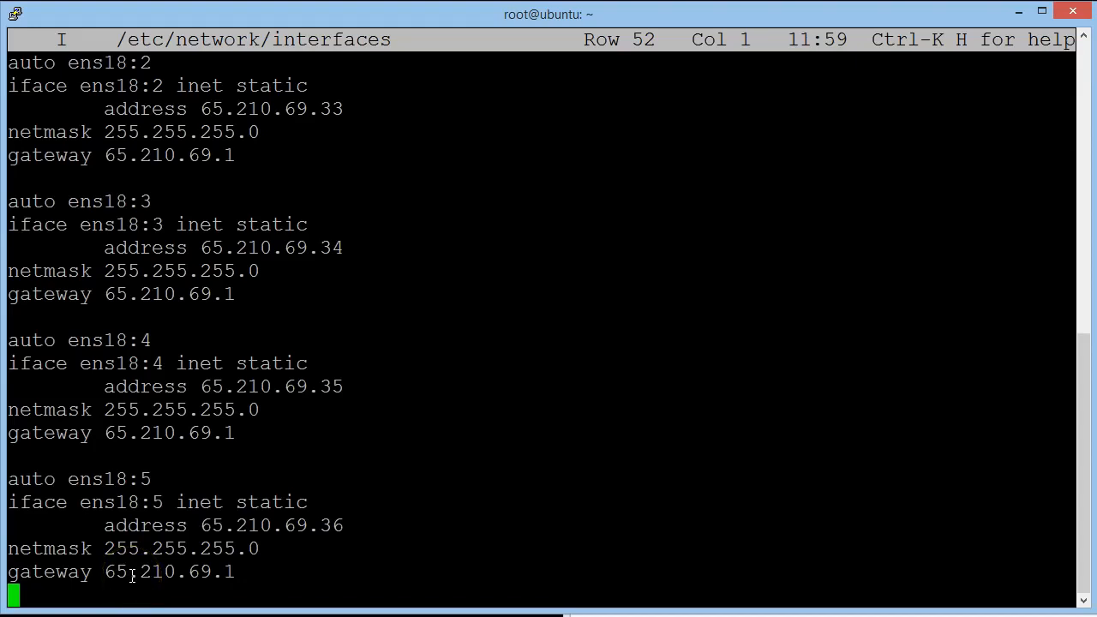
key("ctrl+x")
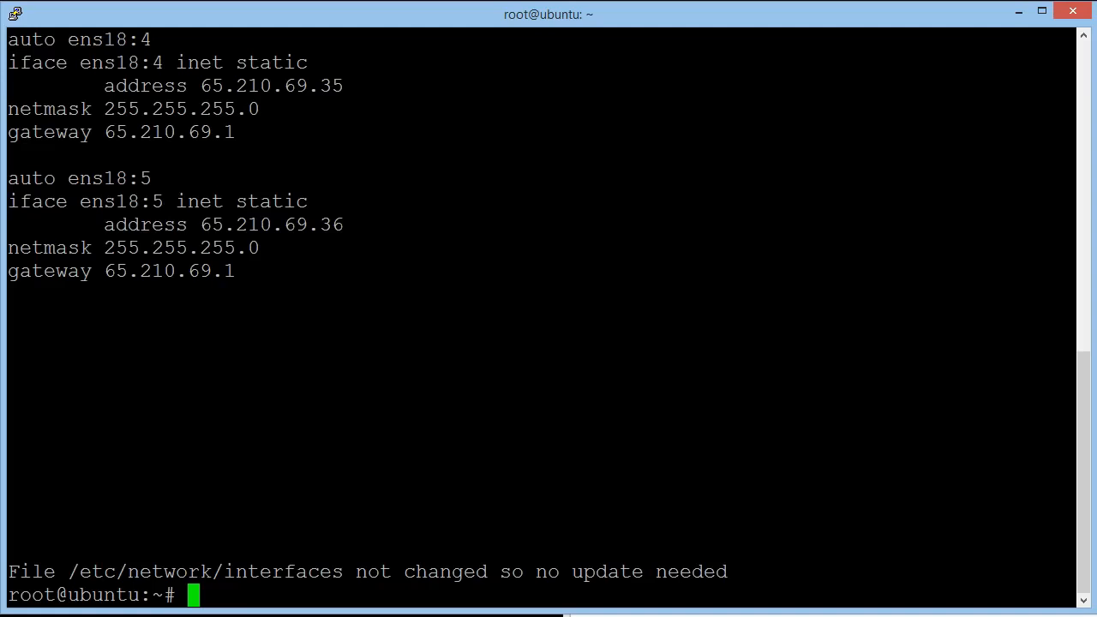
mouse_move(91, 429)
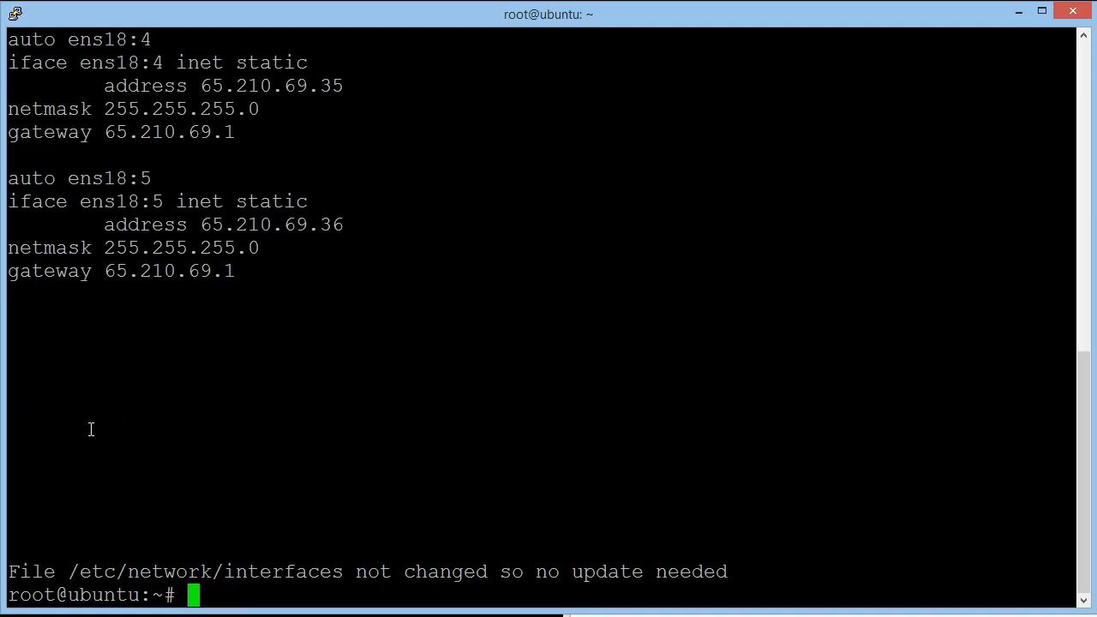
Run apt-get -y install fail2ban software-properties-common.
type("apt")
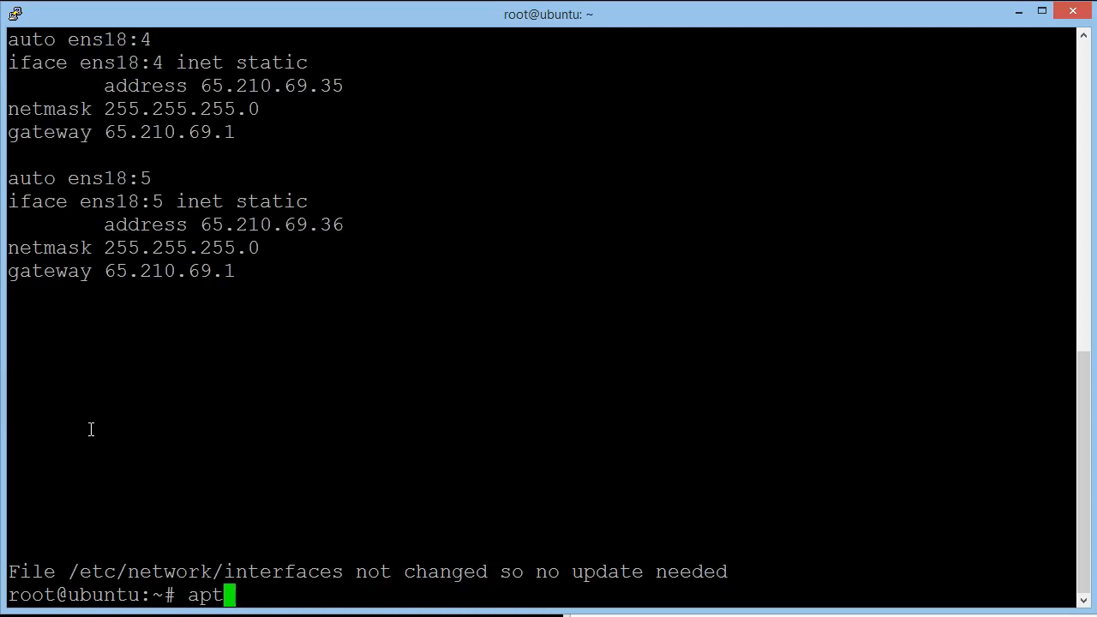
type("-get -")
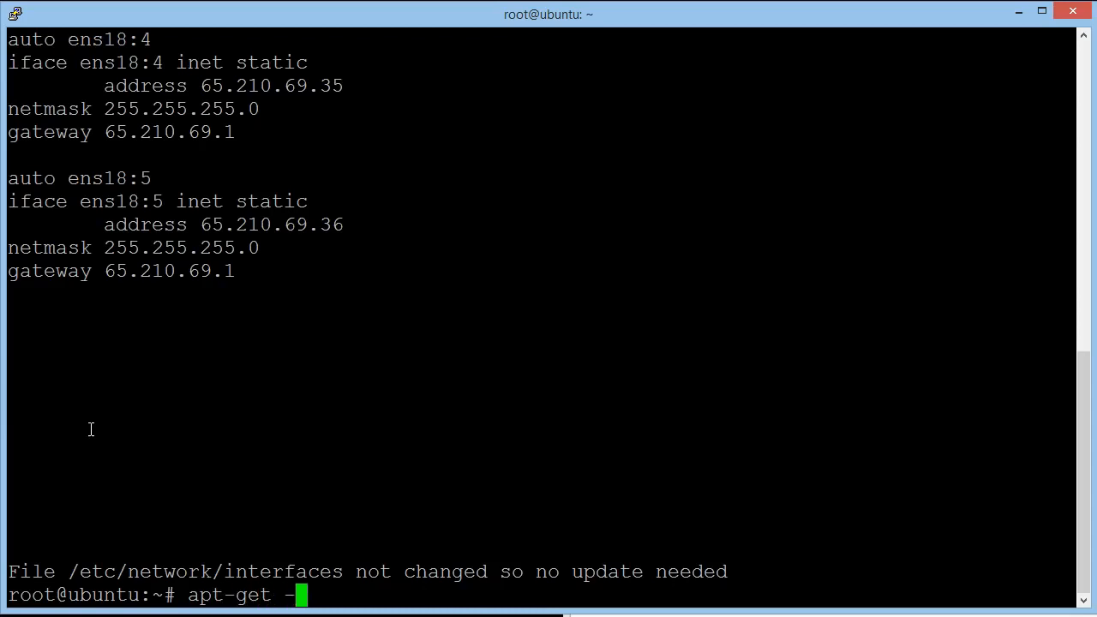
type("y ins")
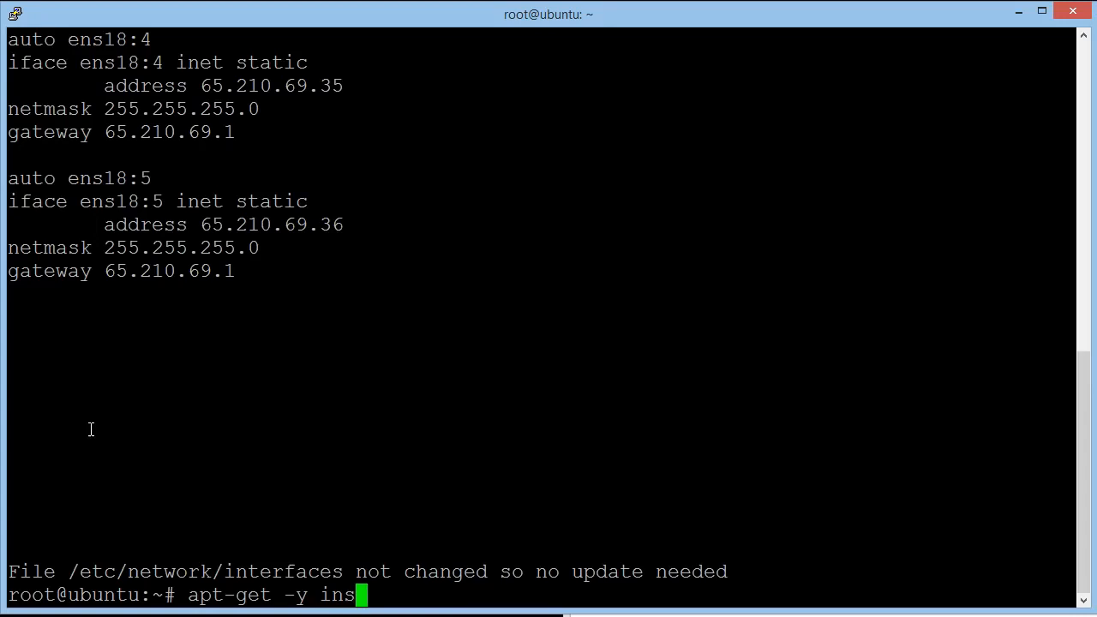
type("tall fai")
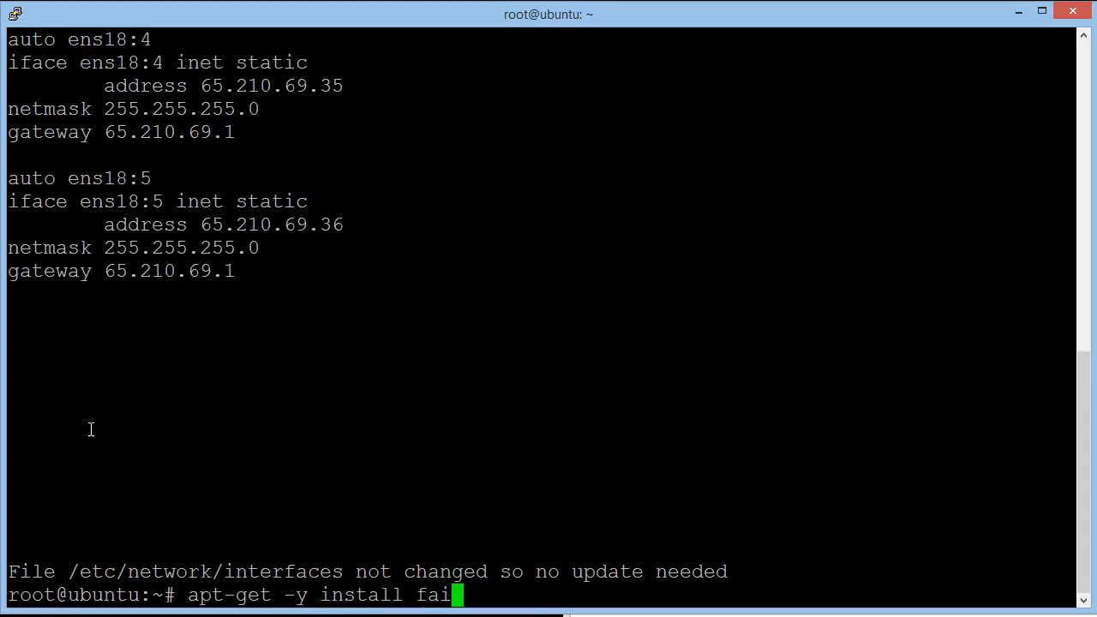
type("2ba")
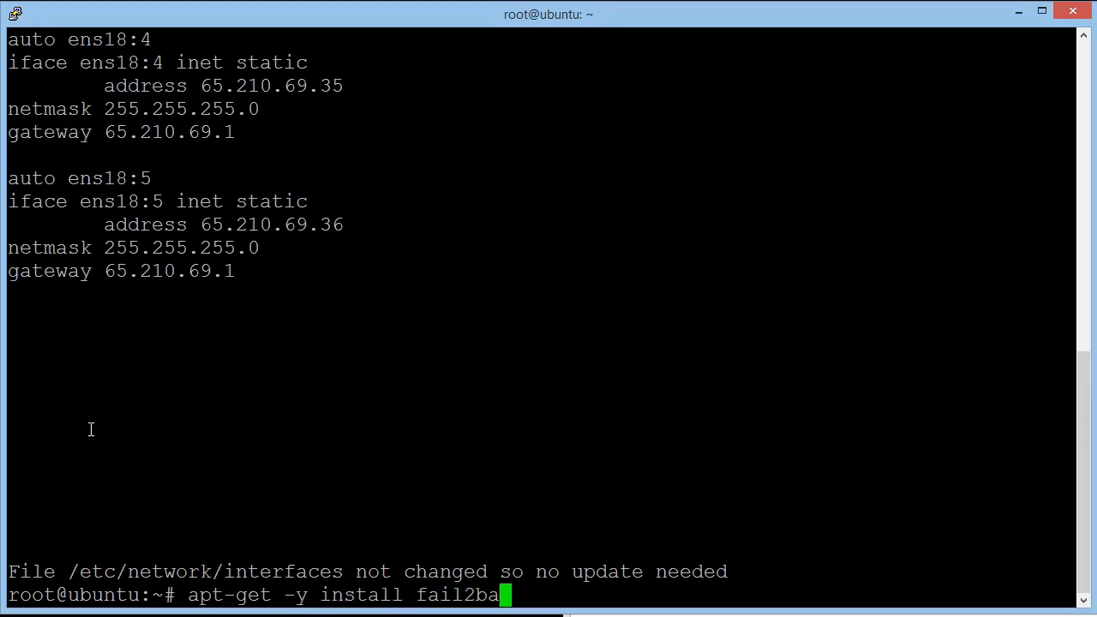
type("n soft")
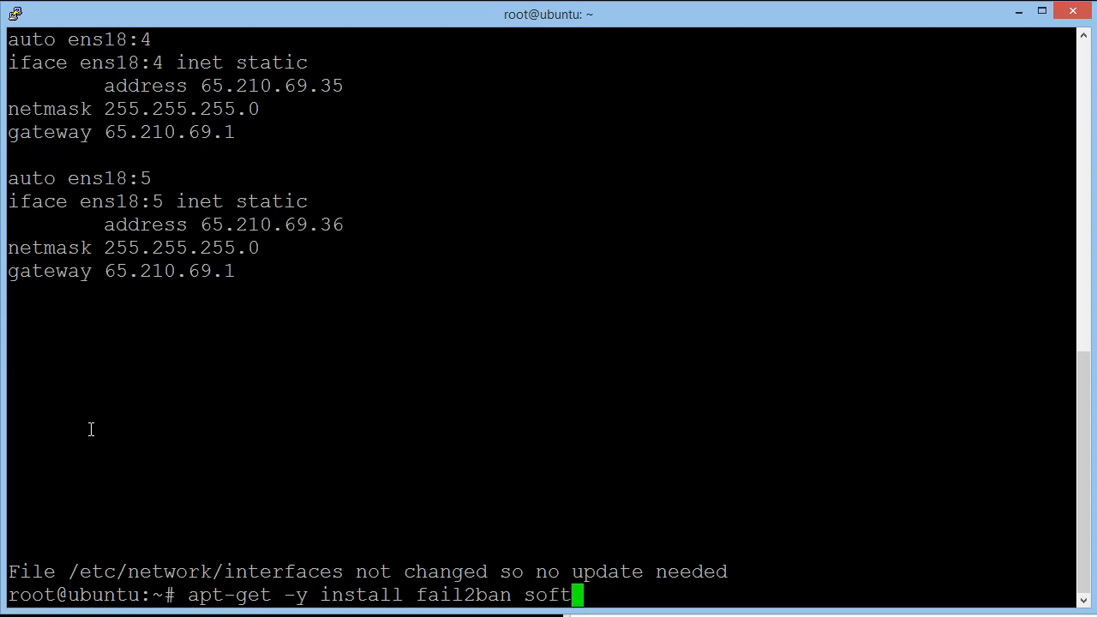
type("ware-")
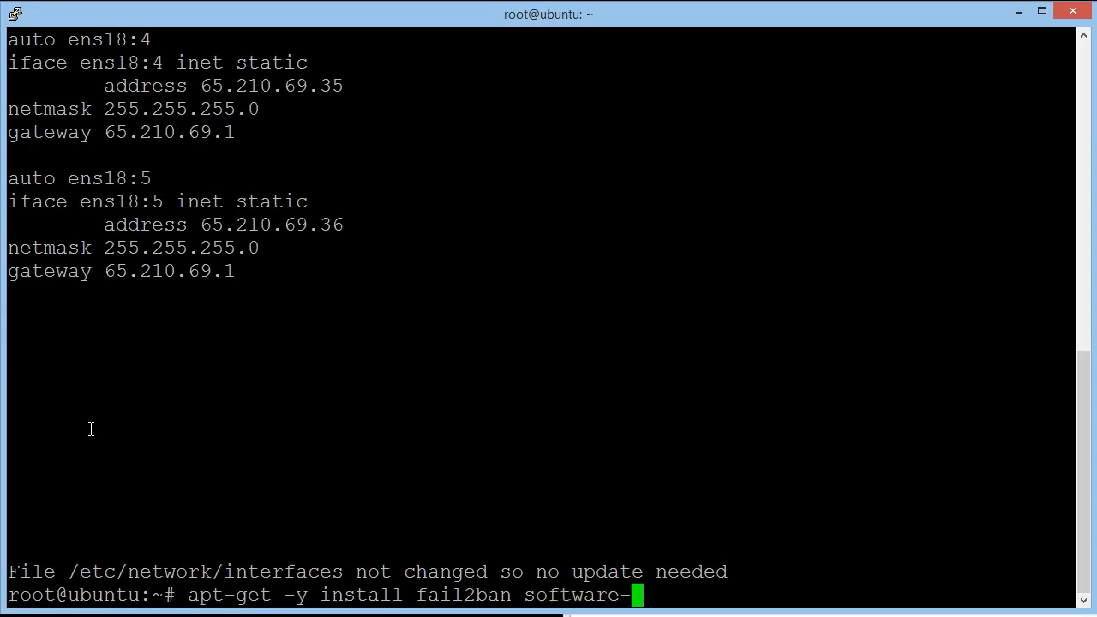
type("prop")
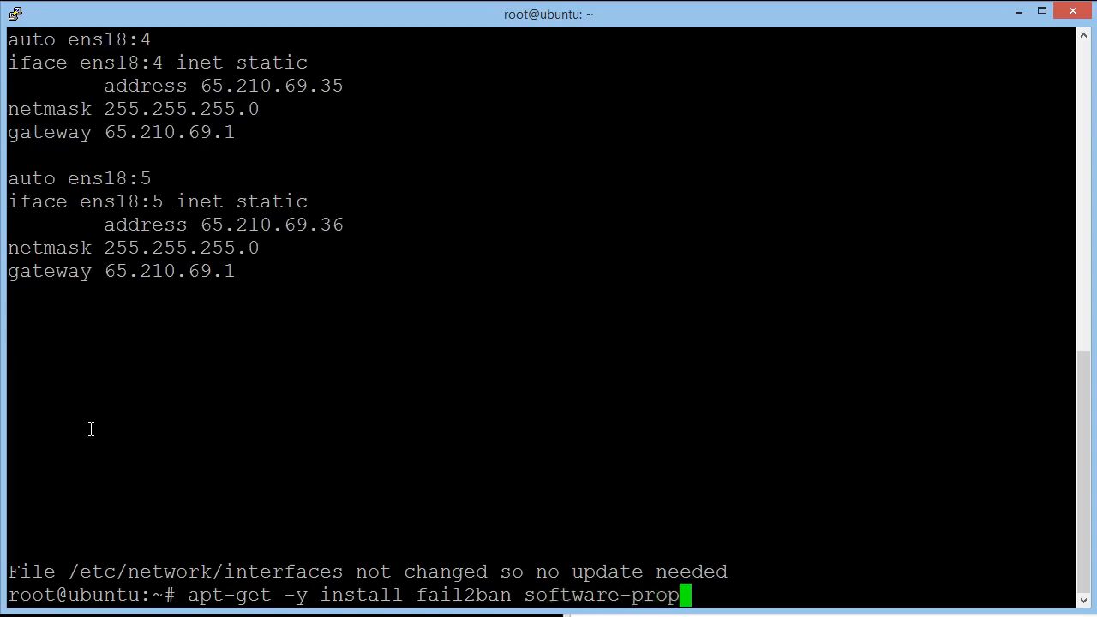
type("erties-")
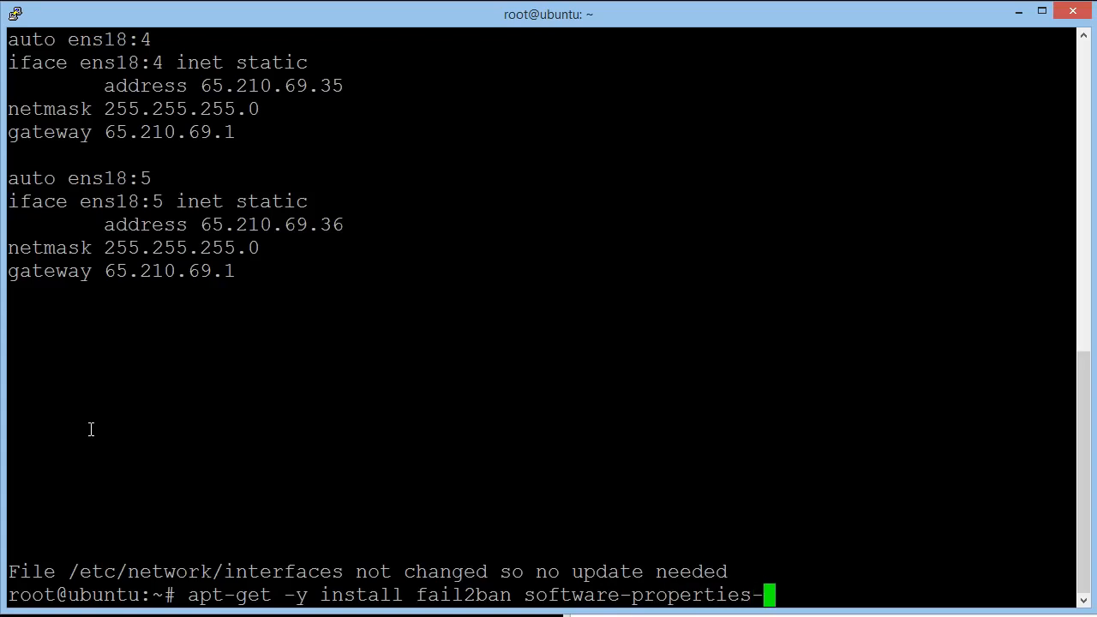
type("common")
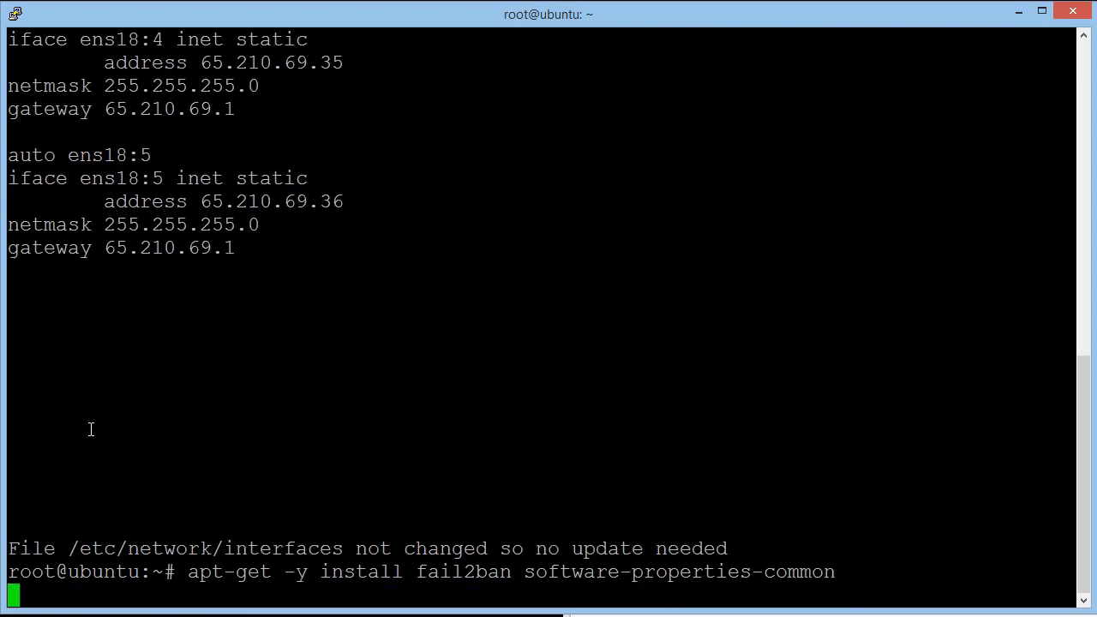
key("Return")
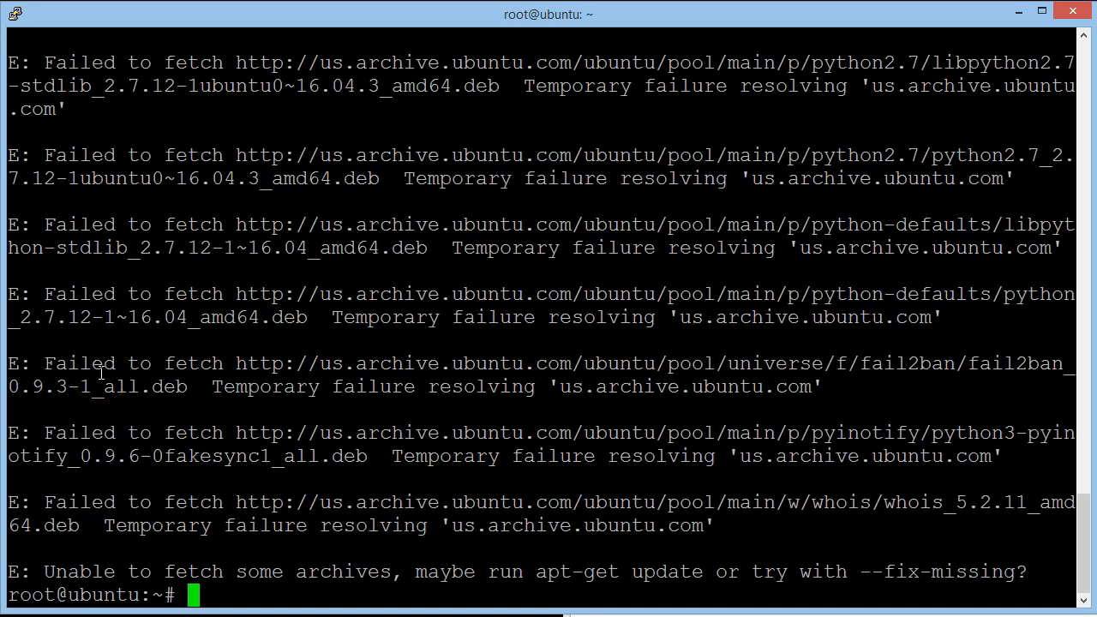
mouse_move(36, 609)
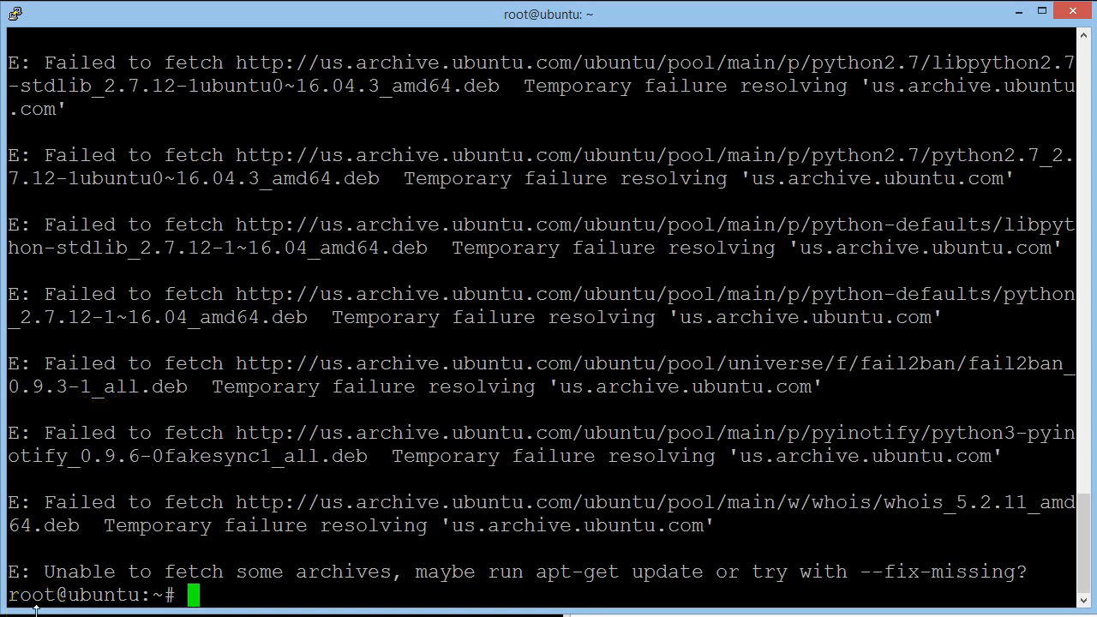
mouse_move(163, 540)
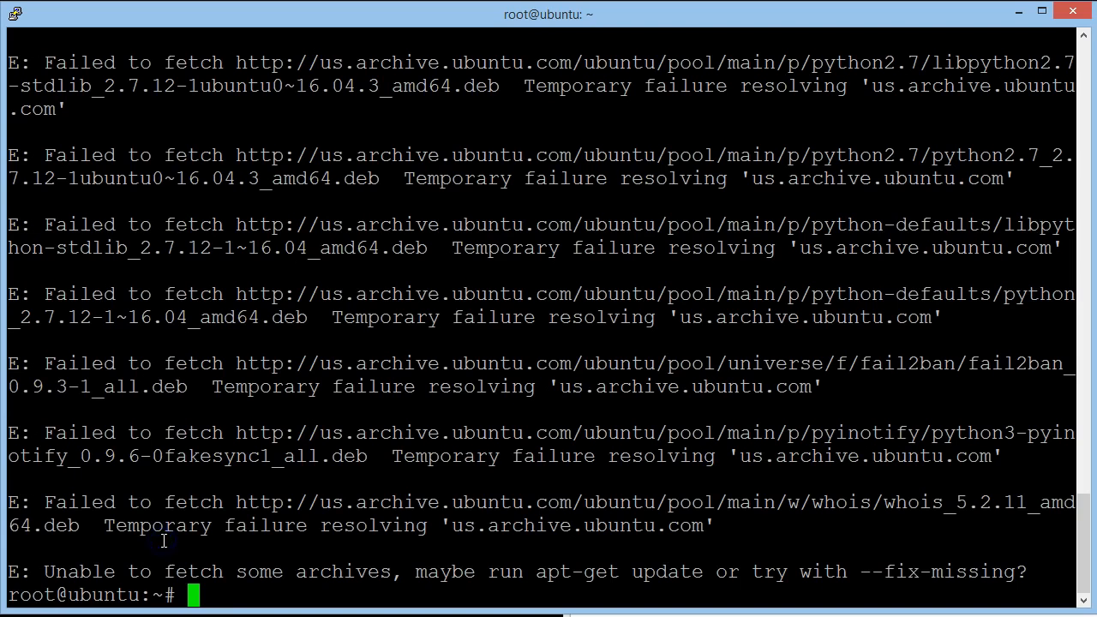
Run apt-get install build-essential libevent-dev libssl build dependencies.
type("apt-")
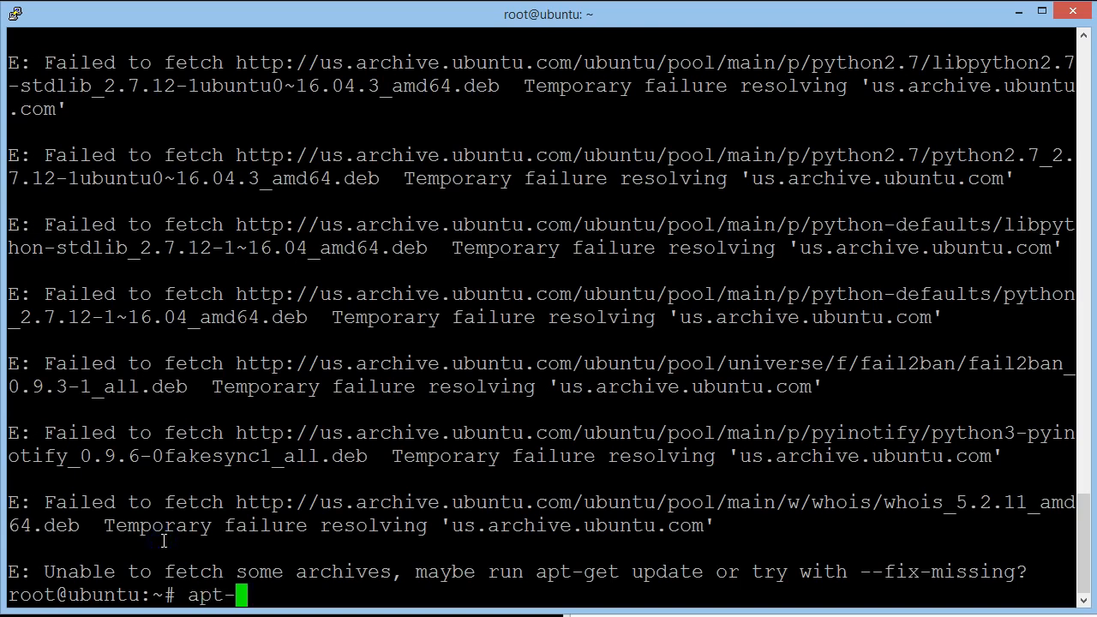
type("get insta")
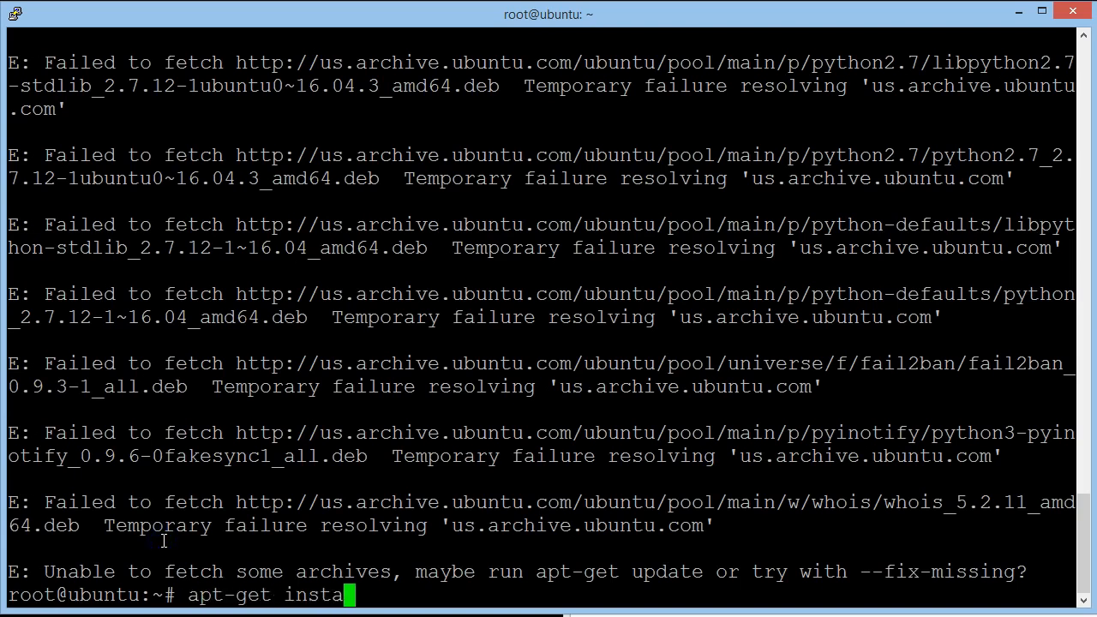
type("ll build")
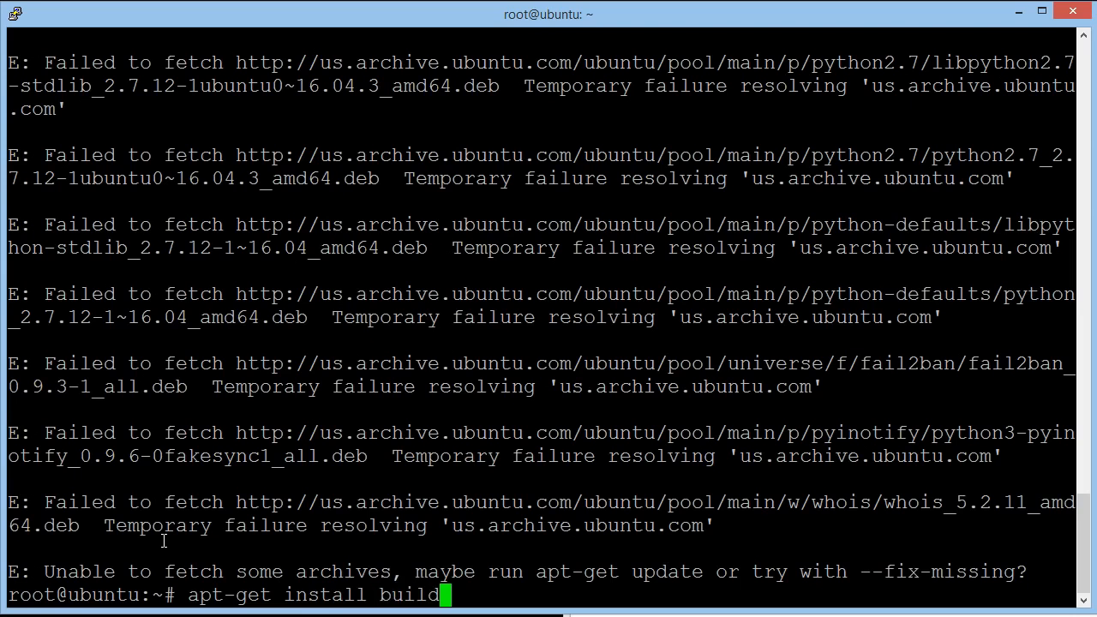
type("-essent")
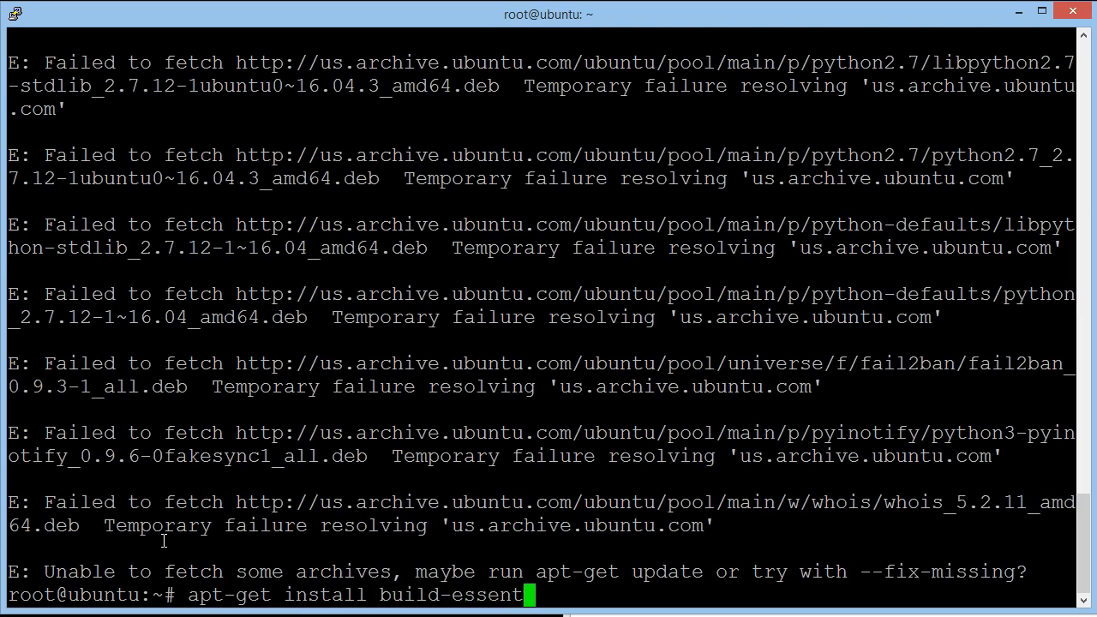
type("ial")
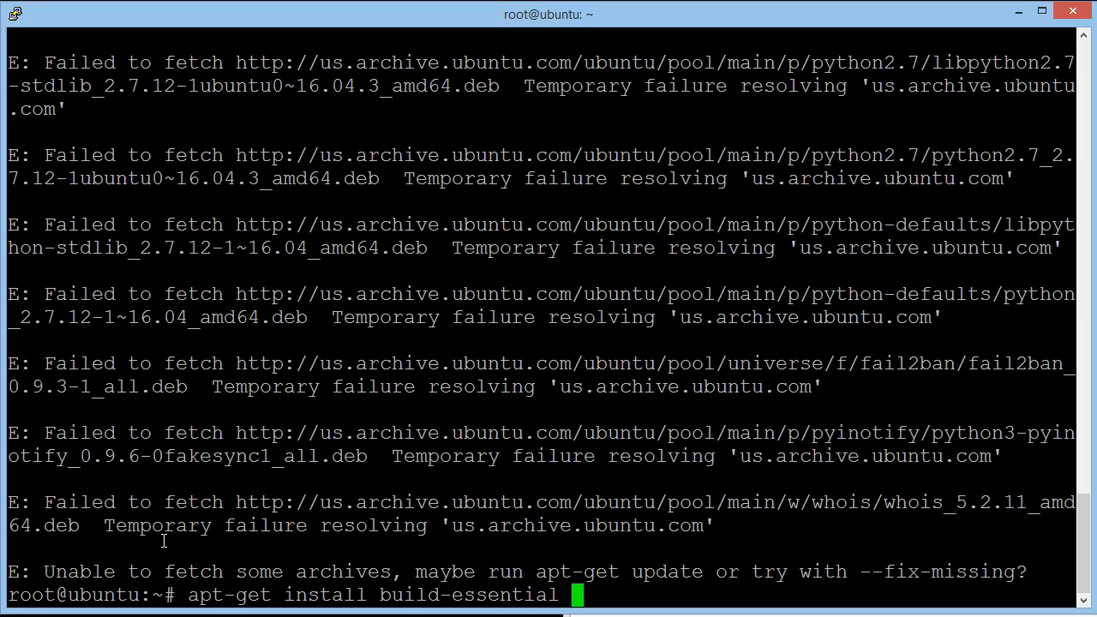
type("libevent-dev l")
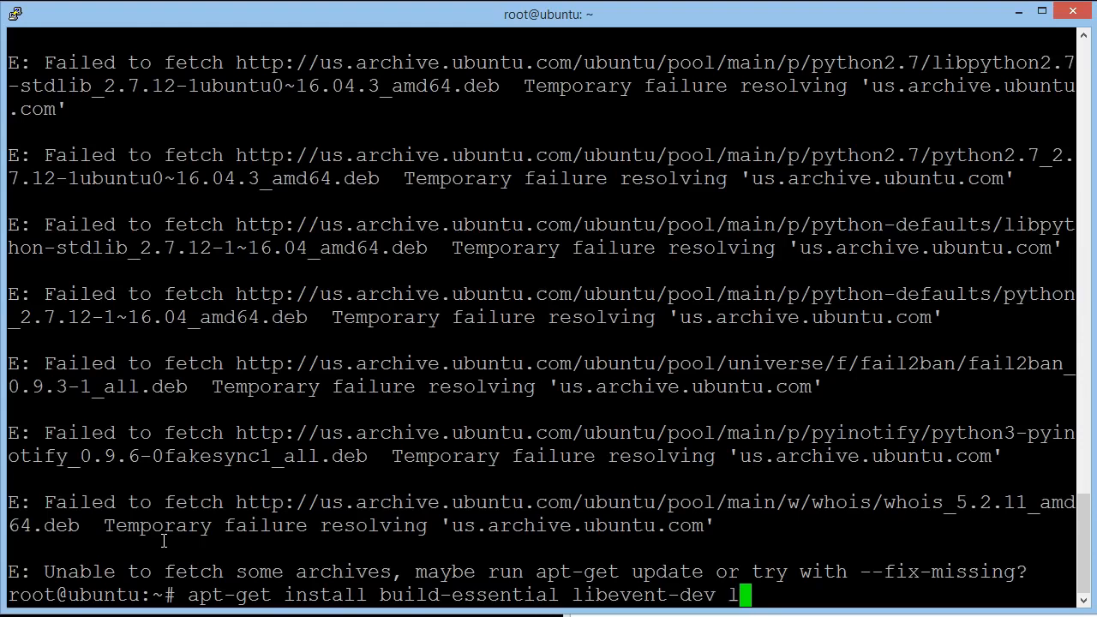
type("ibssl-")
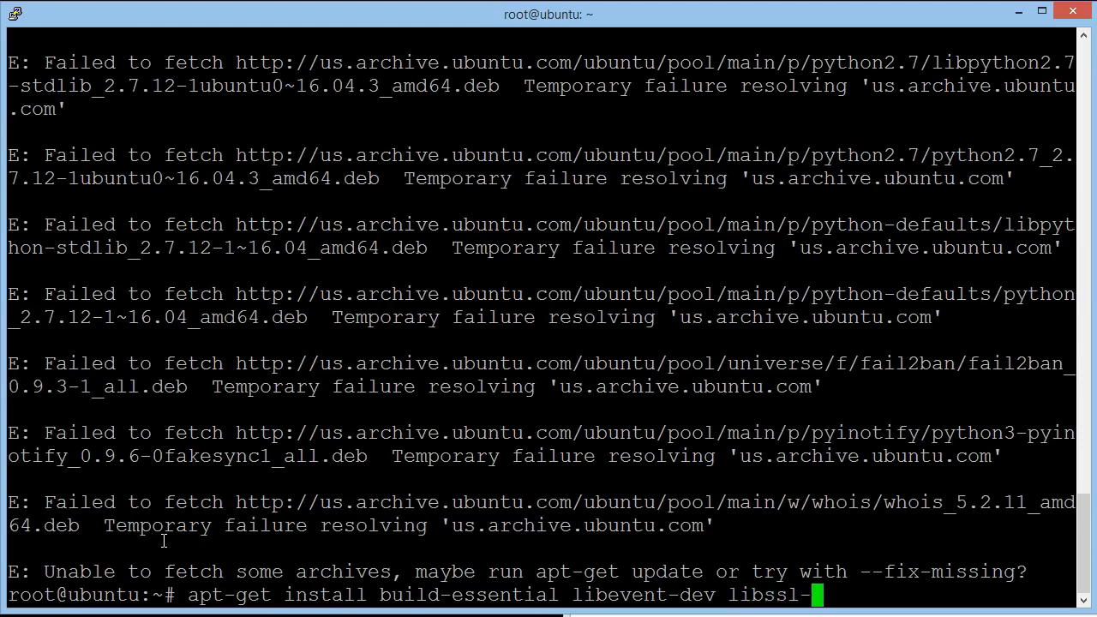
key("Return")
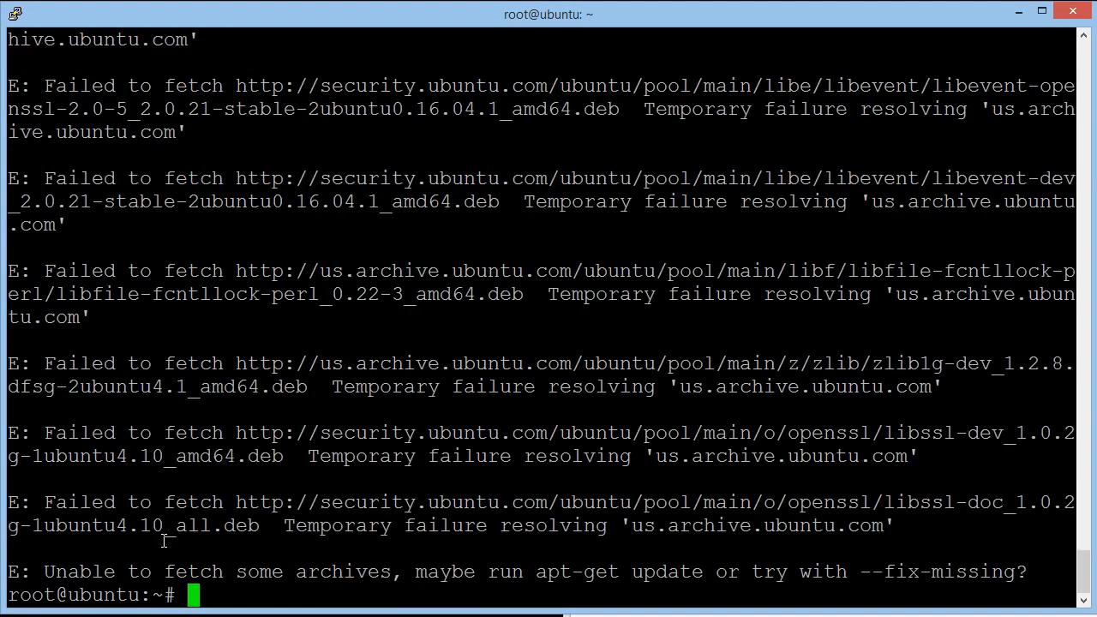
mouse_move(199, 525)
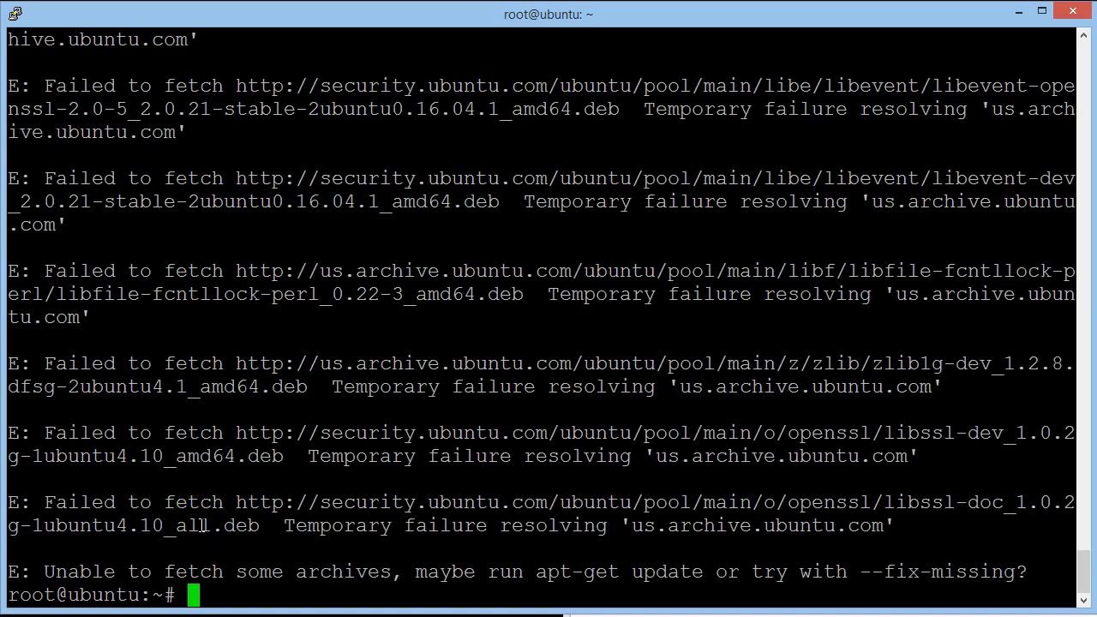
Change into the /etc/3proxy directory.
type("cd")
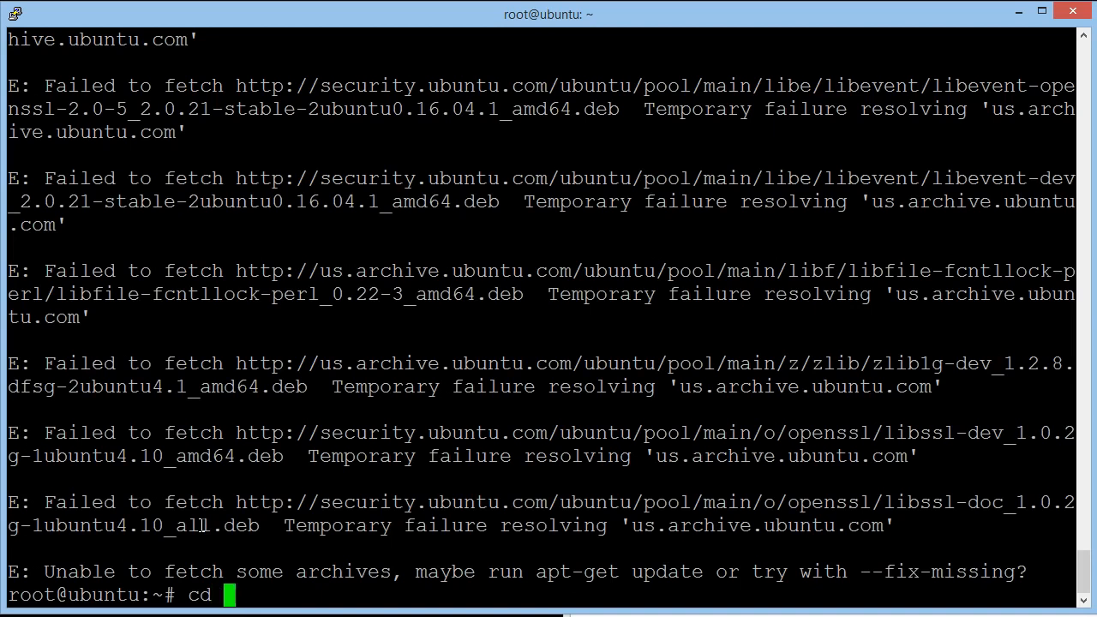
type("/etc")
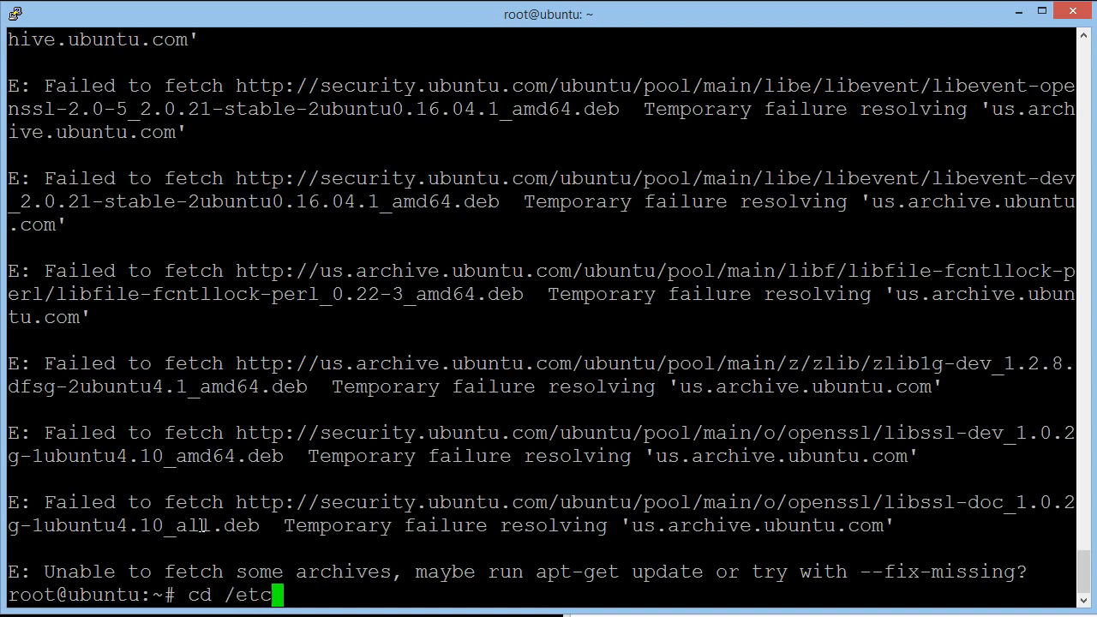
type("/3")
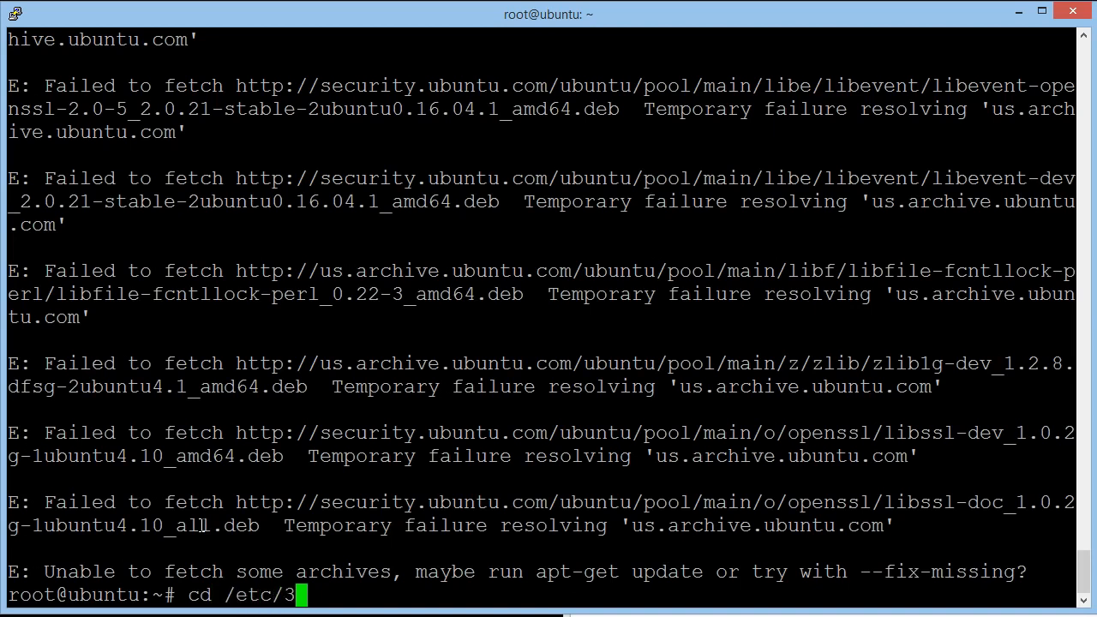
type("proxy")
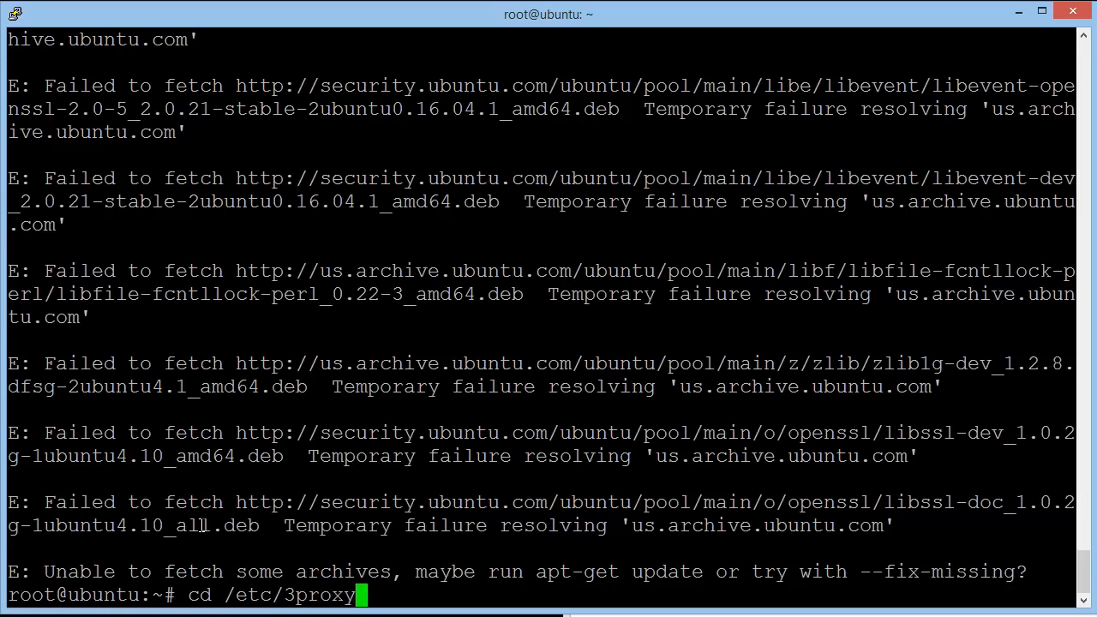
key("Return")
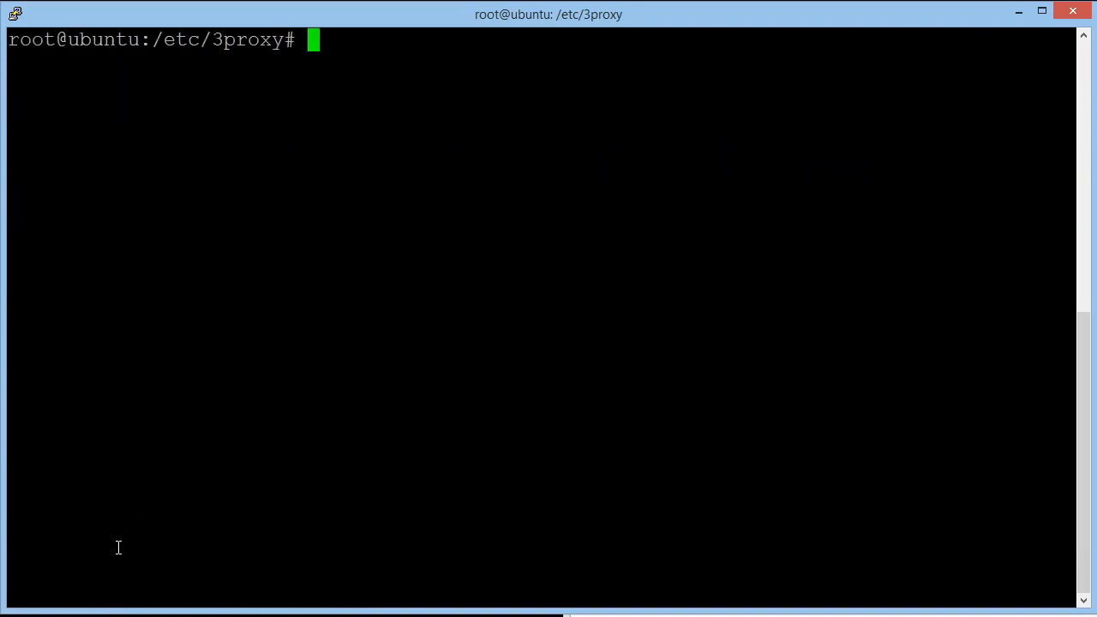
Run joe 3proxy.cfg to edit the config in Joe's Own Editor.
type("joe")
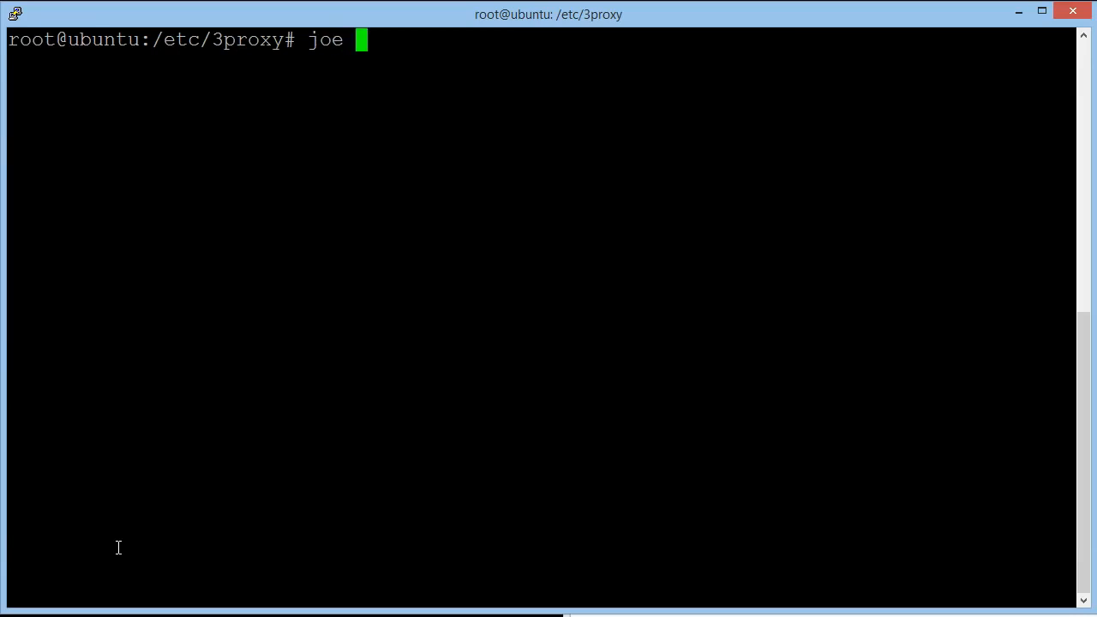
type("3proxy.")
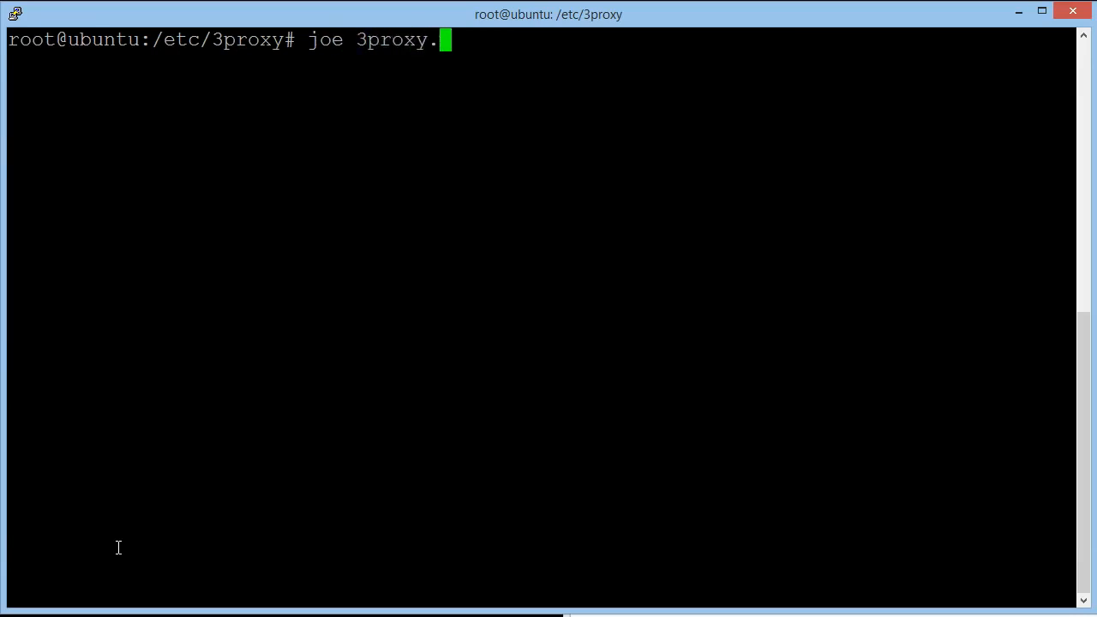
type("cfg")
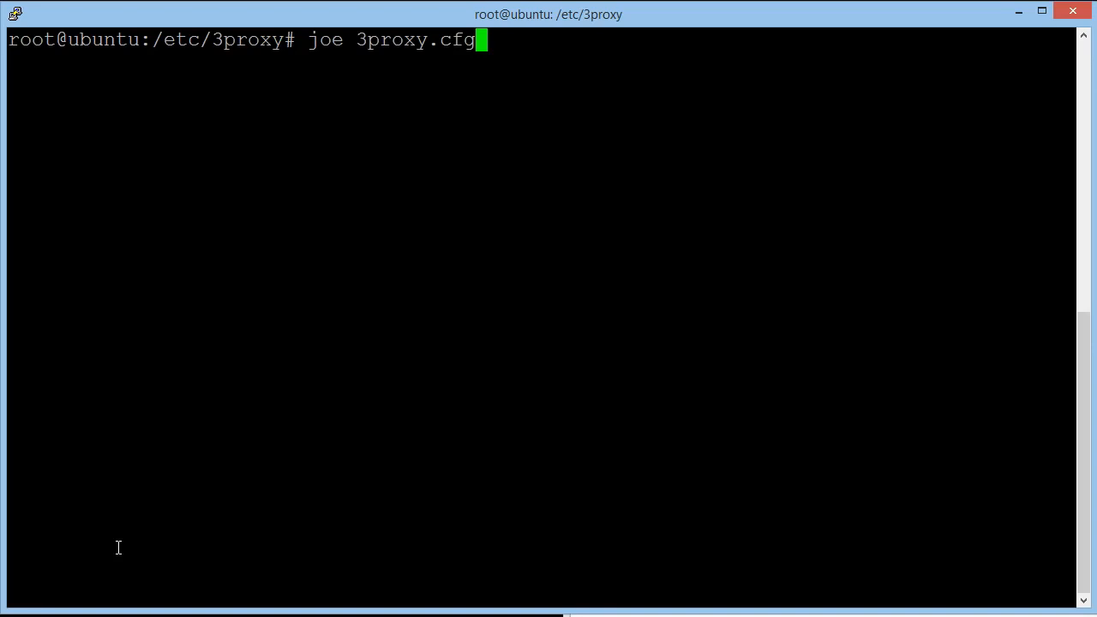
key("Return")
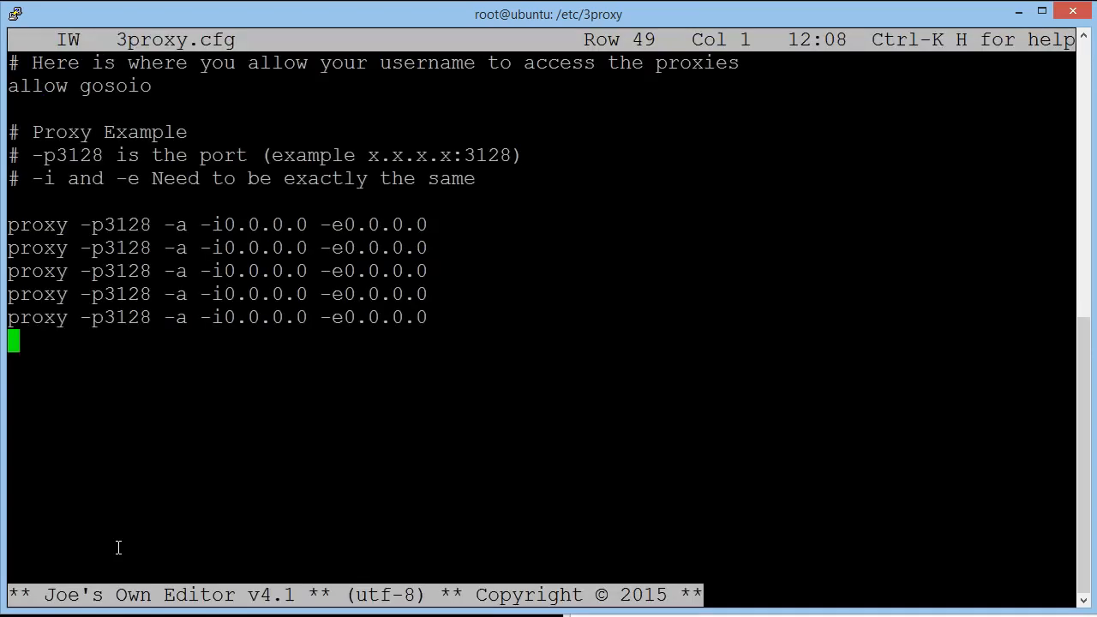
key("Up")
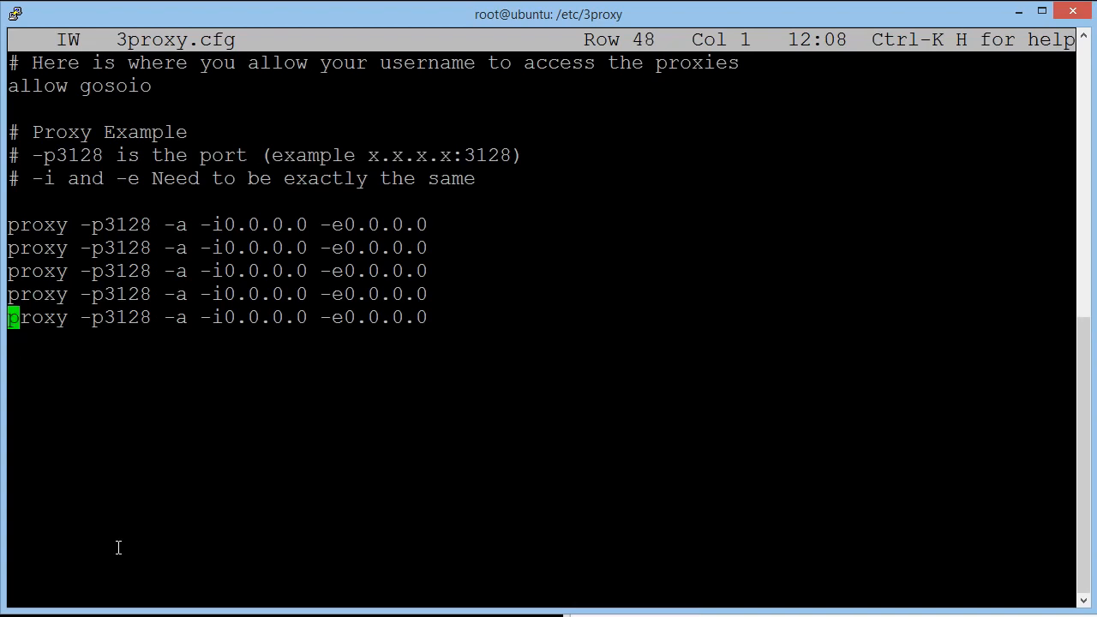
scroll("up", 3)
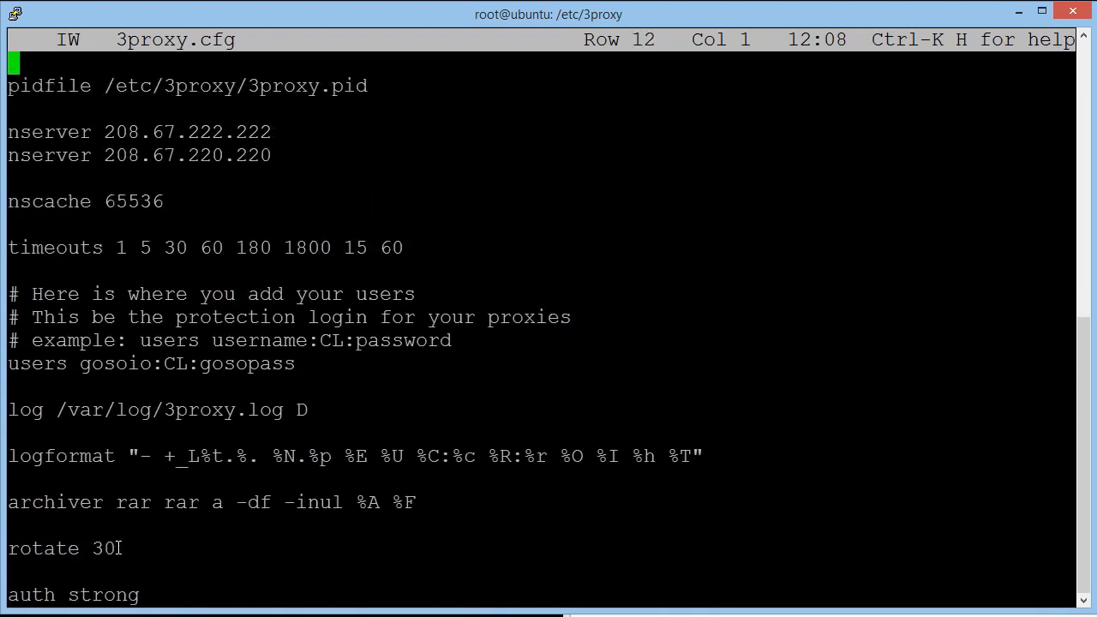
key("ctrl+home")
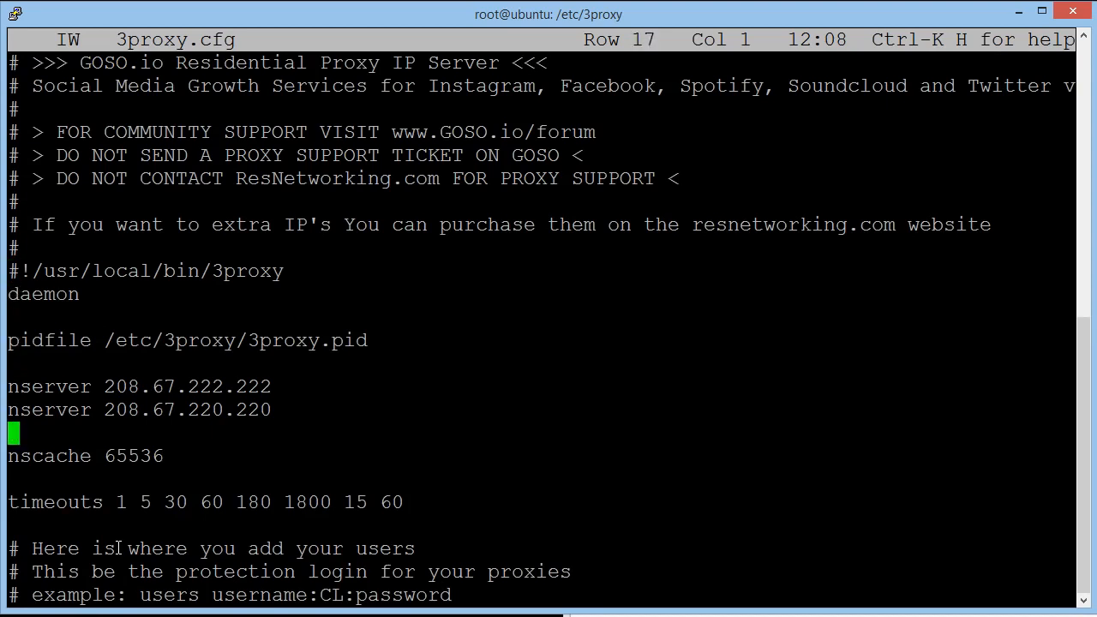
scroll("down", 3)
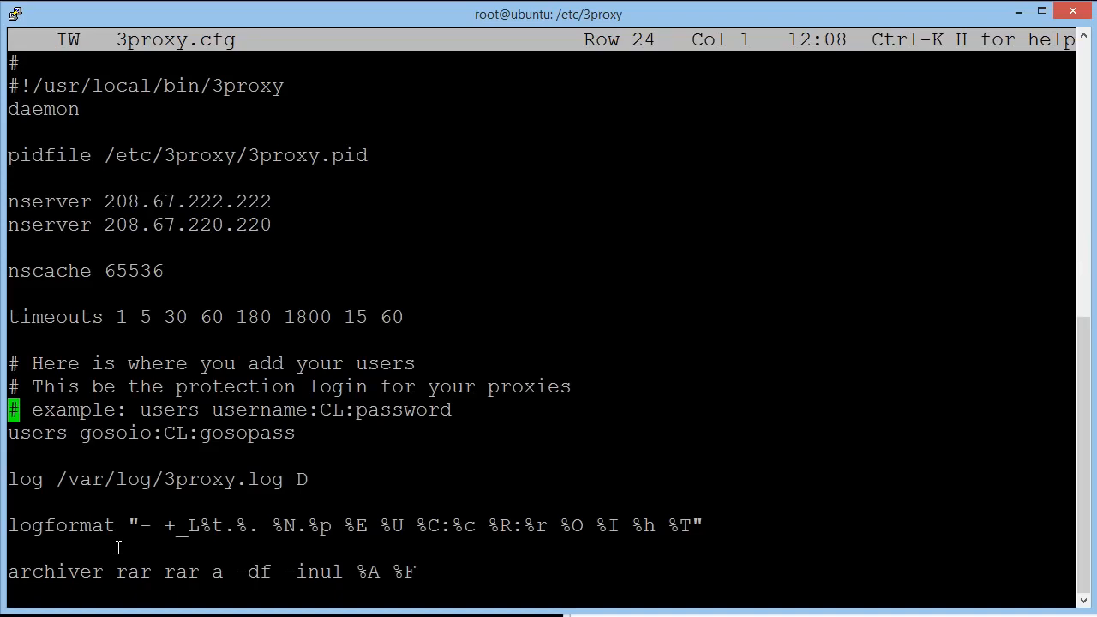
key("Down")
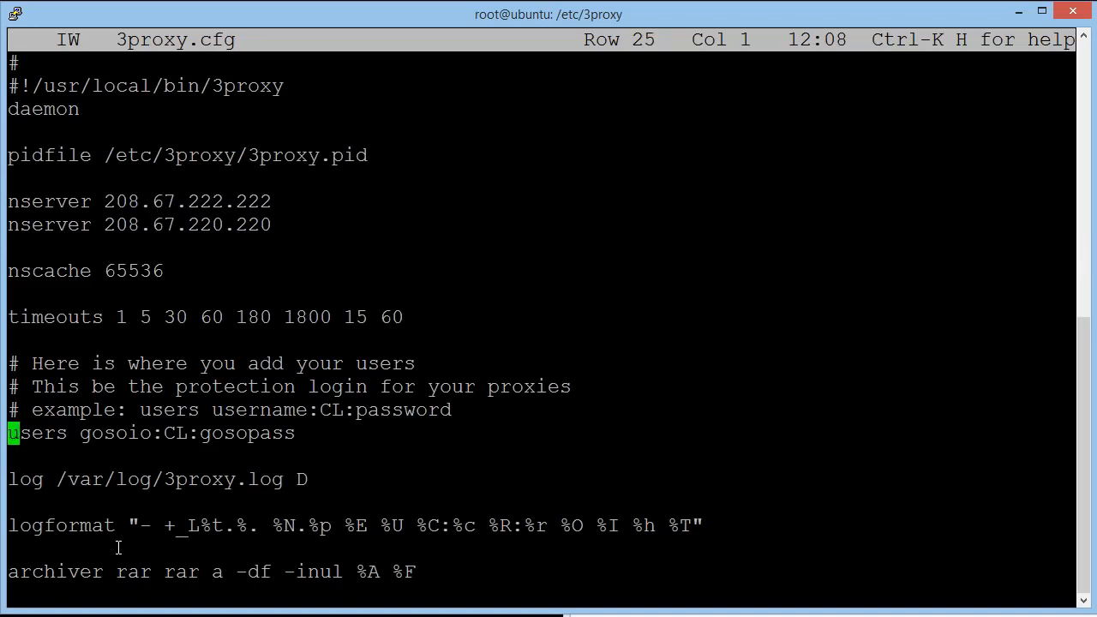
key("Right")
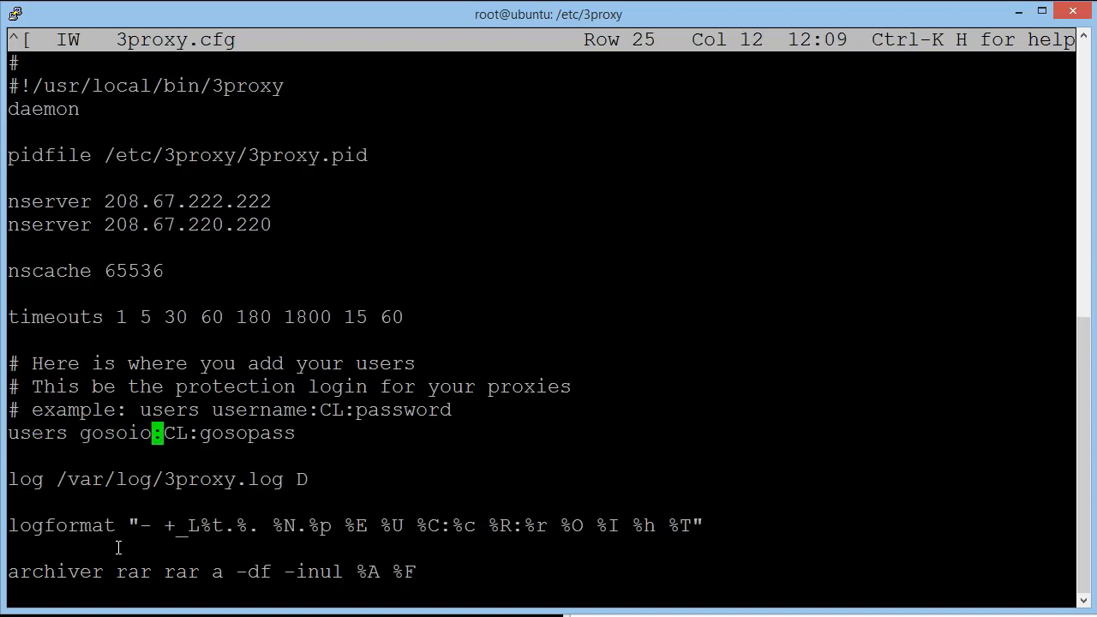
key("Right")
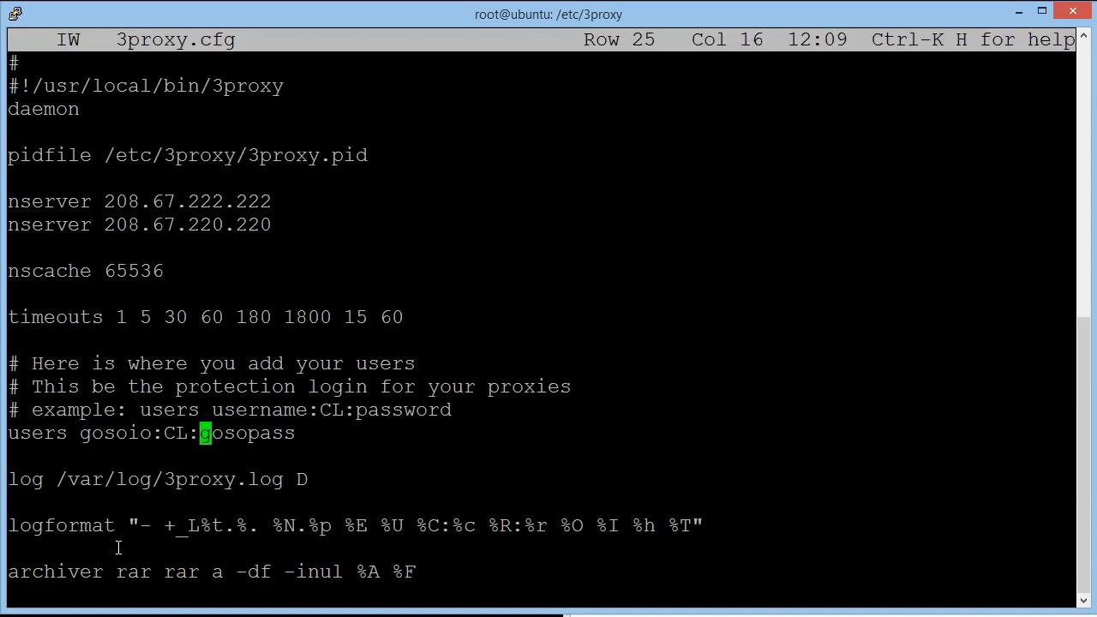
key("Right")
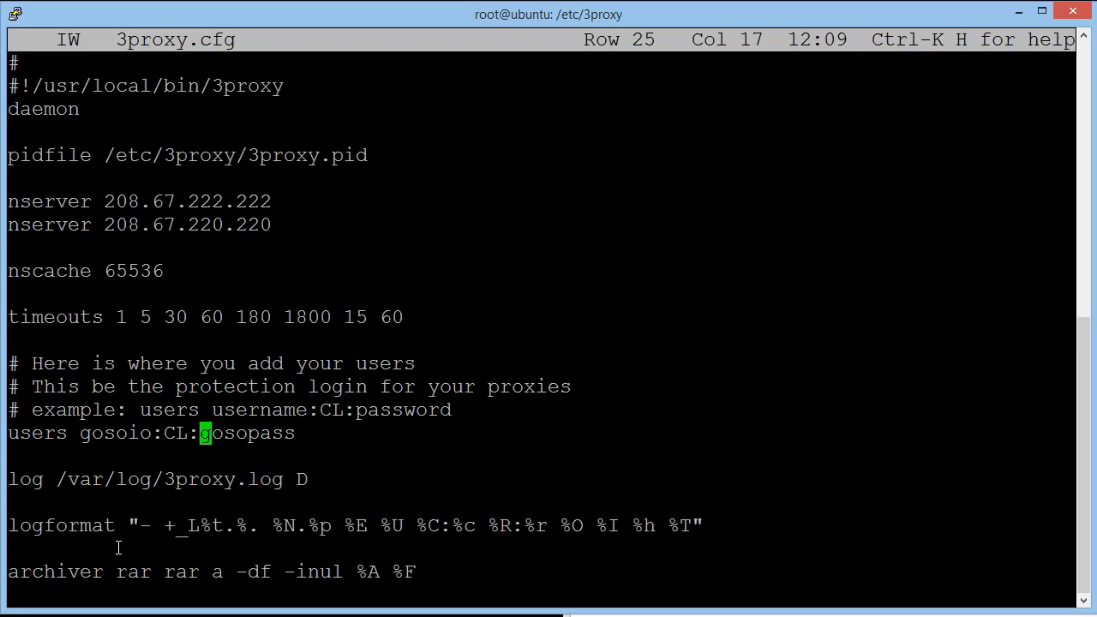
key("Up")
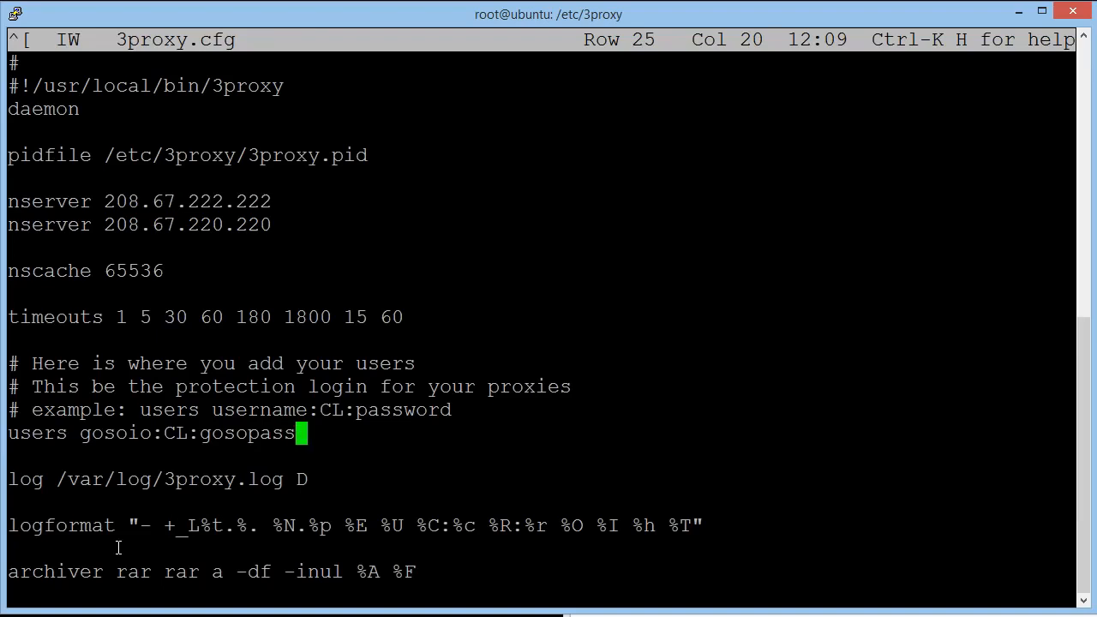
key("Return")
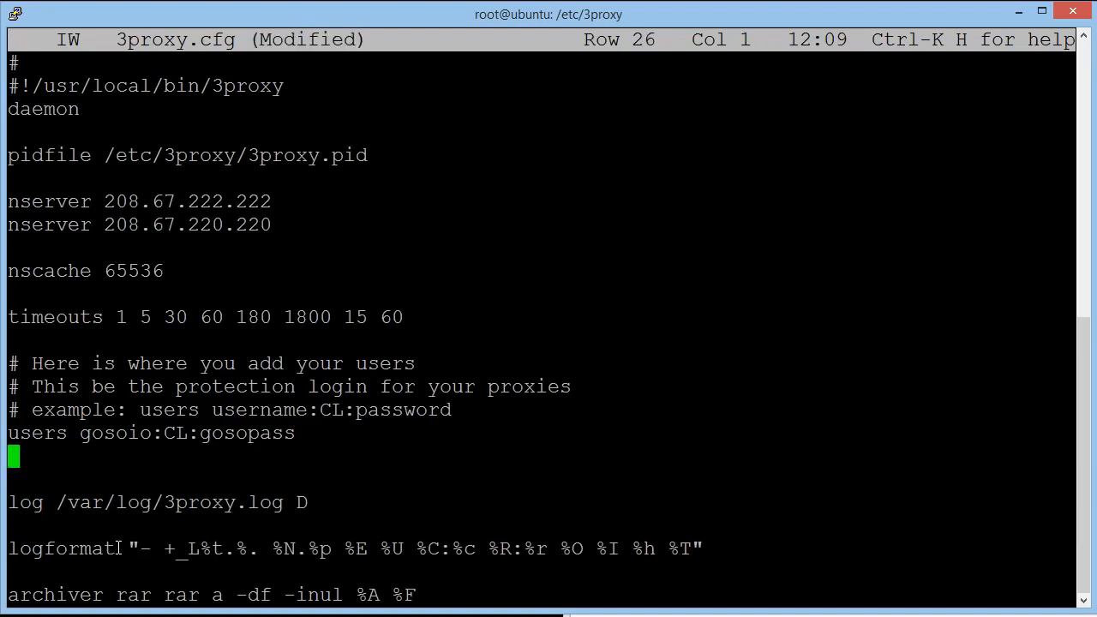
type("users")
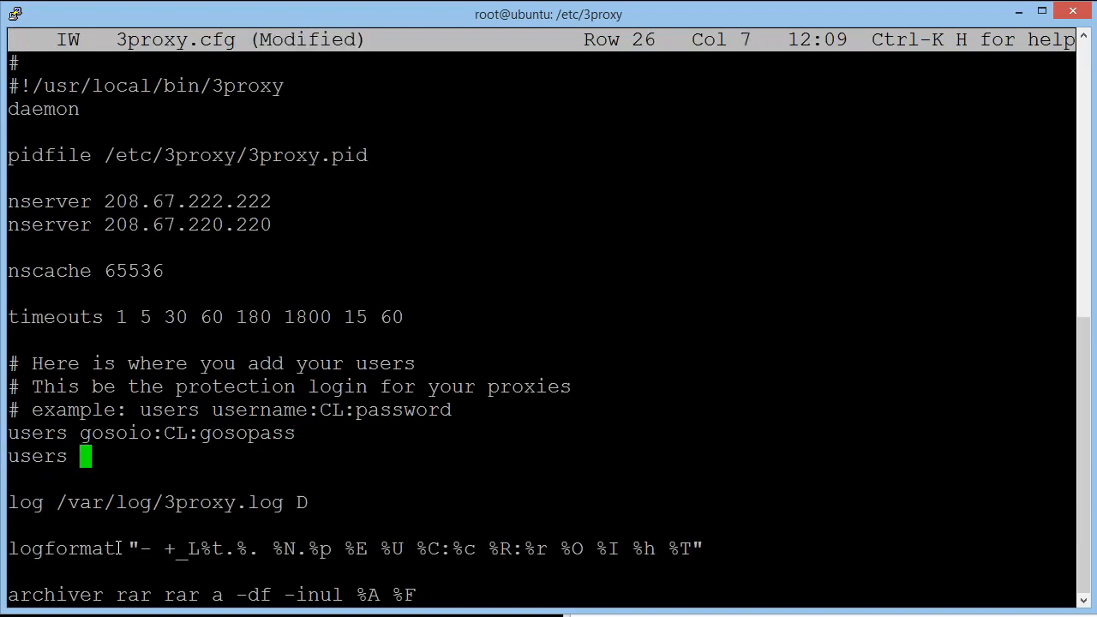
type("testusers")
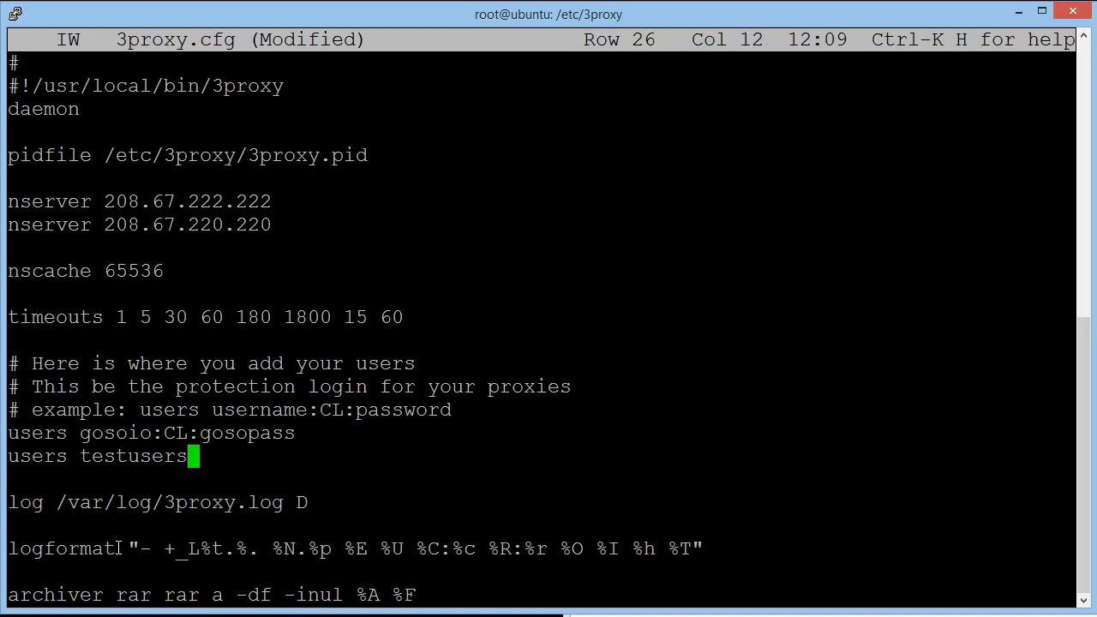
type(":C")
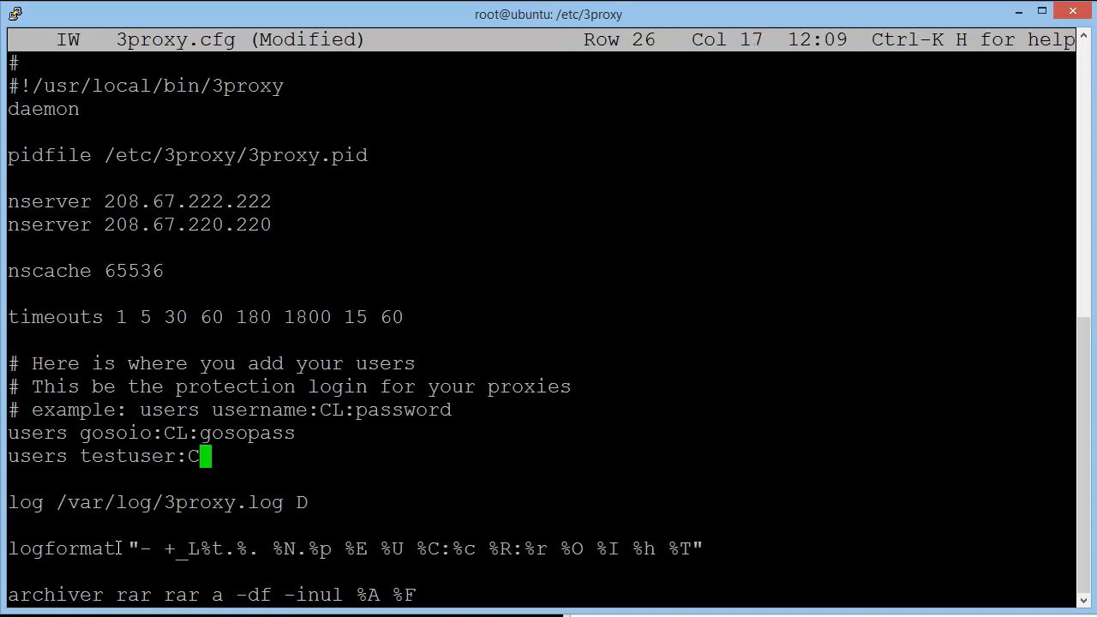
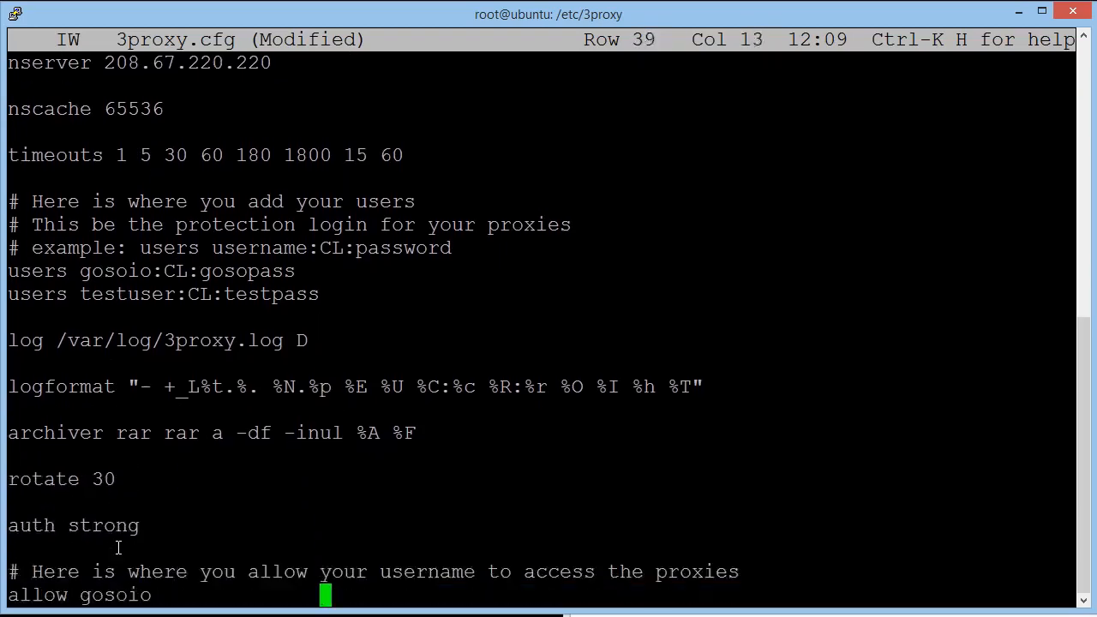
Add an allow testuser line beneath the existing allow gosoio rule.
scroll("down", 3)
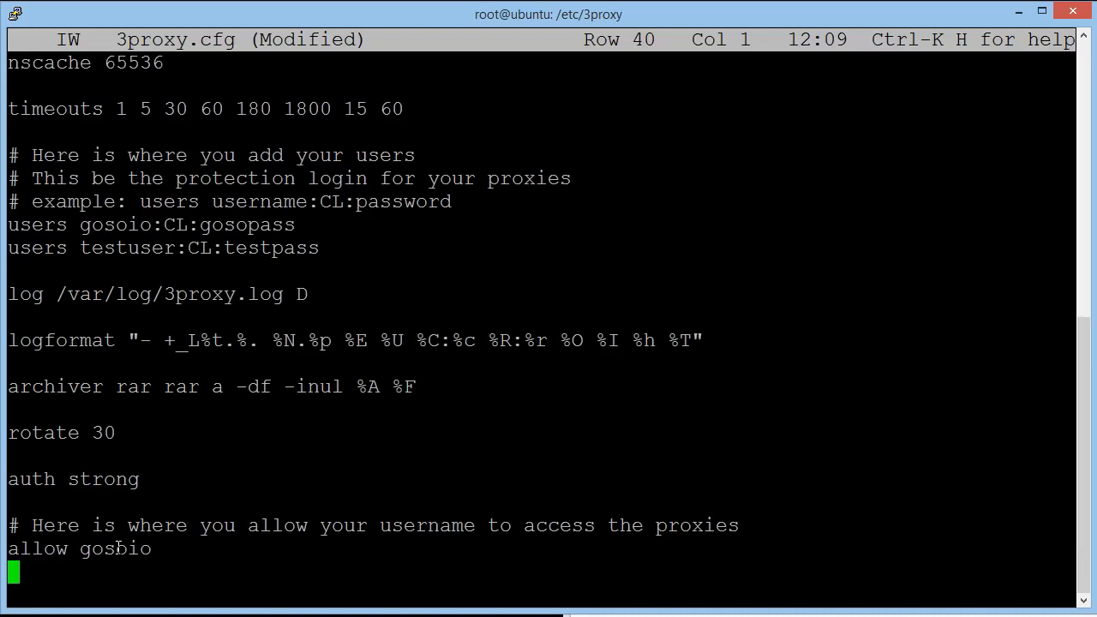
type("allow test")
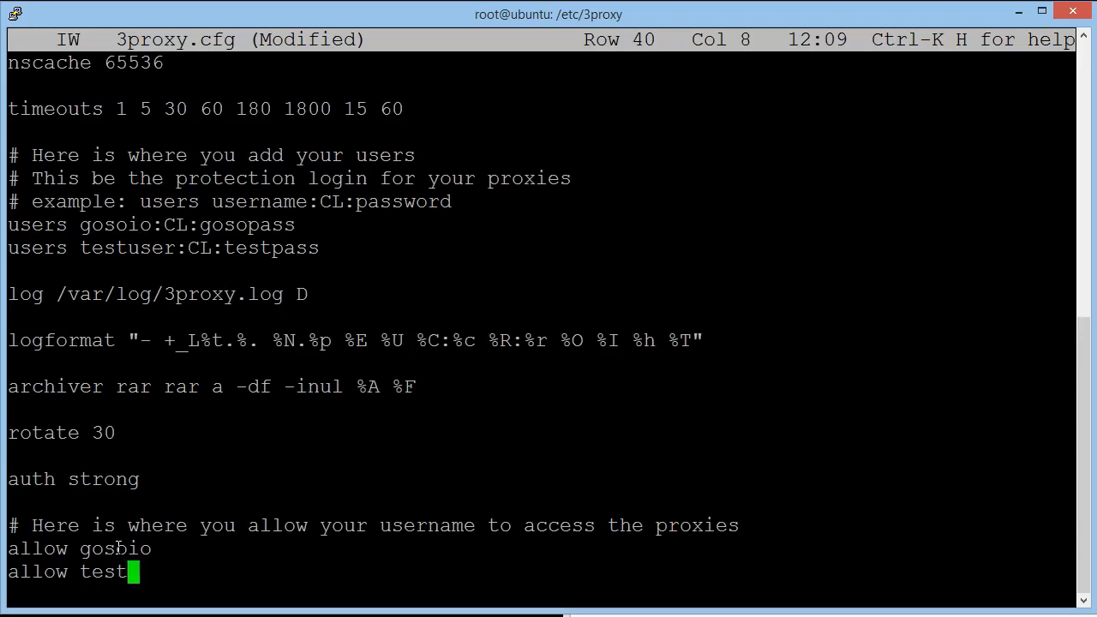
type("user")
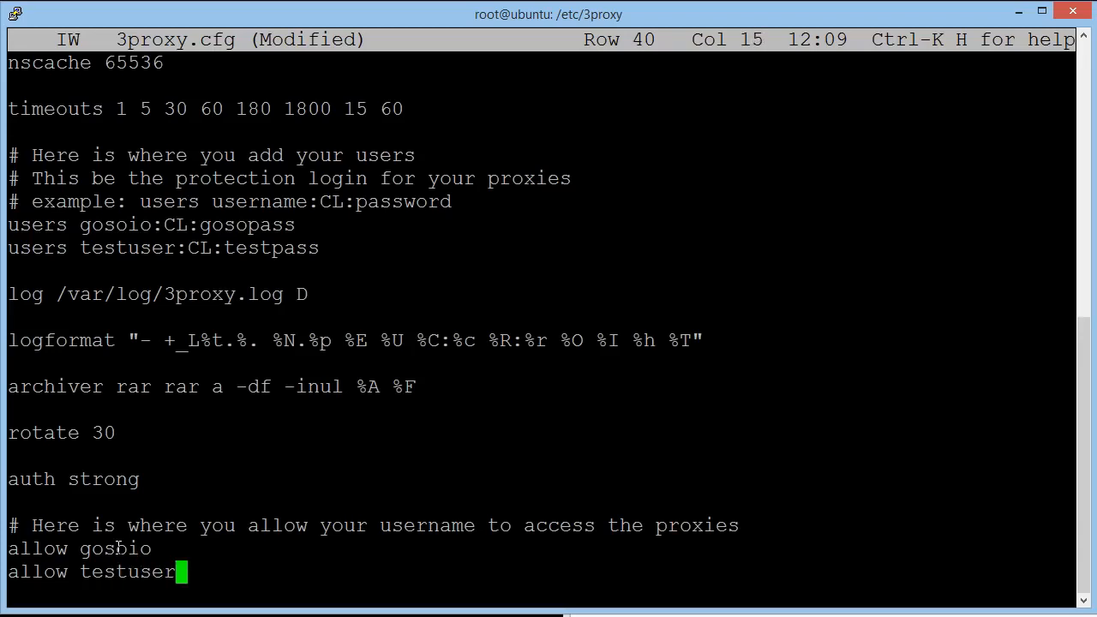
scroll("down", 3)
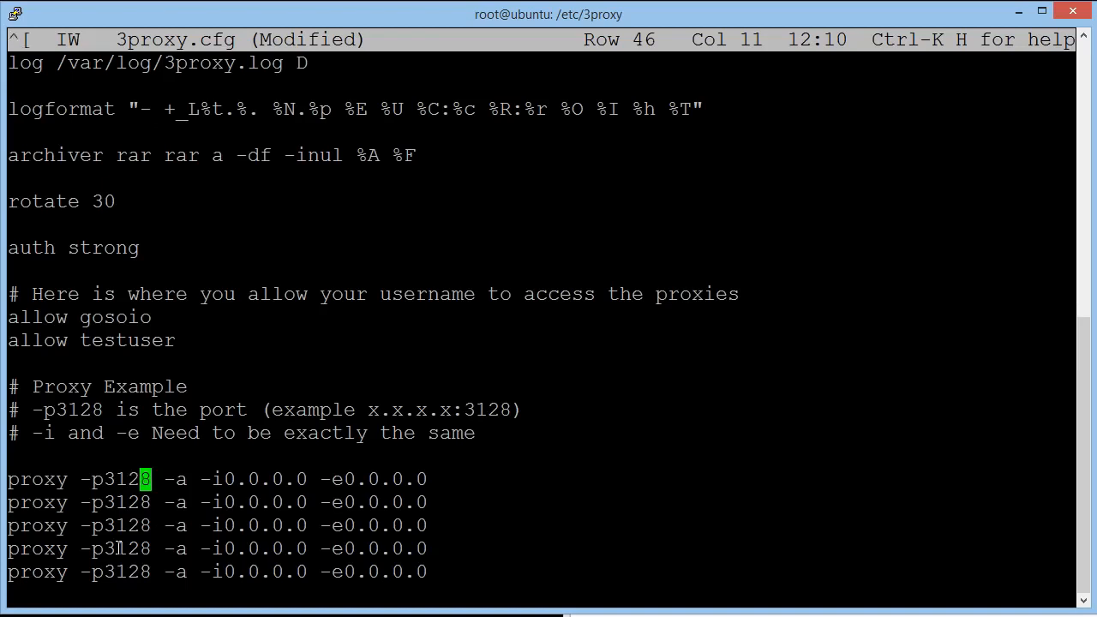
Replace the first proxy line's -i and -e placeholders with 65.210.69.27 from the notes.
key("Right")
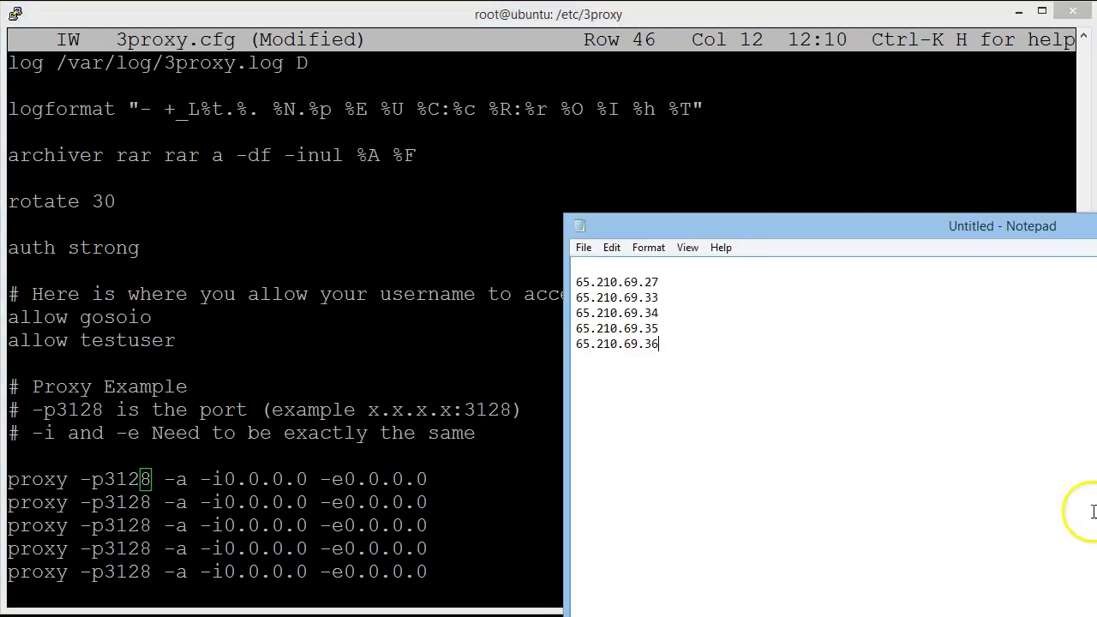
mouse_move(660, 282)
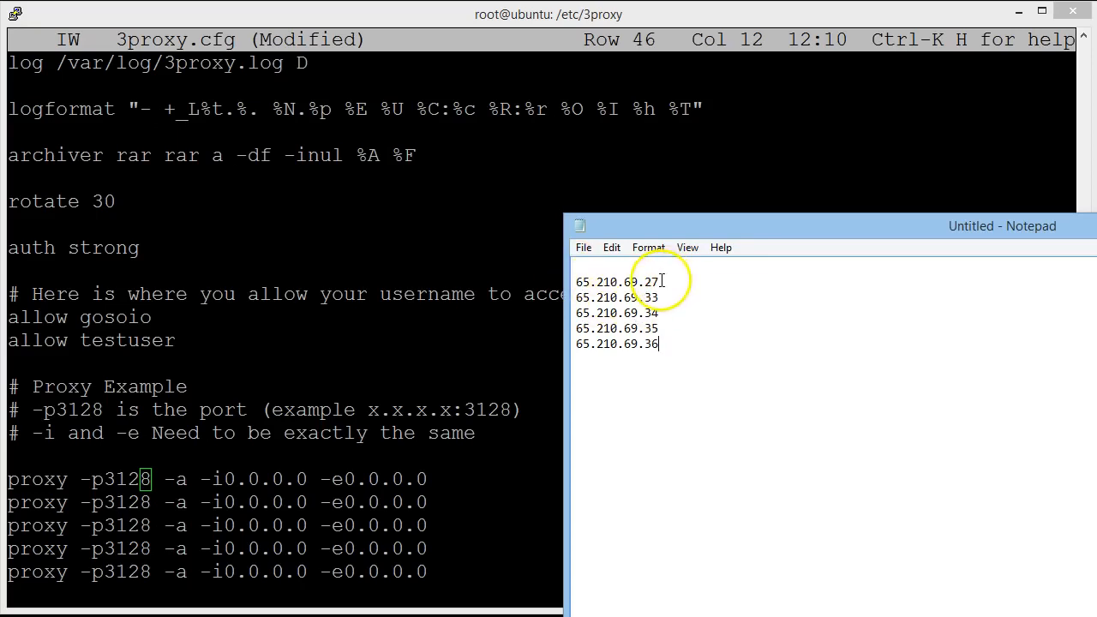
double_click(617, 282)
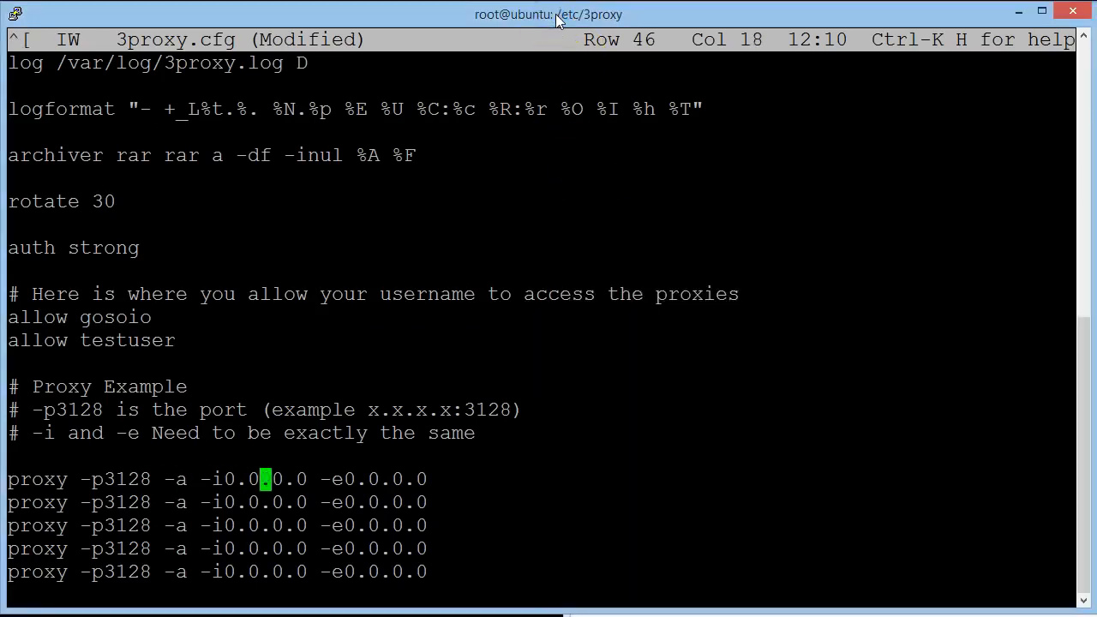
key("End")
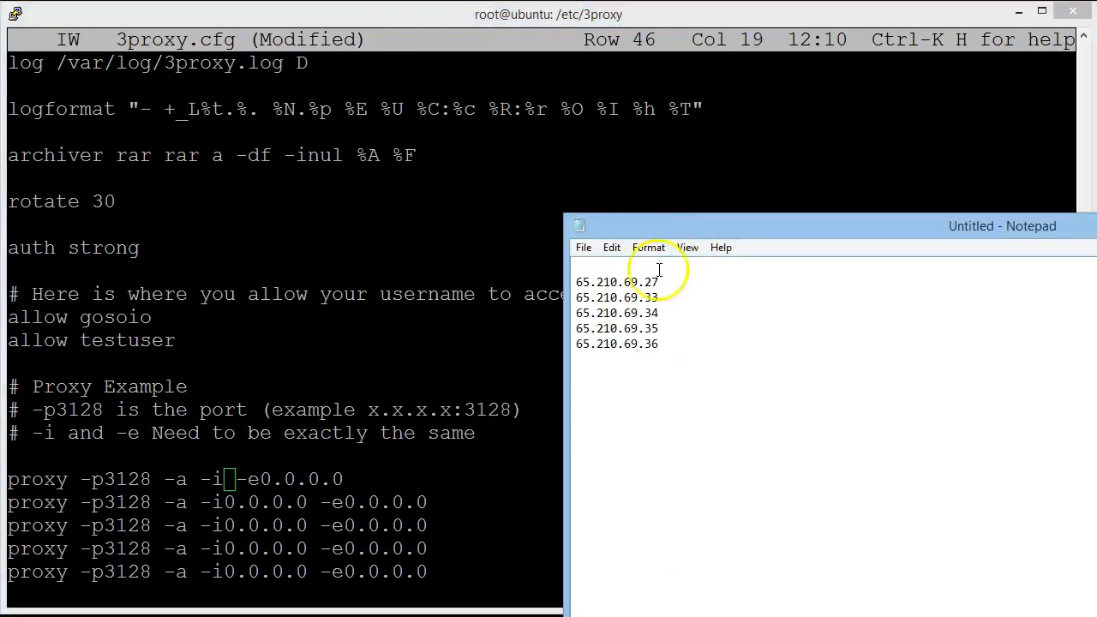
double_click(617, 282)
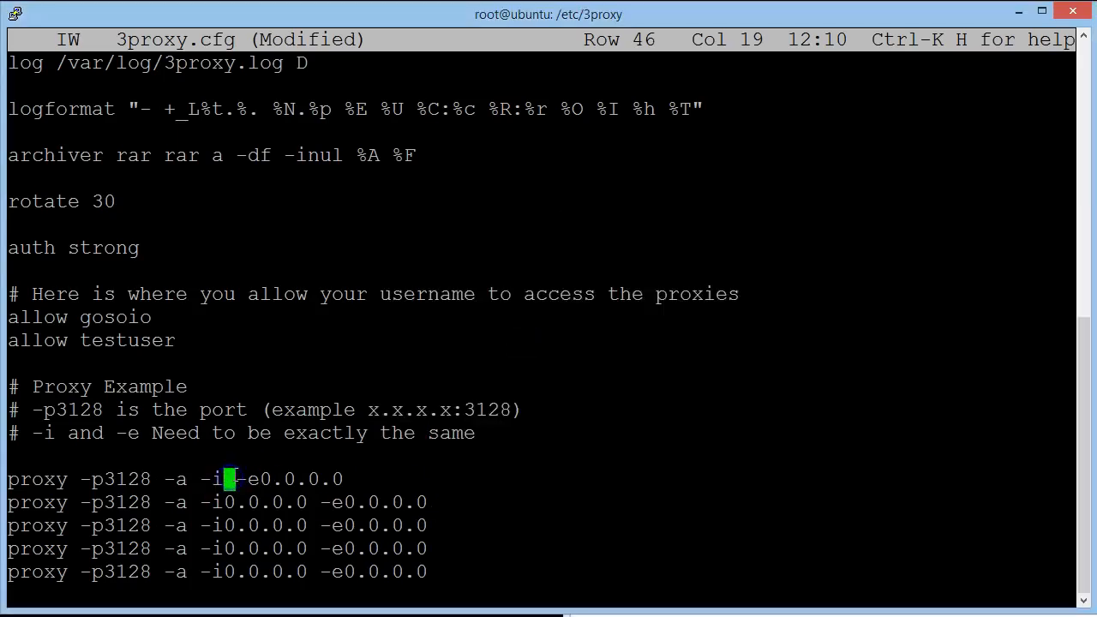
type("65.210.69.27")
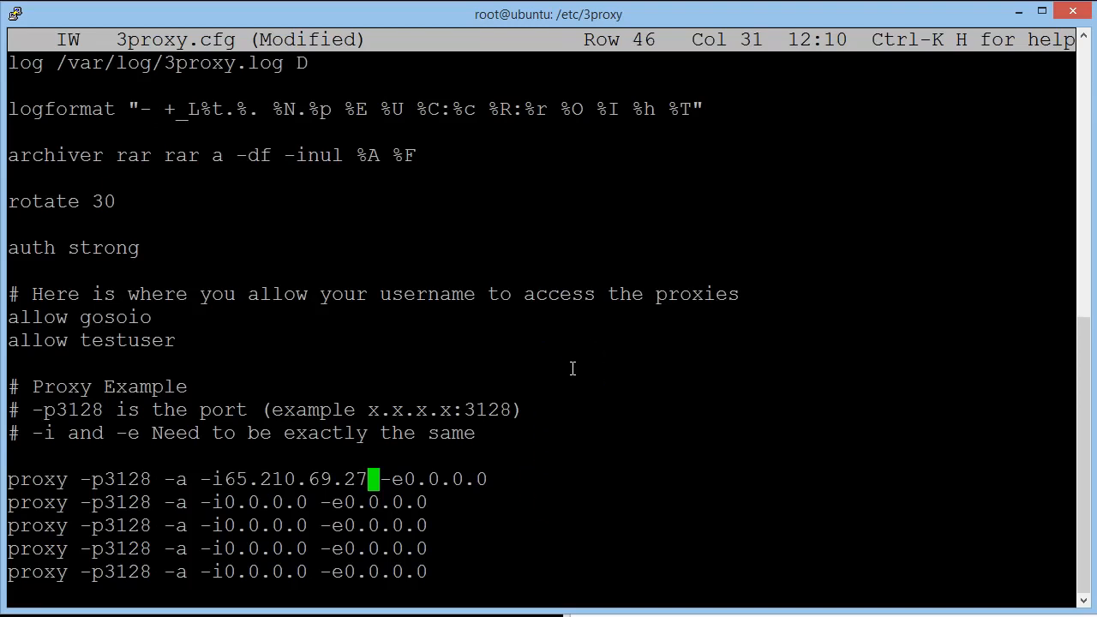
key("End")
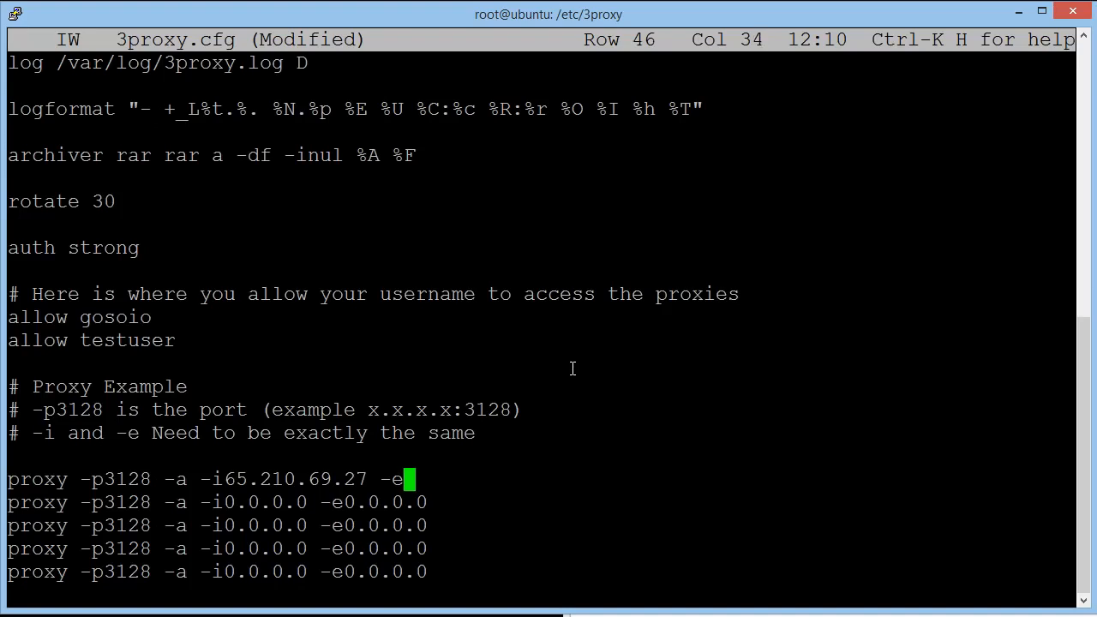
type("65.210.69.27")
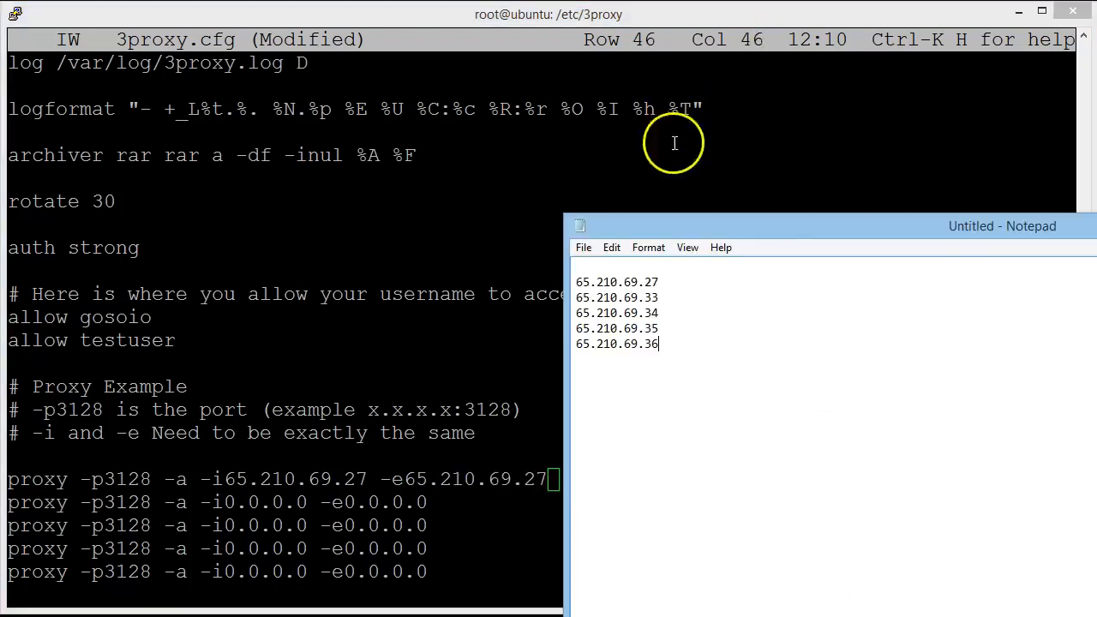
Replace the second proxy line's -i and -e placeholders with 65.210.69.33.
double_click(617, 297)
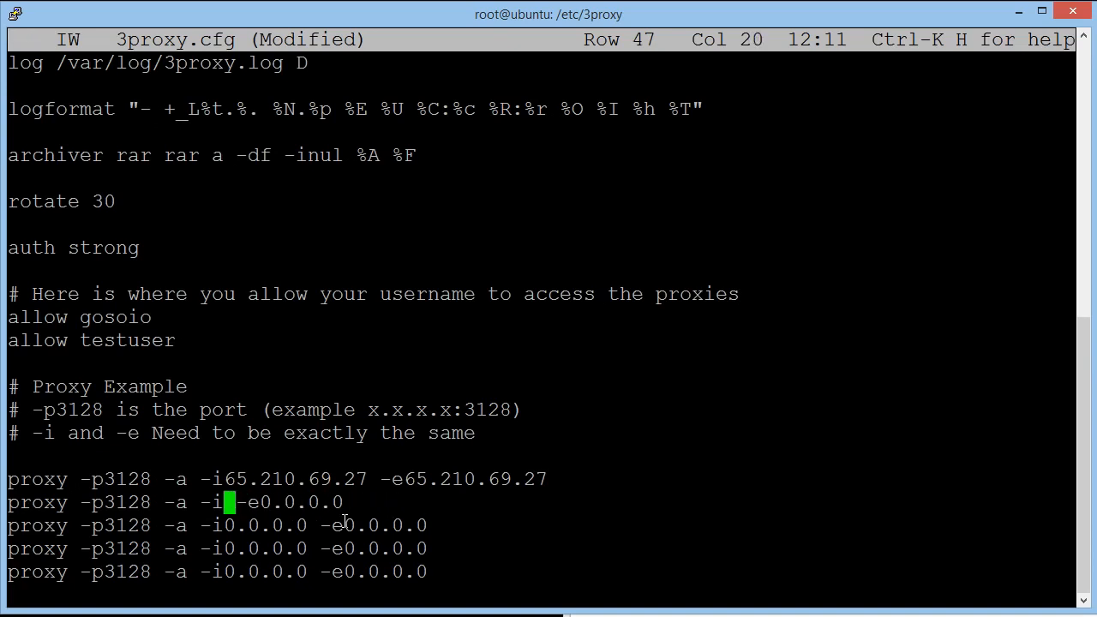
type("65.210.69.33")
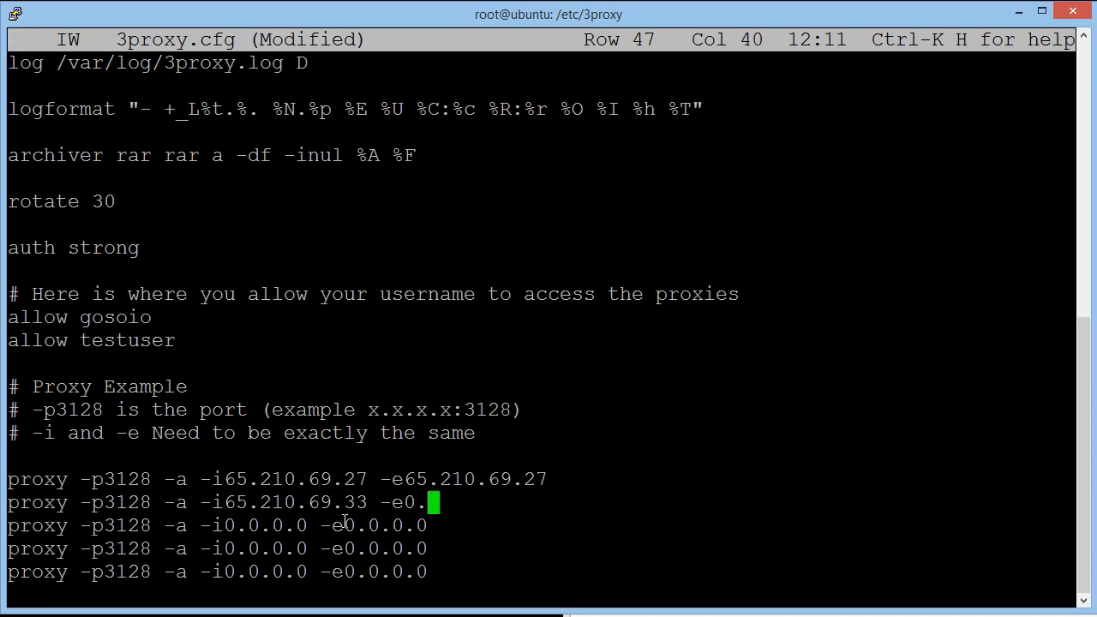
key("BackSpace")
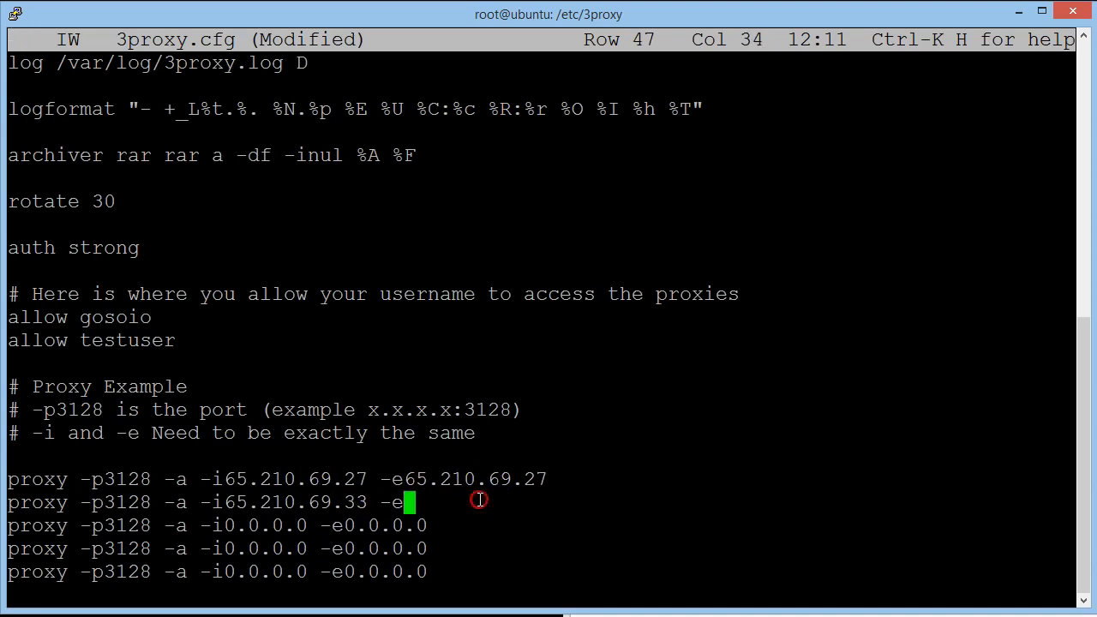
type("65.210.69.33")
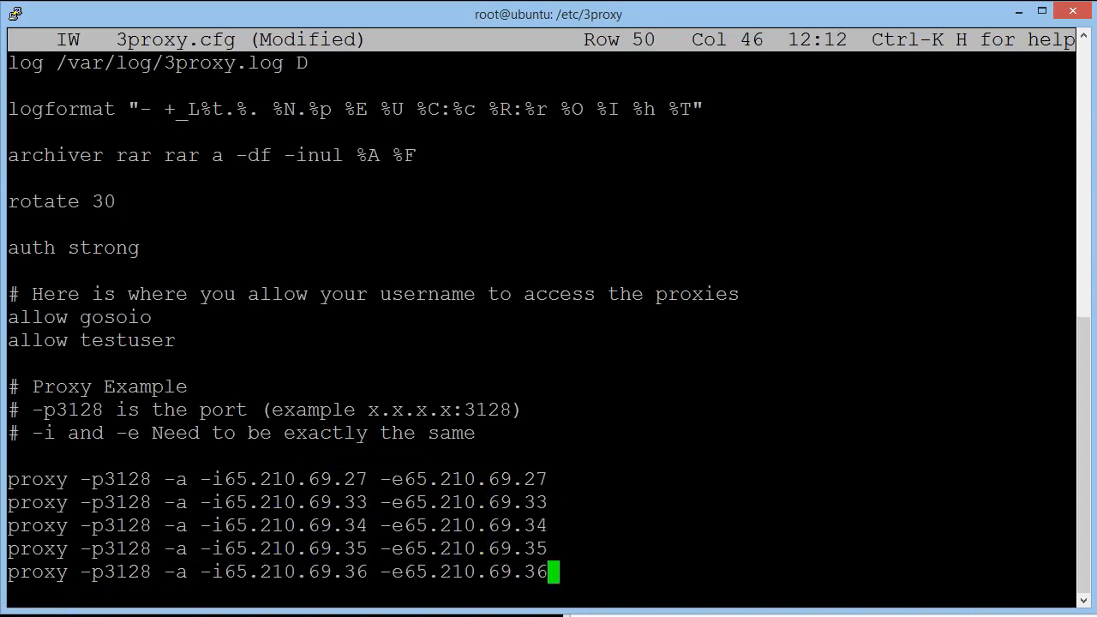
Finish the remaining proxy lines' IPs, then save 3proxy.cfg and exit to the shell.
key("Up")
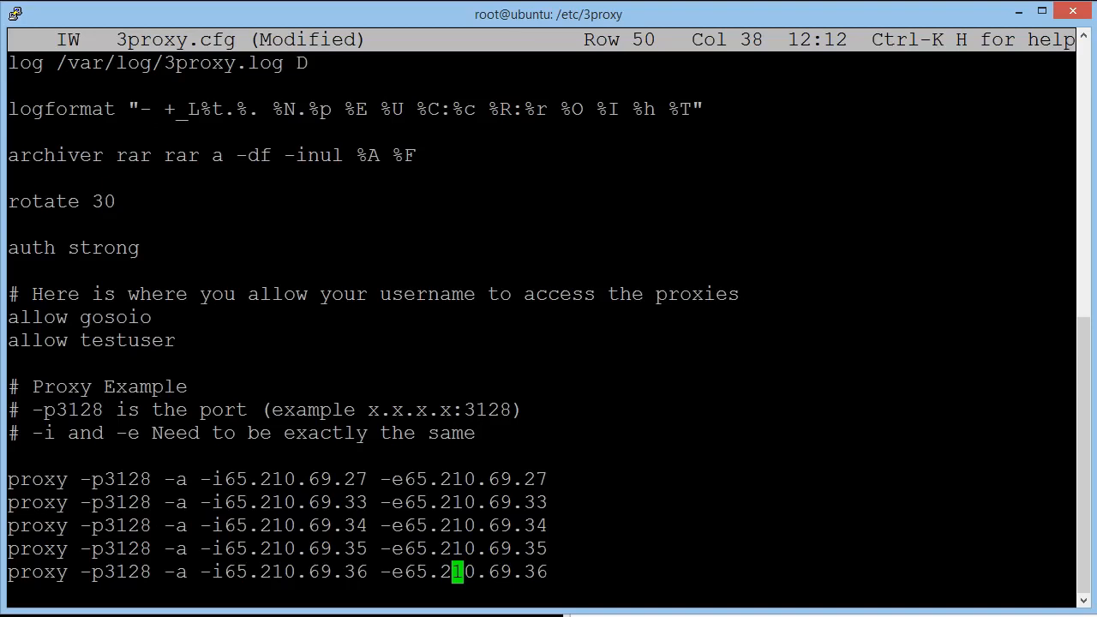
key("Return")
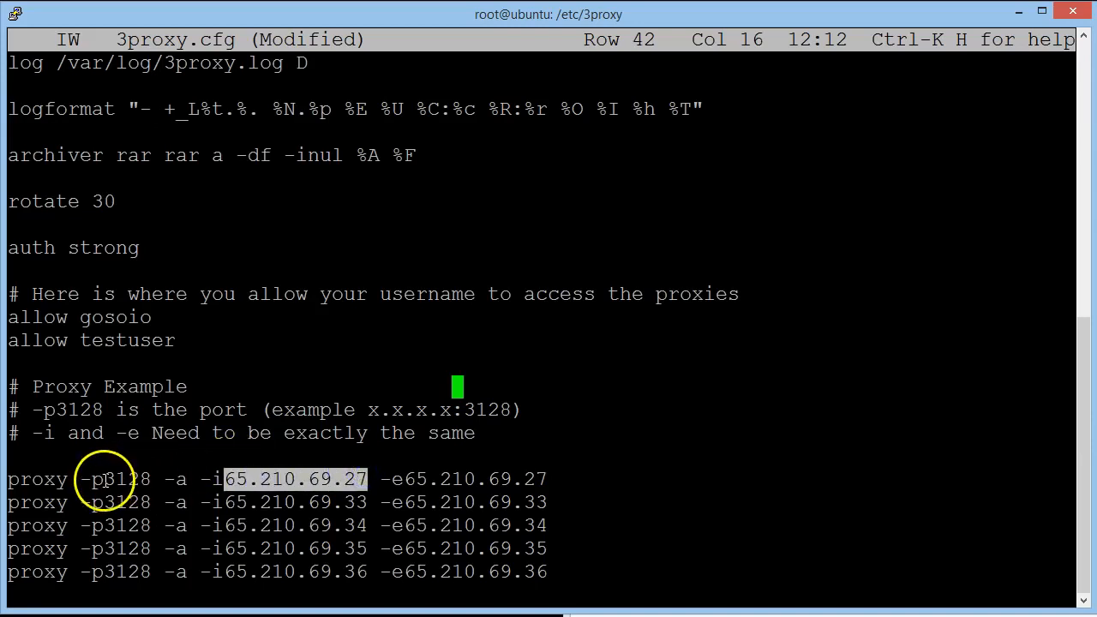
mouse_move(153, 478)
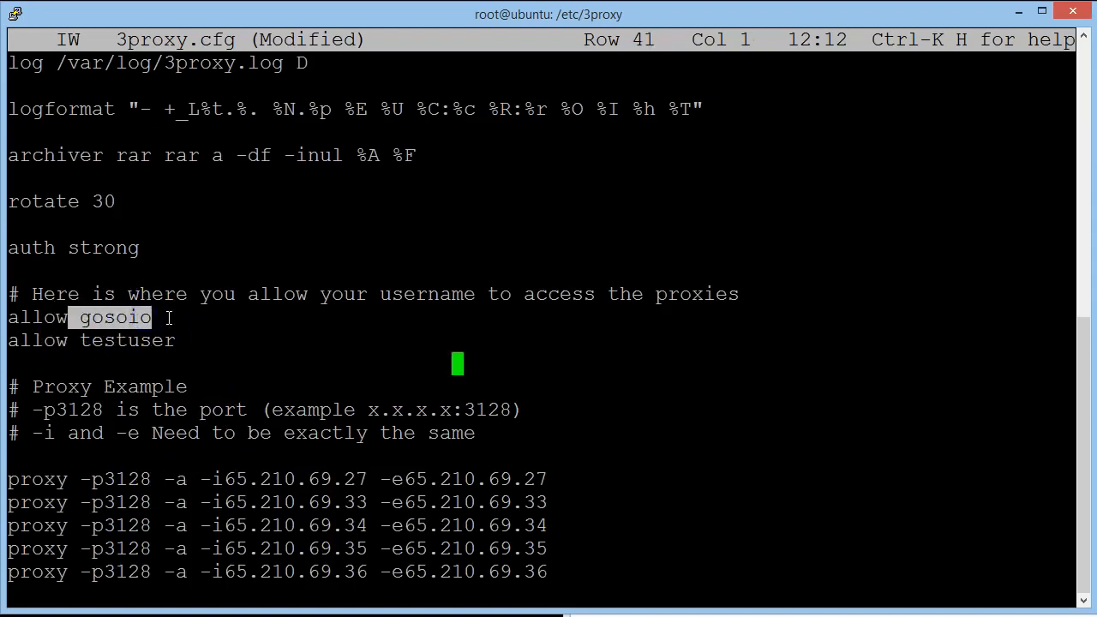
scroll("up", 3)
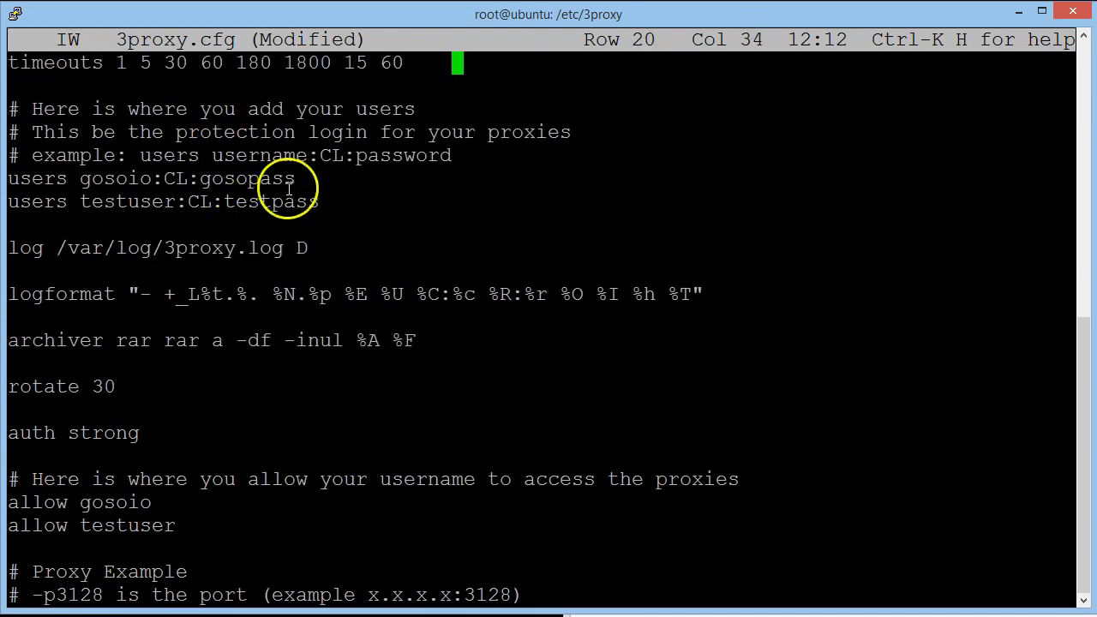
mouse_move(175, 209)
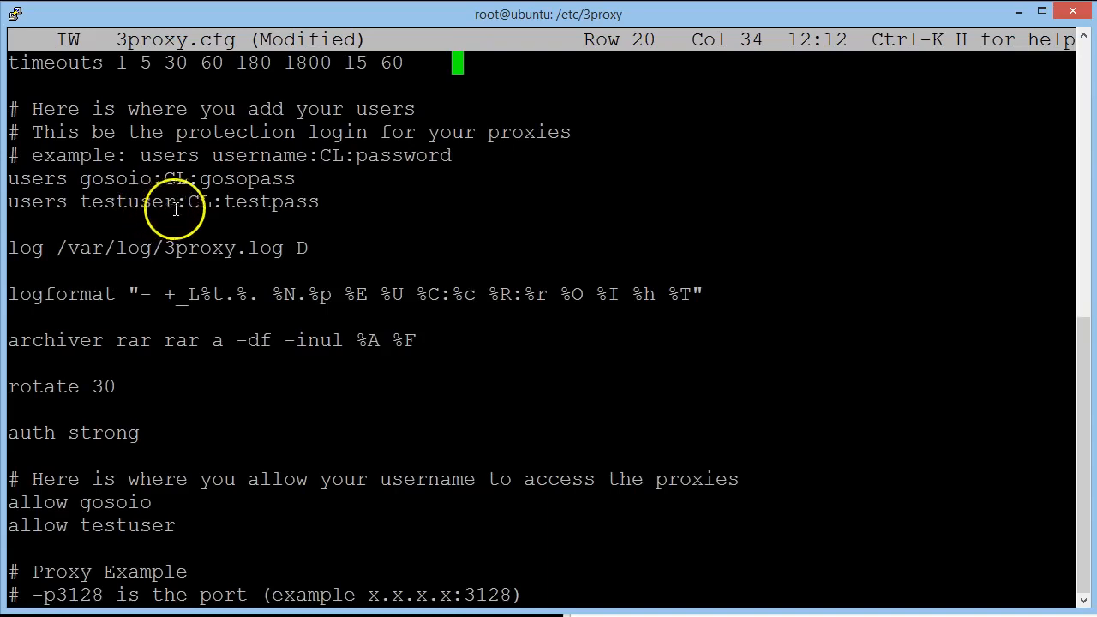
mouse_move(82, 202)
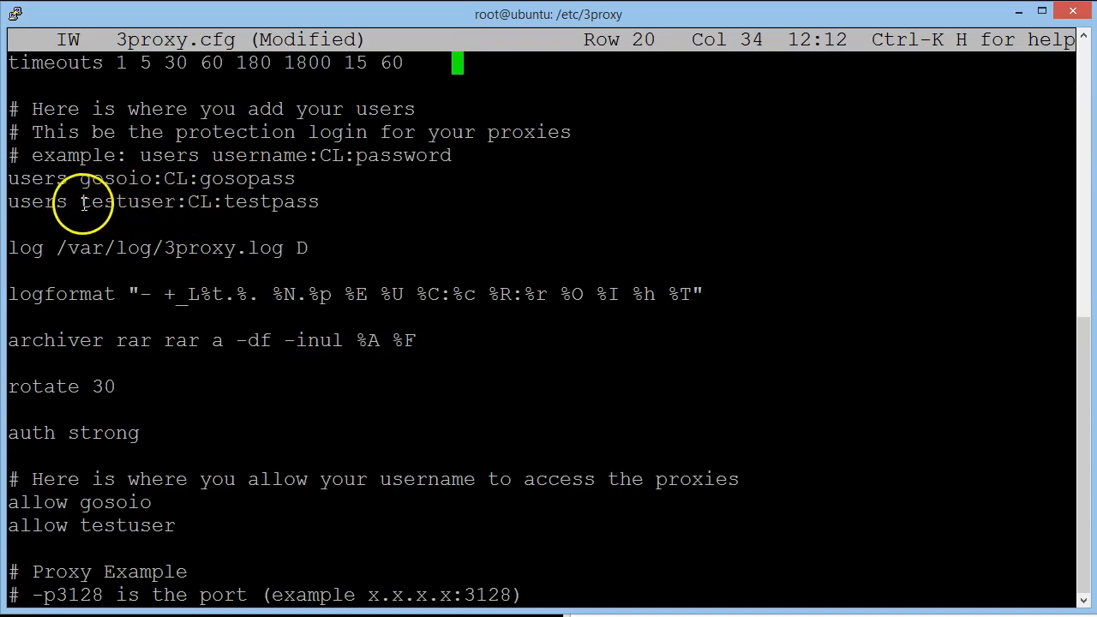
mouse_move(324, 205)
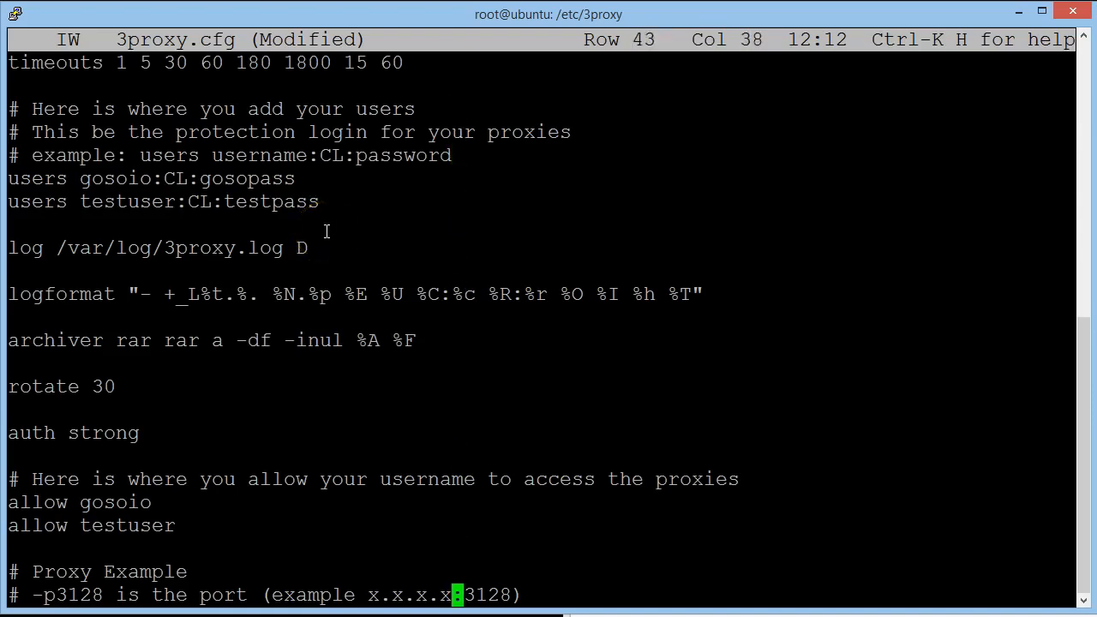
scroll("down", 3)
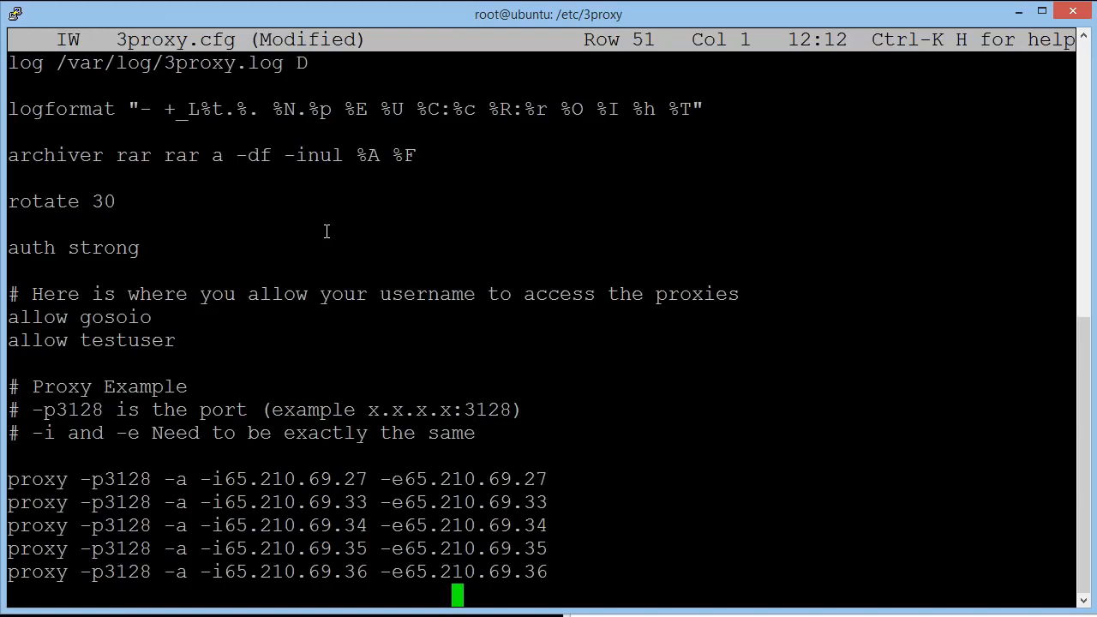
key("ctrl+x")
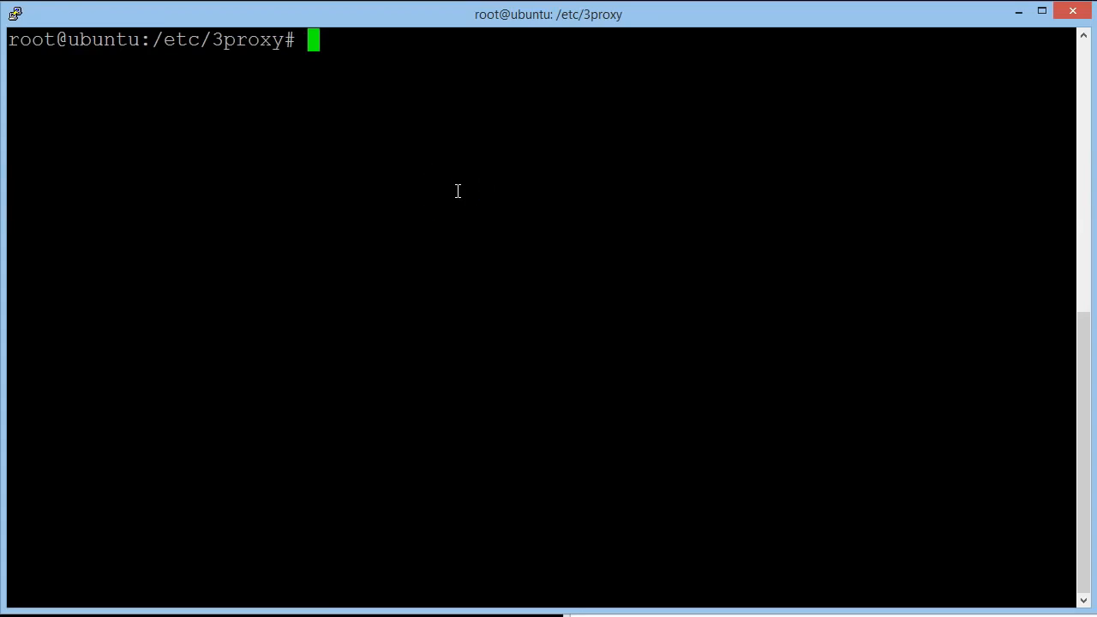
Restrict 3proxy.cfg to owner-only access with chmod 700.
type("ch")
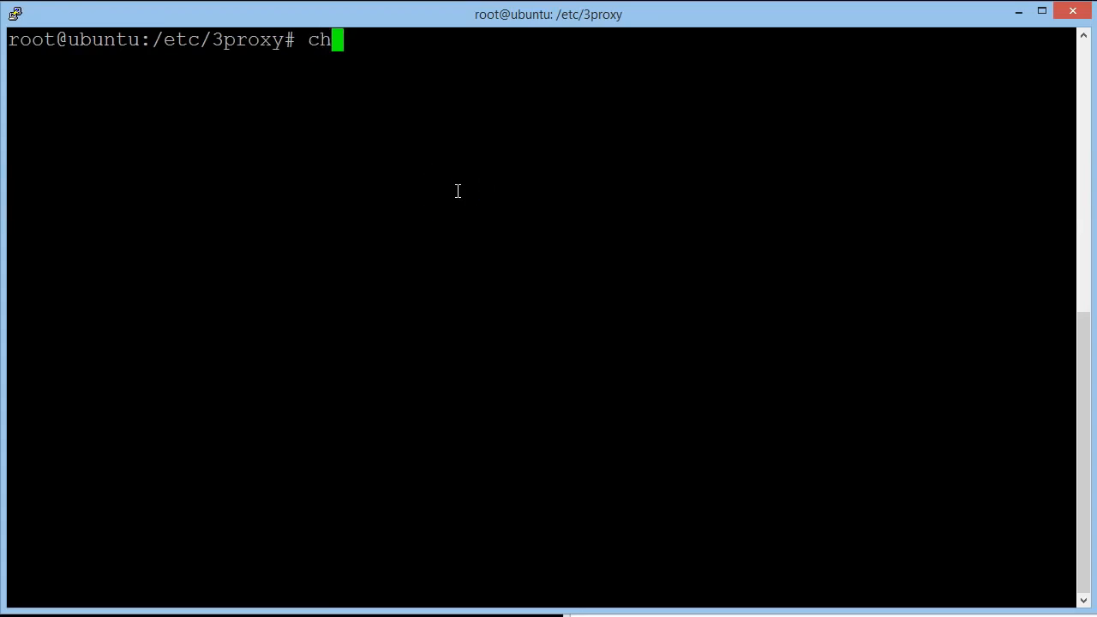
type("mod")
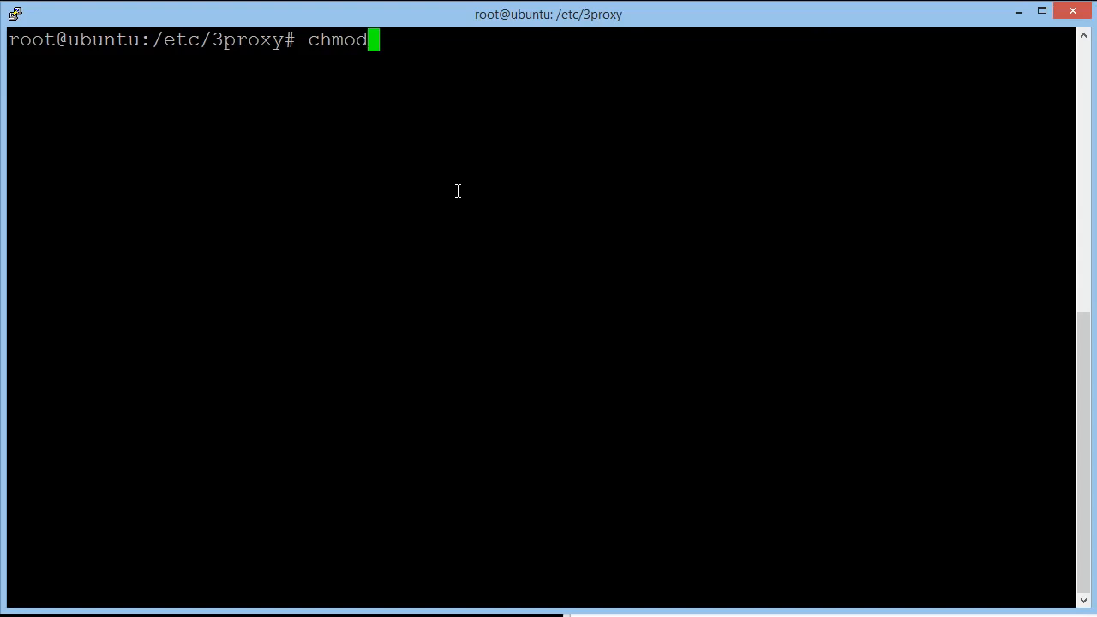
type("700")
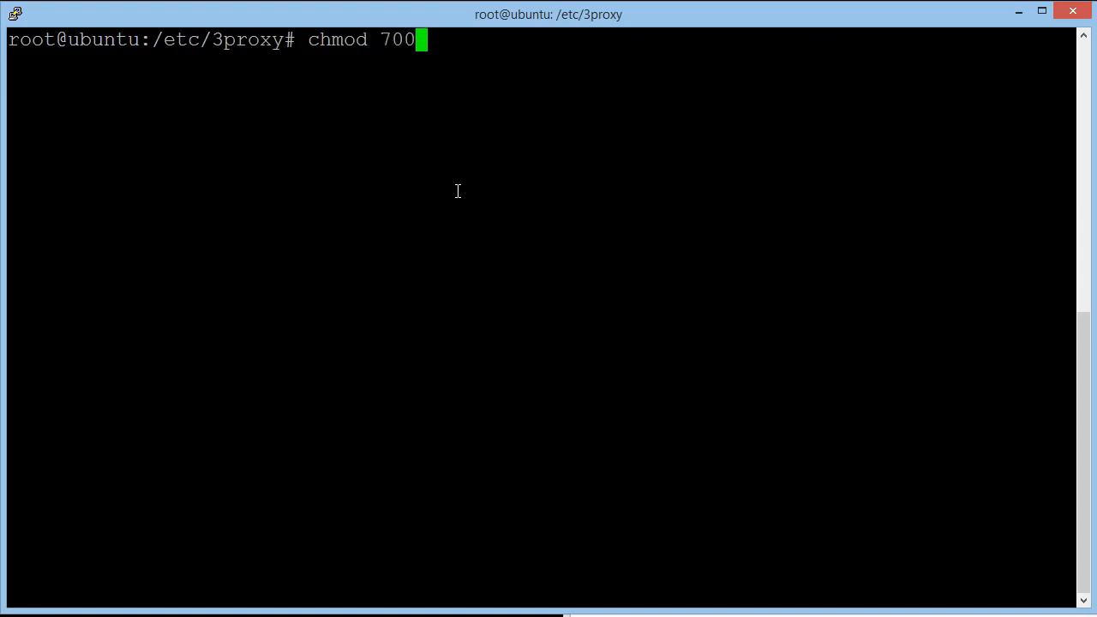
type("3proxy.cfg")
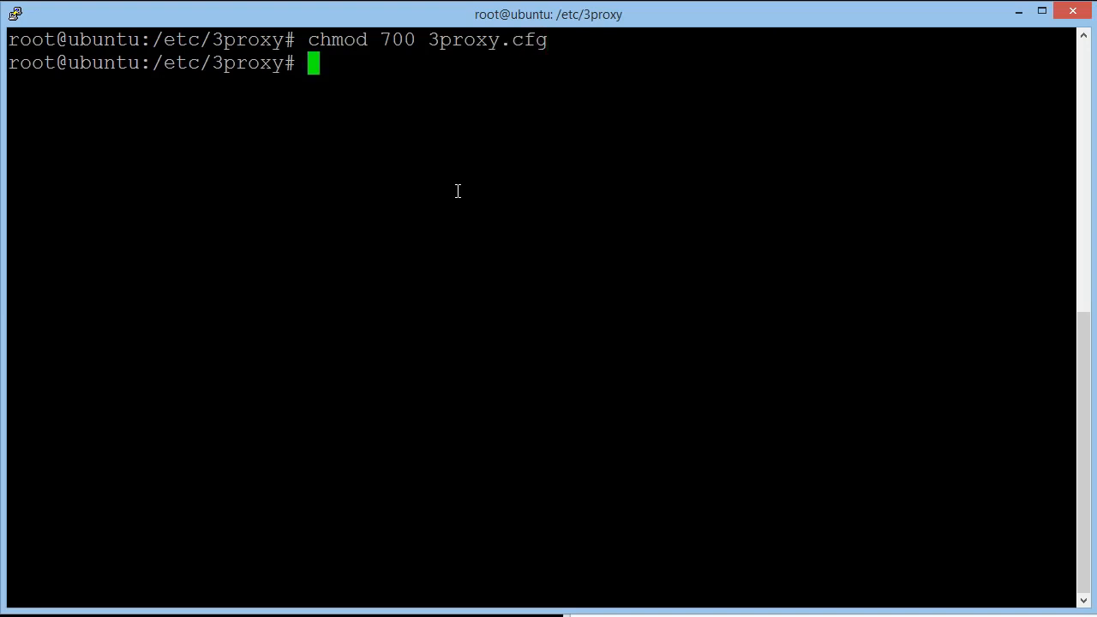
mouse_move(213, 352)
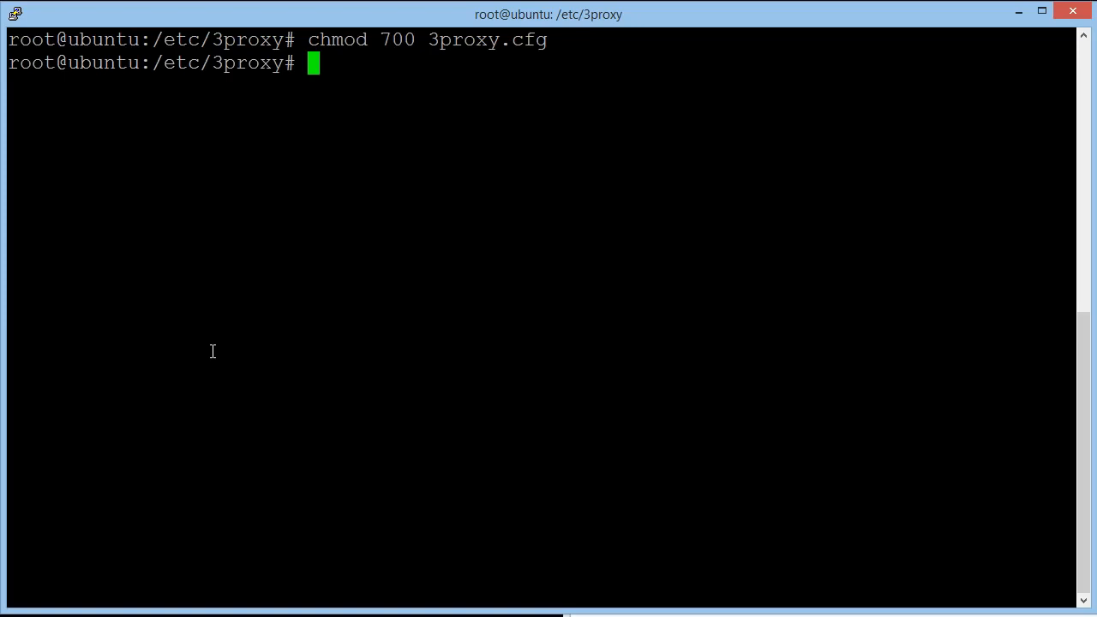
Run sh /etc/3proxy/scripts/rc.d/proxy.sh start to launch 3Proxy.
type("sh")
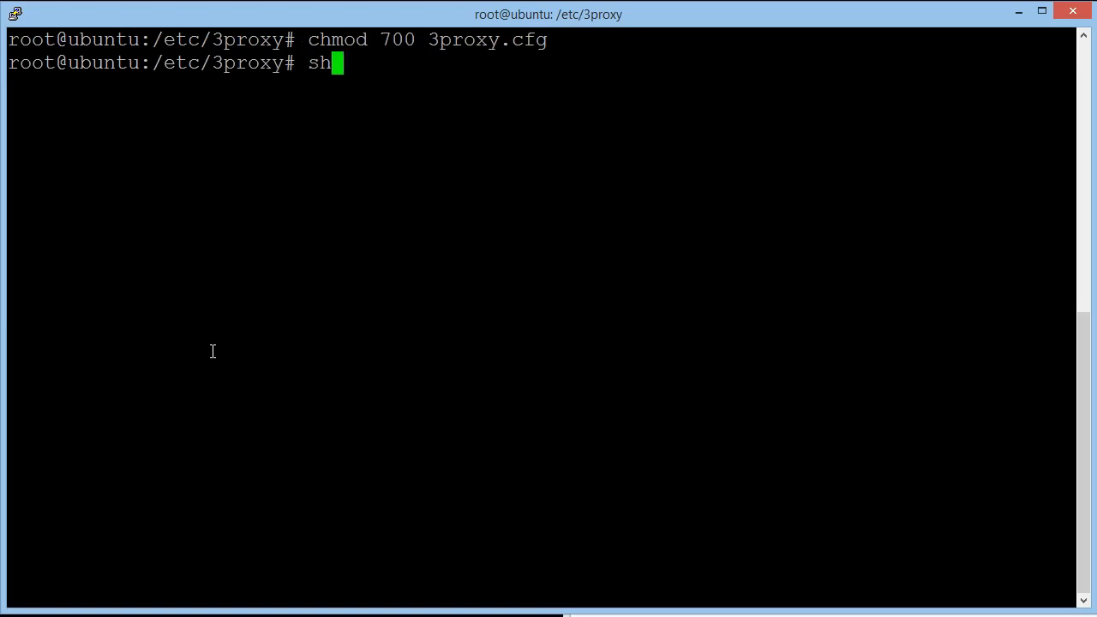
type("/etc")
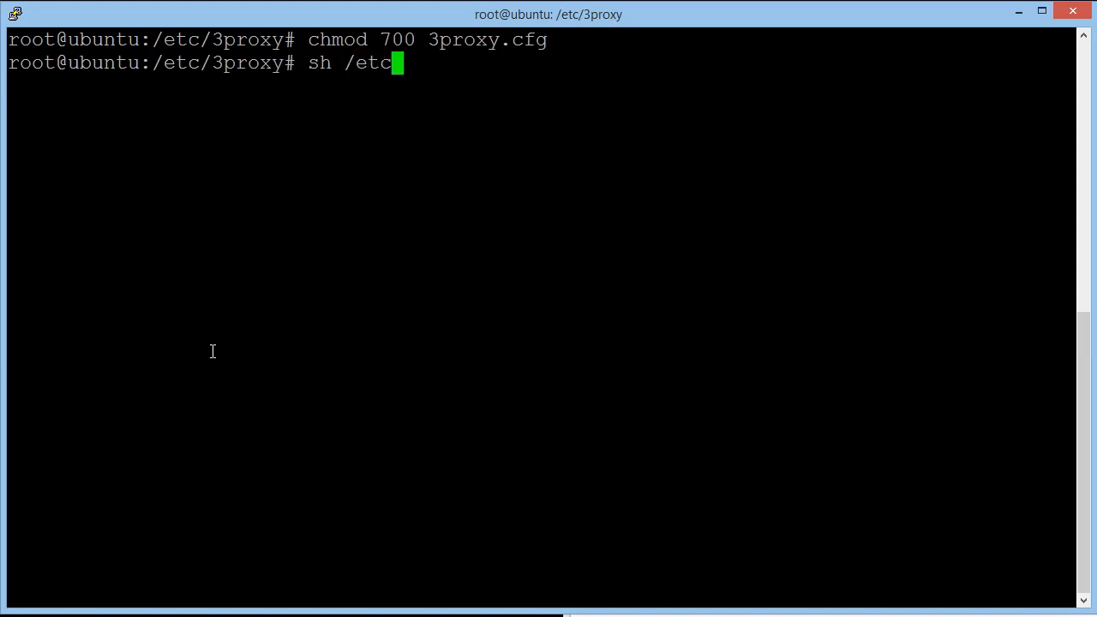
type("/3proxy/")
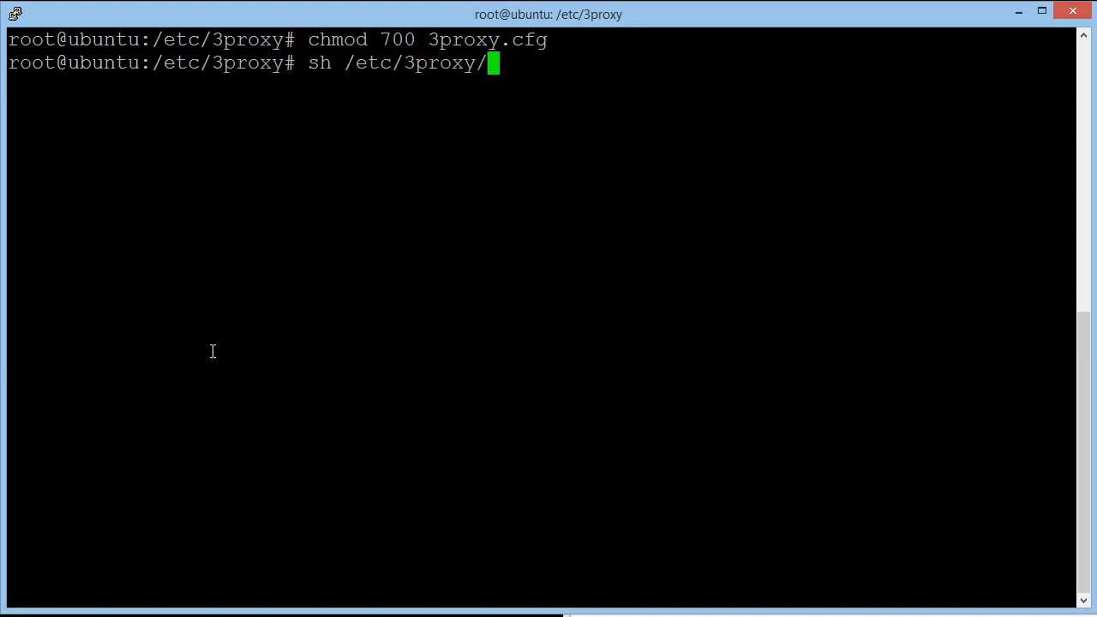
type("sc")
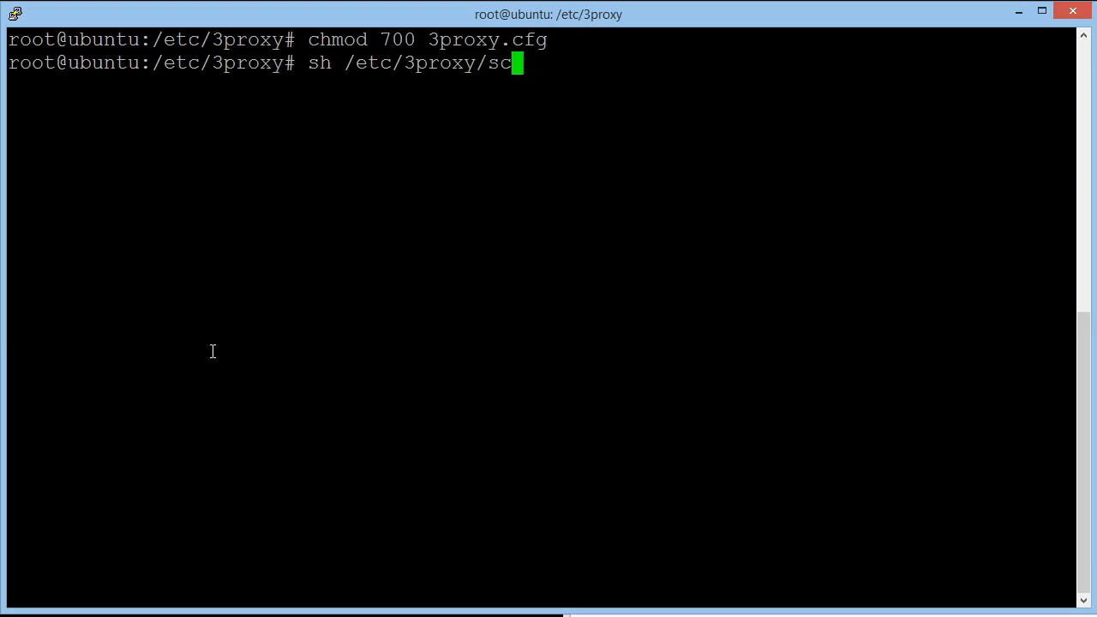
type("ripts/r")
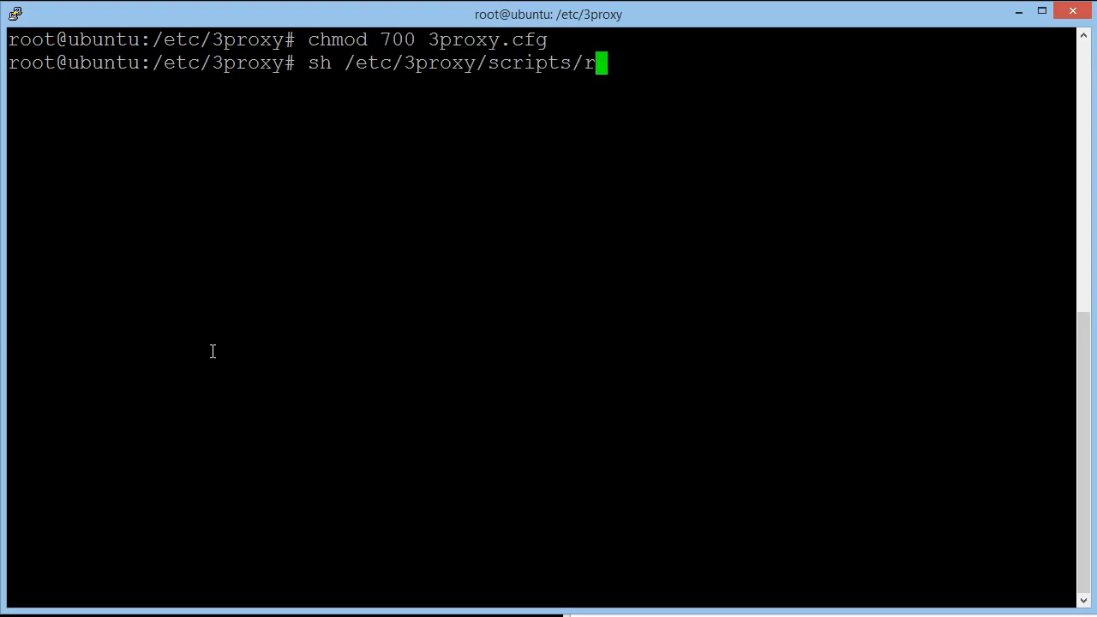
type("c.d/")
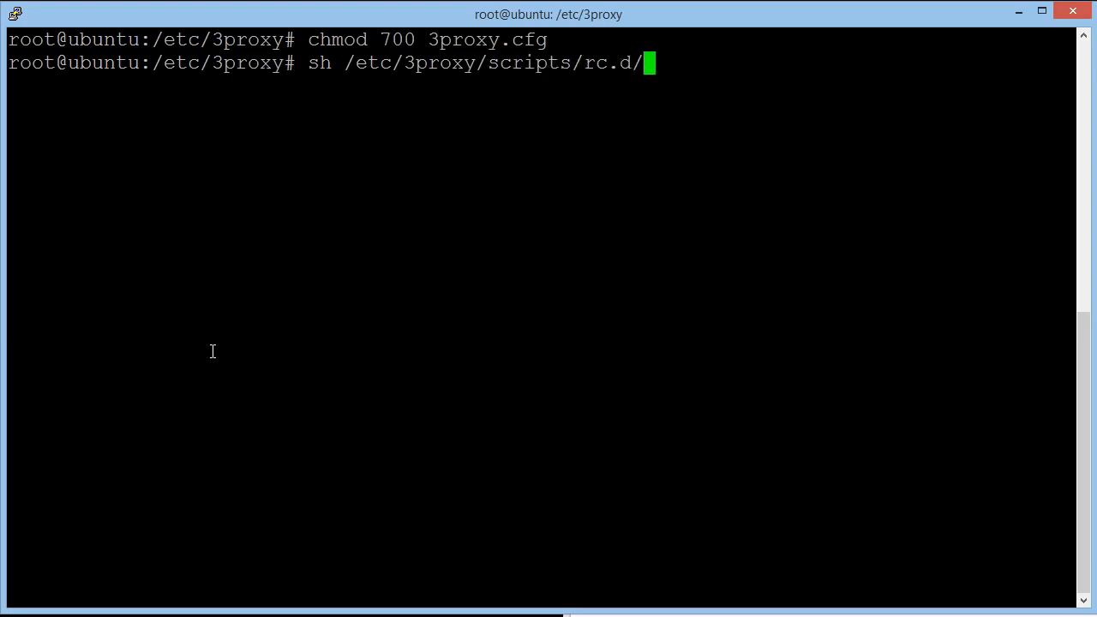
type("proxy.sh")
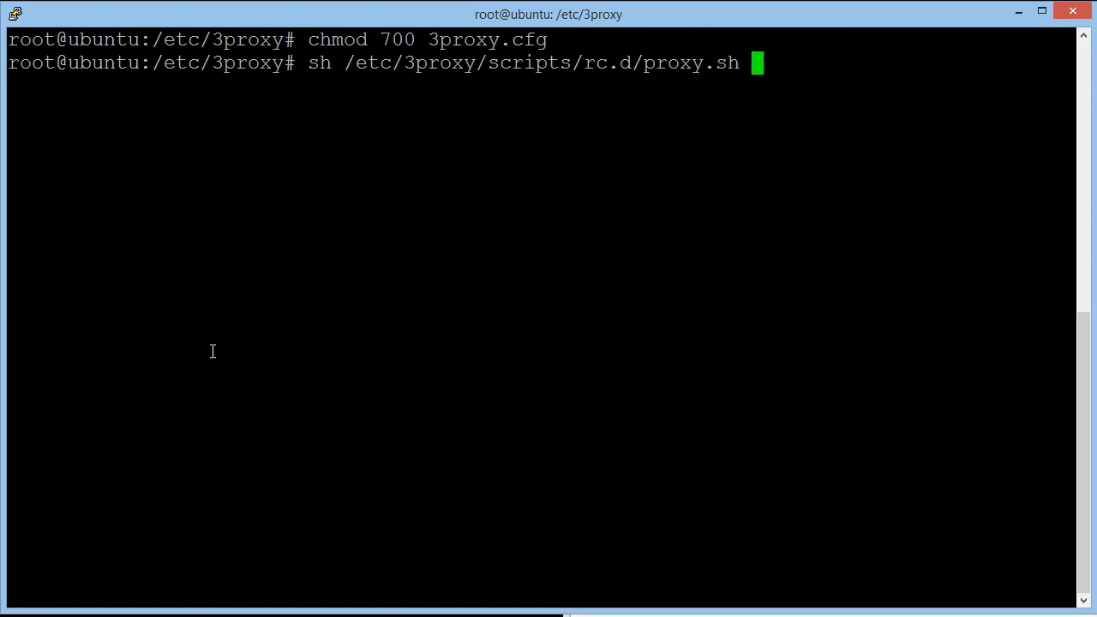
type("start")
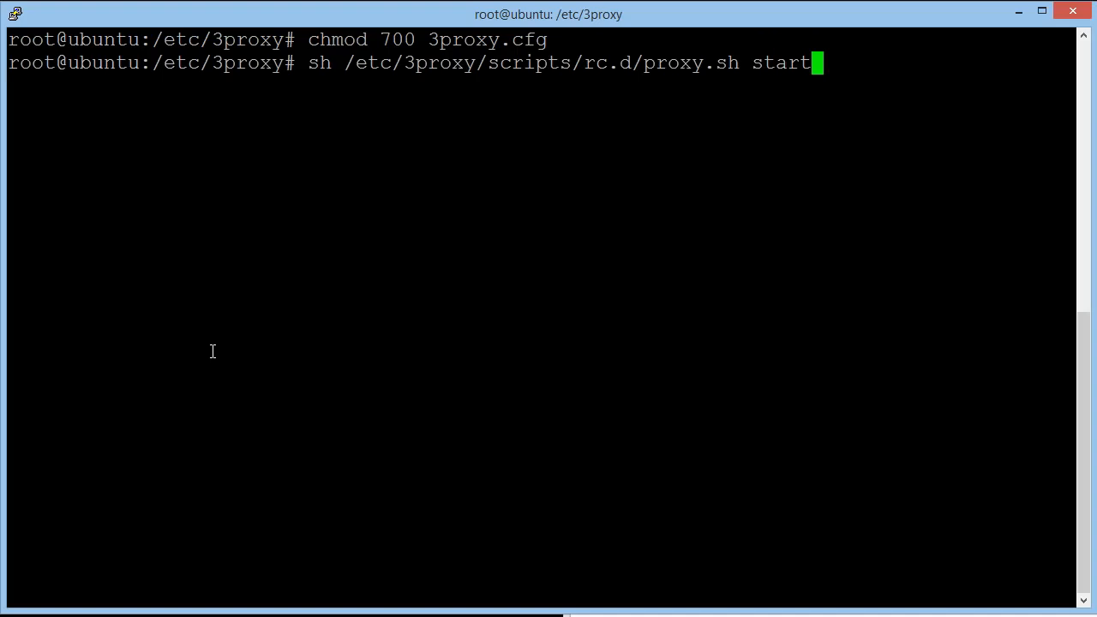
key("Return")
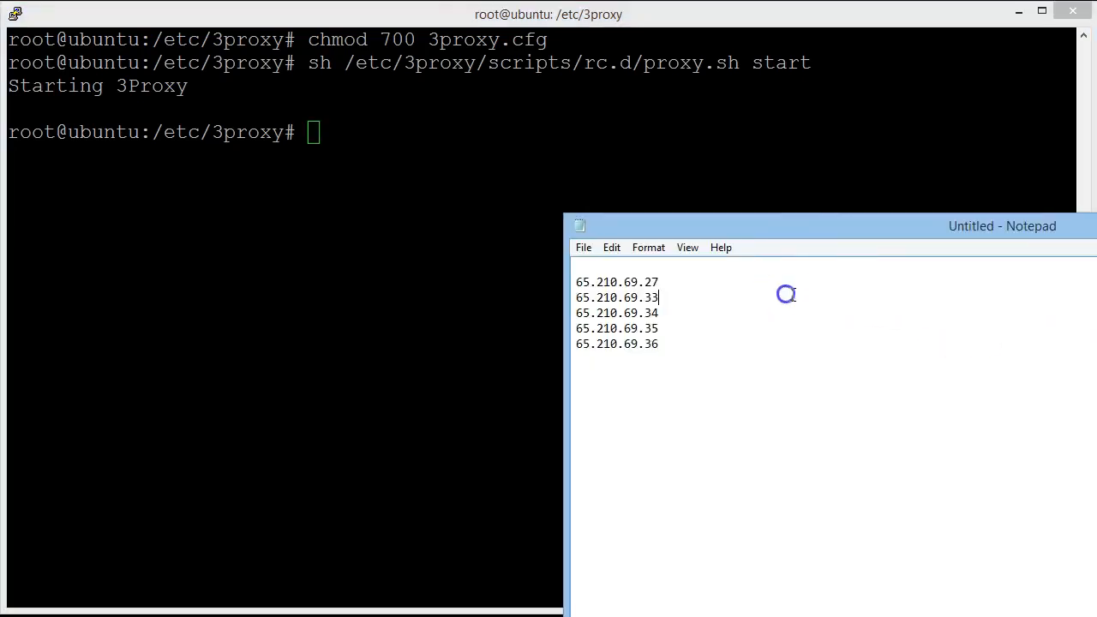
Append :3128 to the first IP so it reads 65.210.69.27:3128.
type(":")
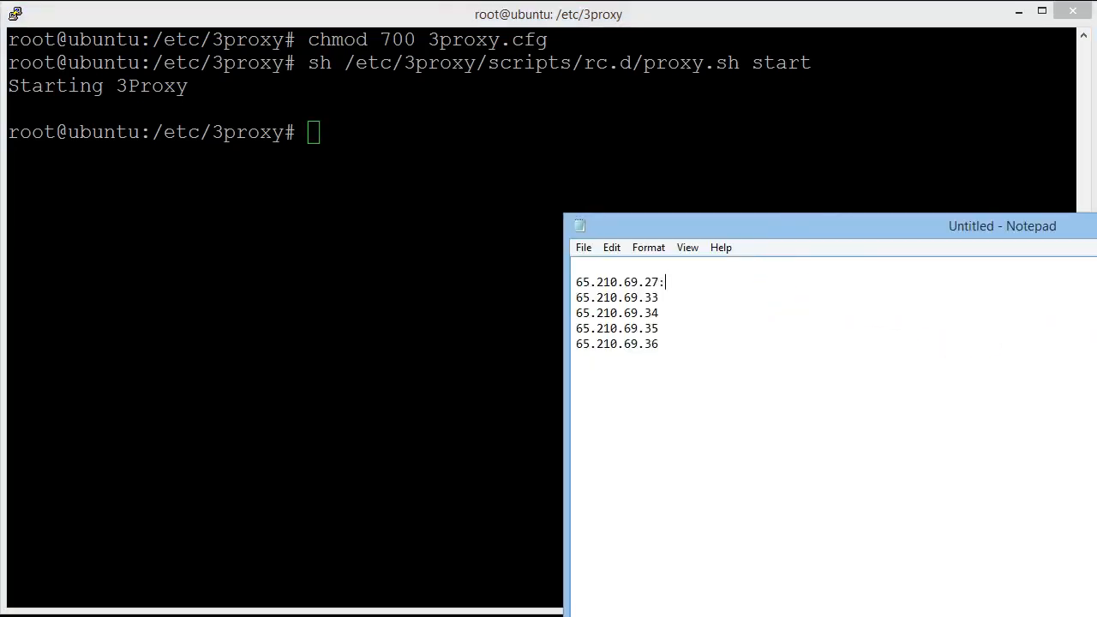
type("3128")
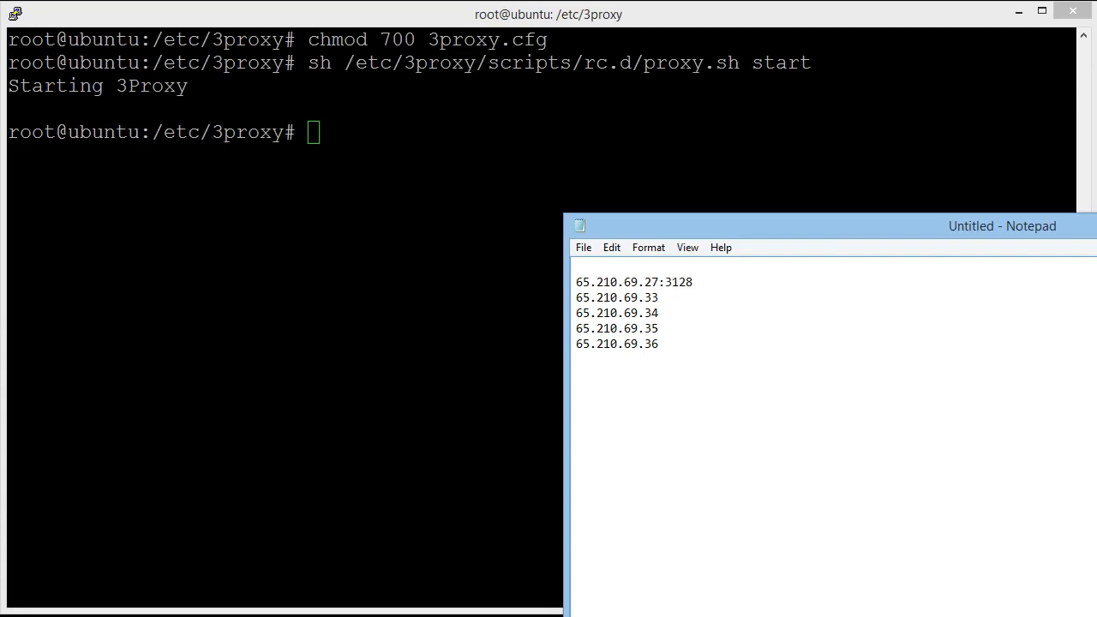
mouse_move(233, 457)
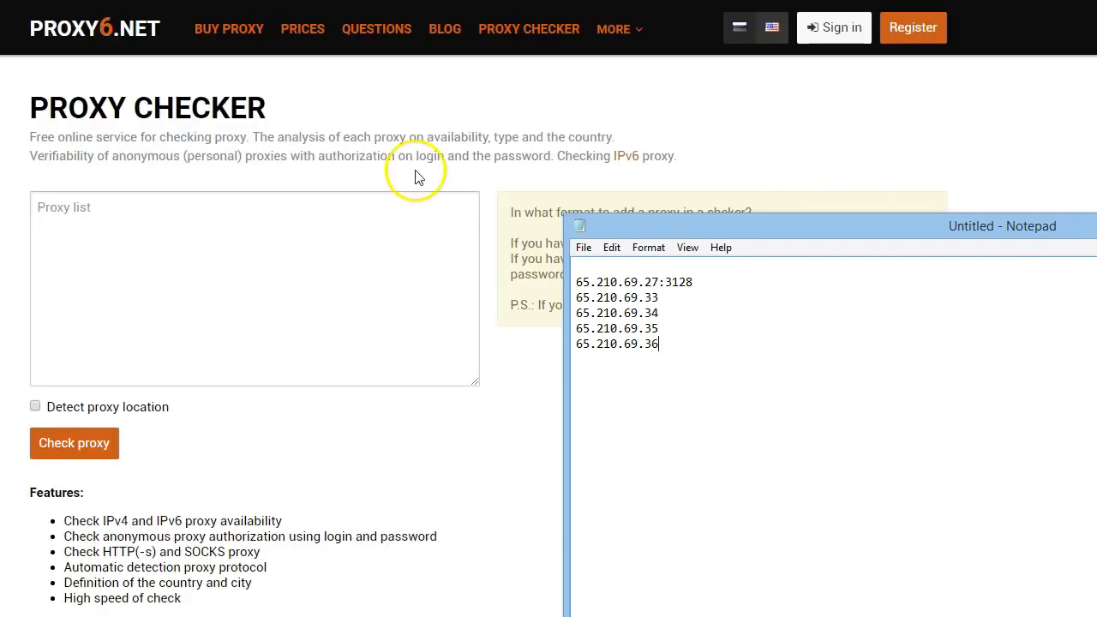
mouse_move(419, 177)
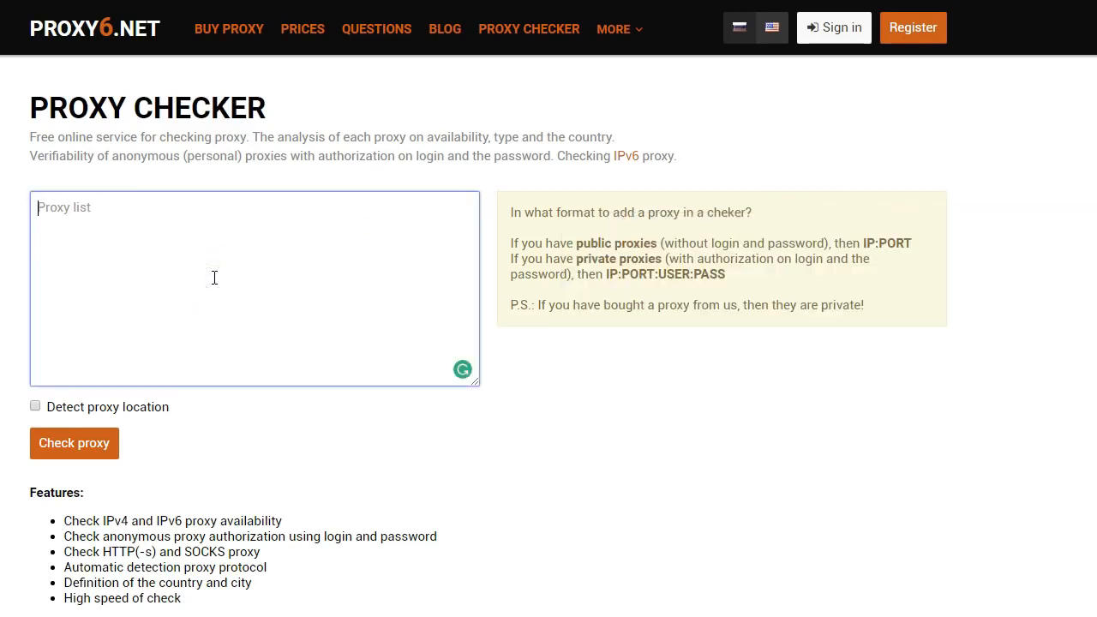
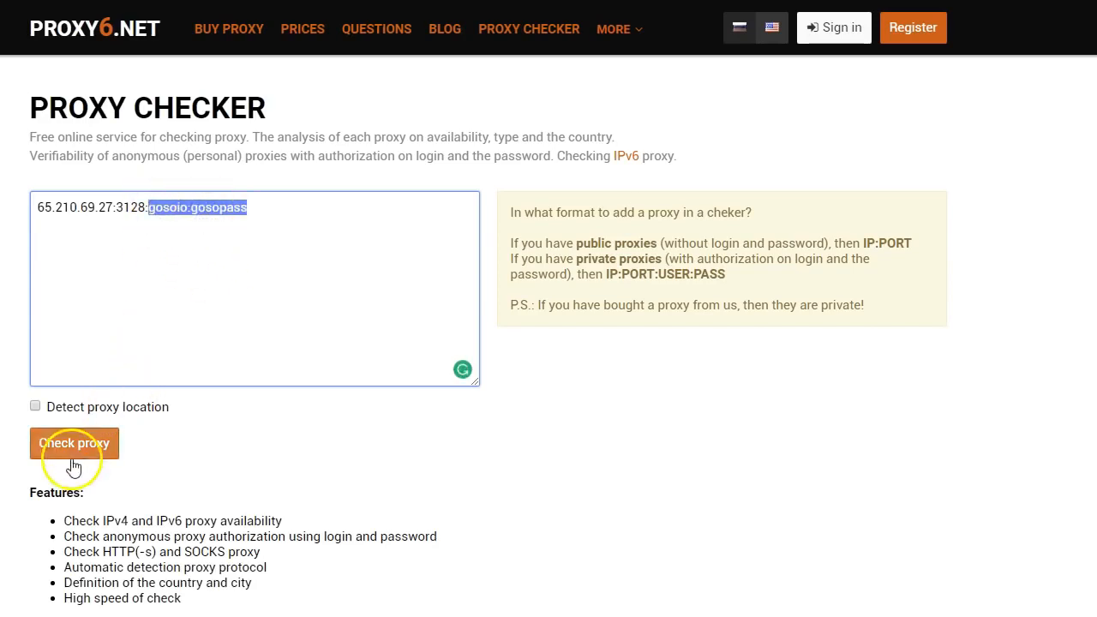
left_click(66, 444)
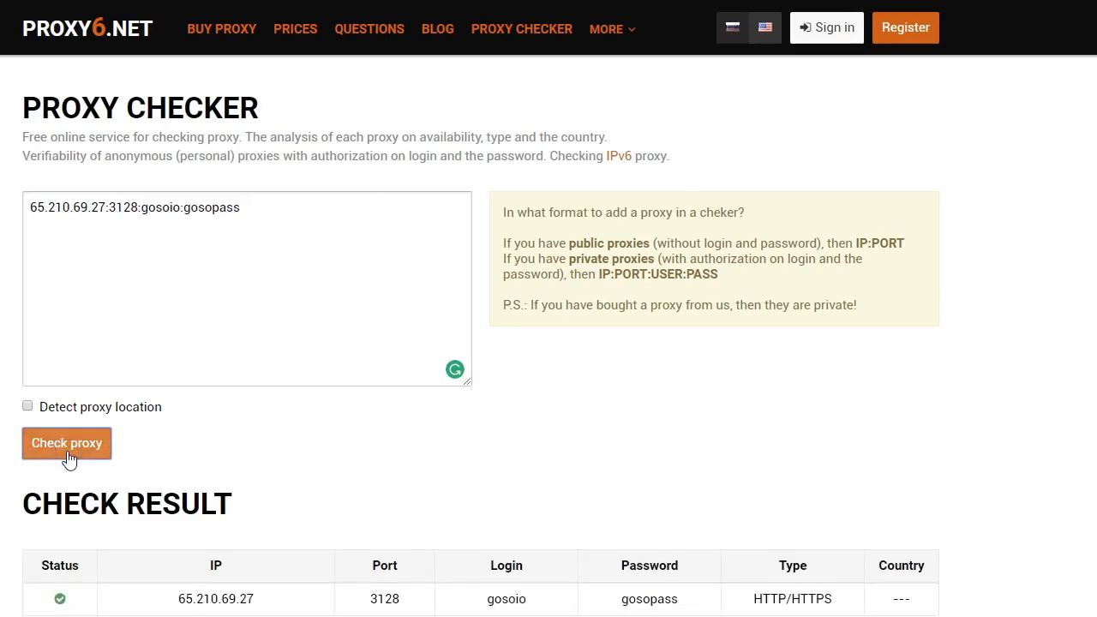
scroll("down", 3)
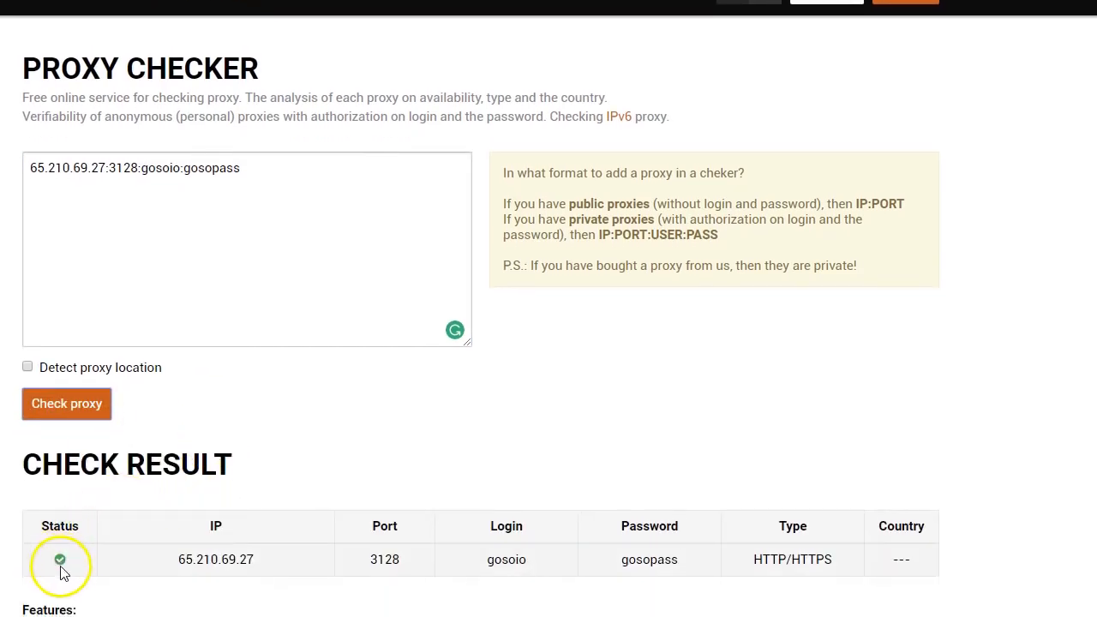
mouse_move(232, 560)
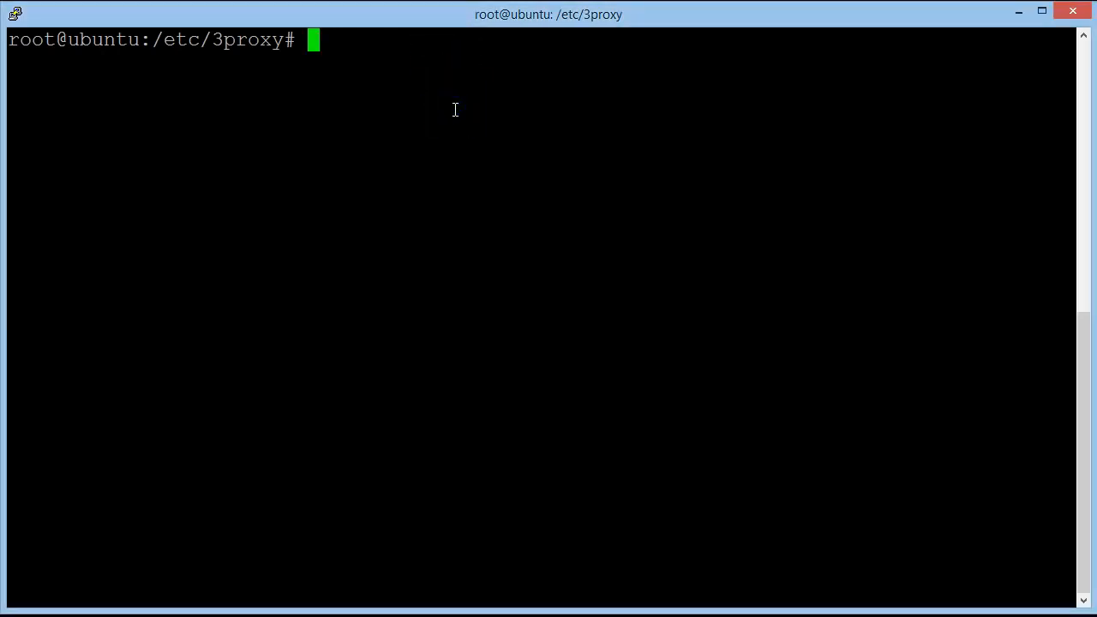
Run apt-get update and apt-get upgrade to refresh and upgrade the server's packages.
type("apt-gf")
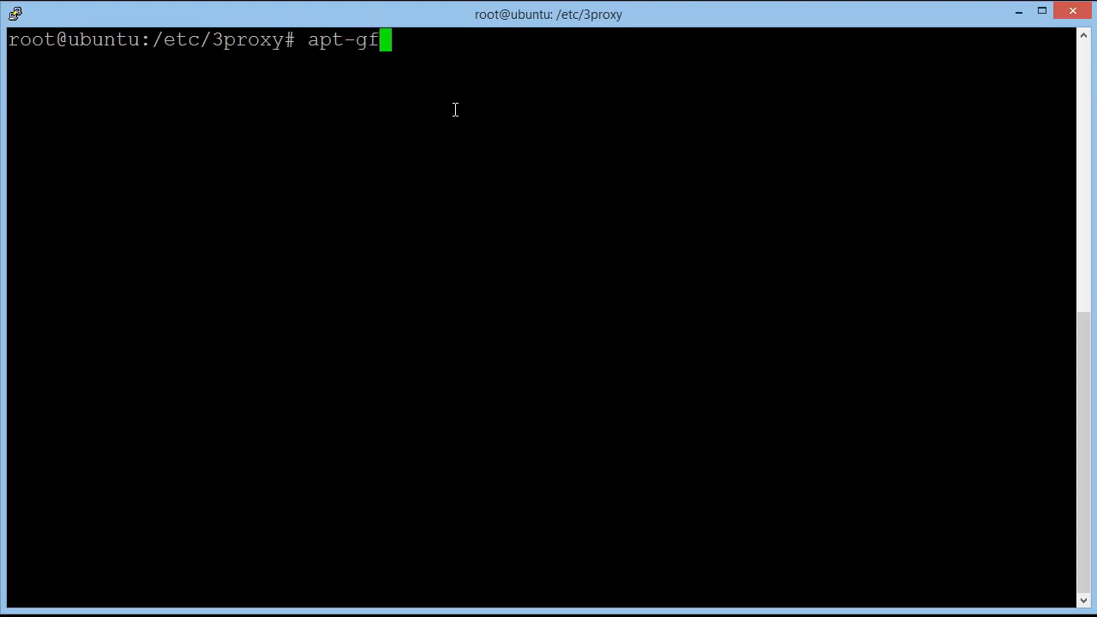
type("et update")
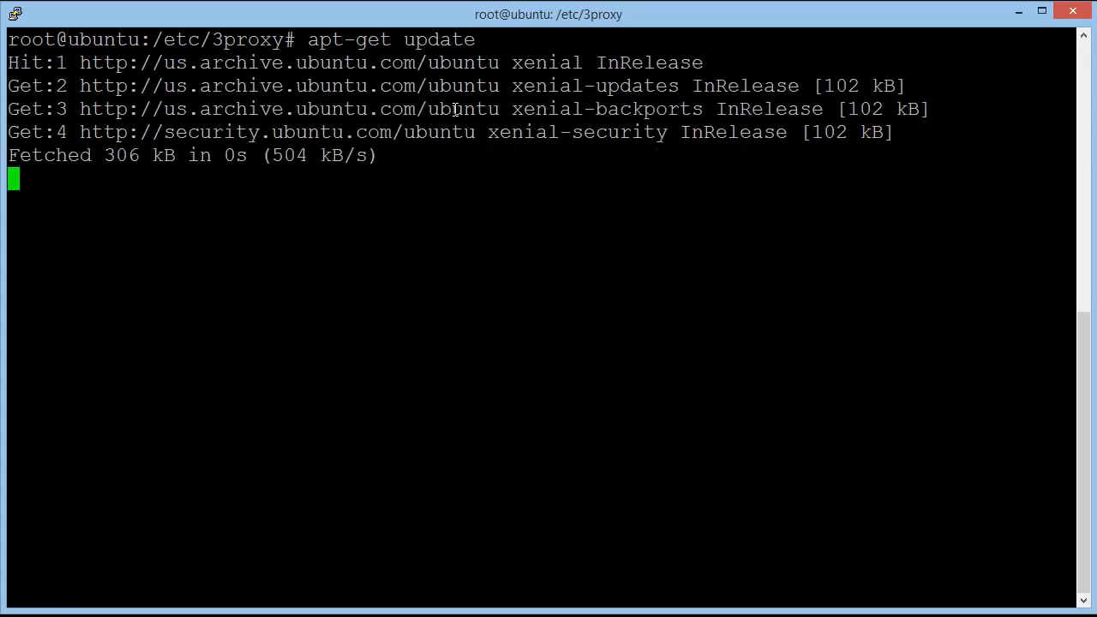
mouse_move(363, 386)
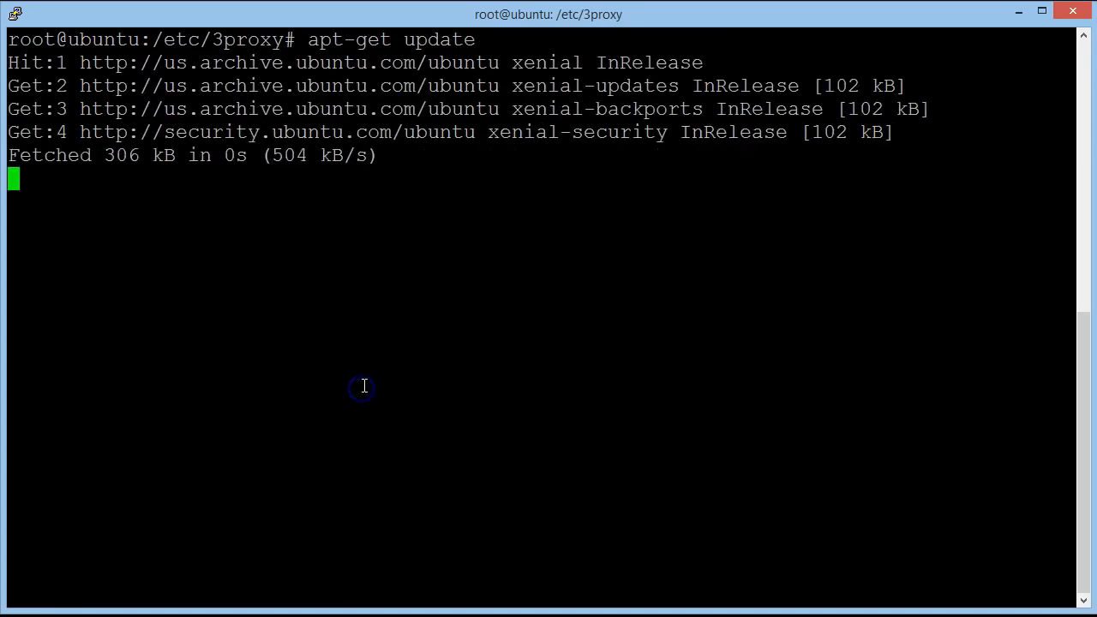
mouse_move(363, 385)
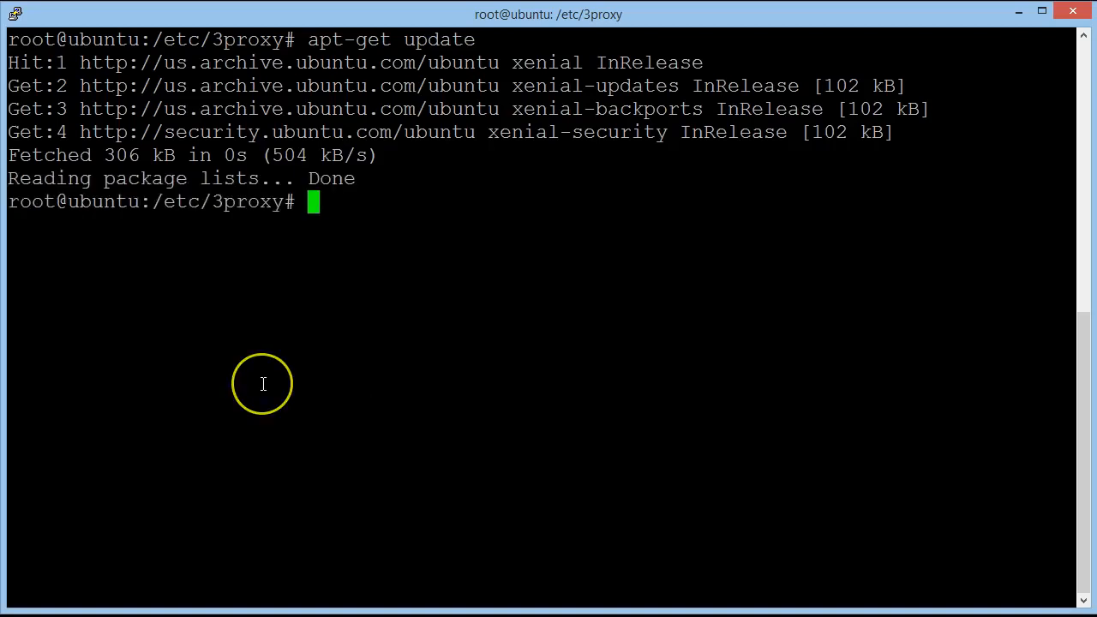
type("apt")
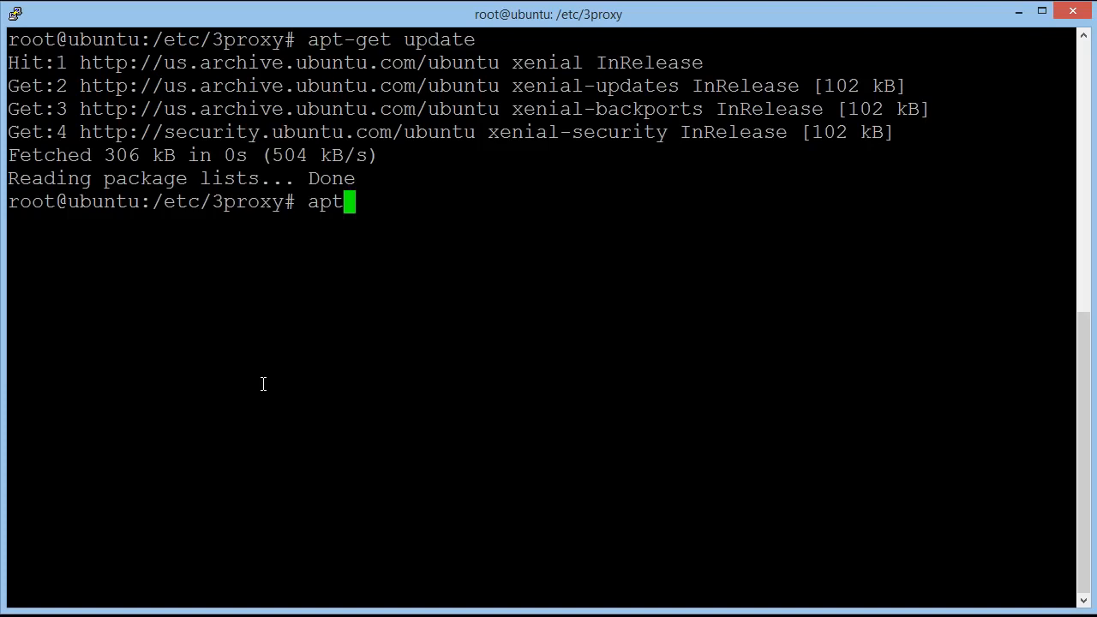
type("-get up")
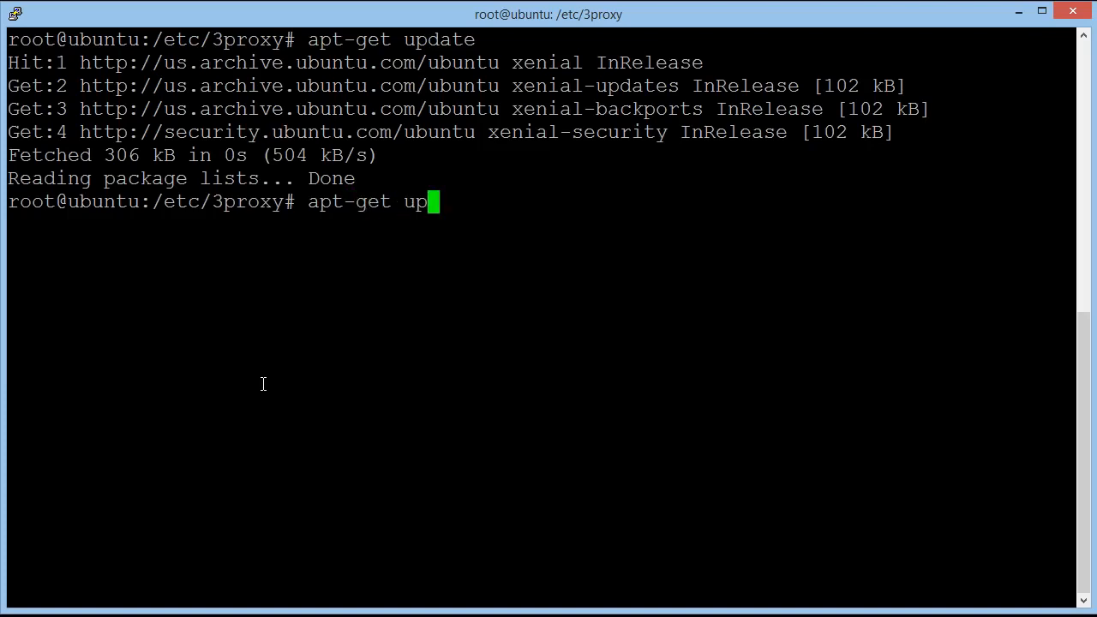
type("g")
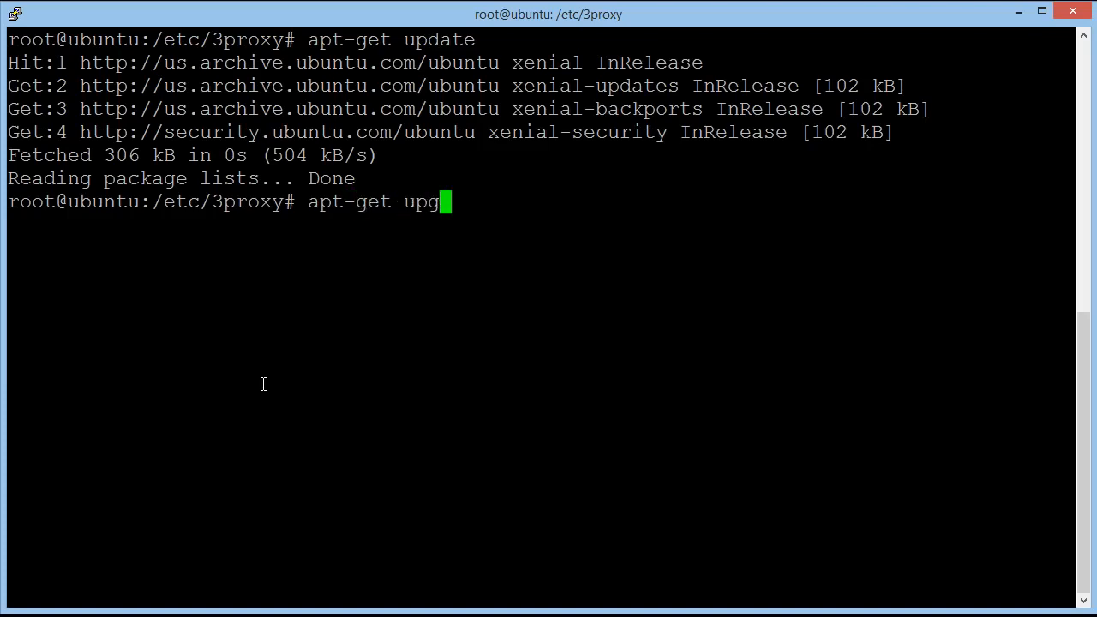
key("Return")
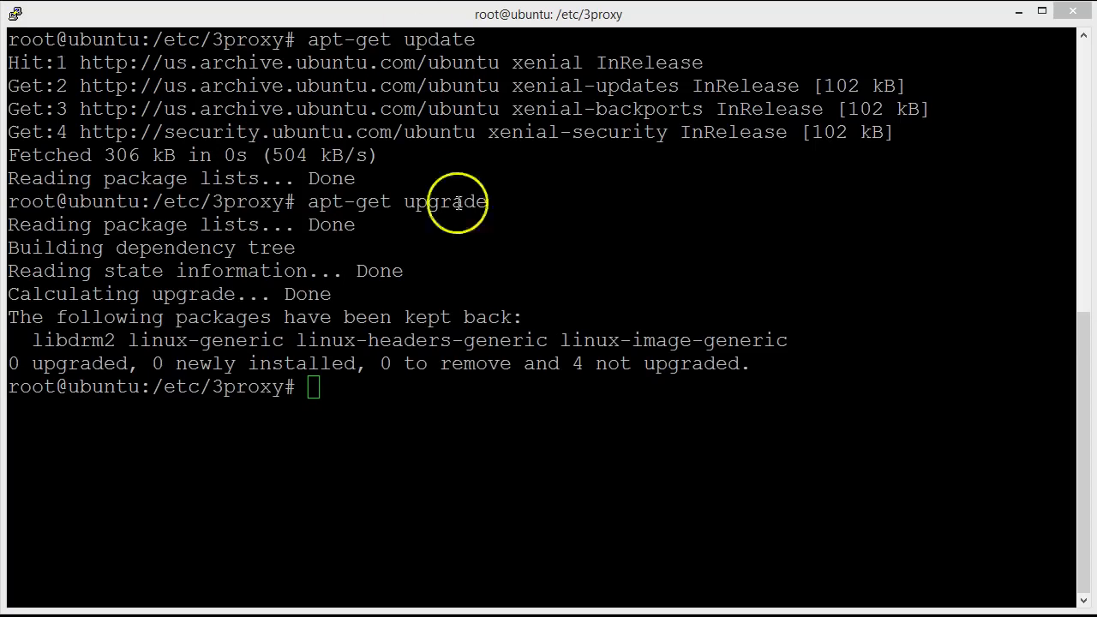
Reboot the server with shutdown -r now and dismiss PuTTY's lost-connection error.
type("sh")
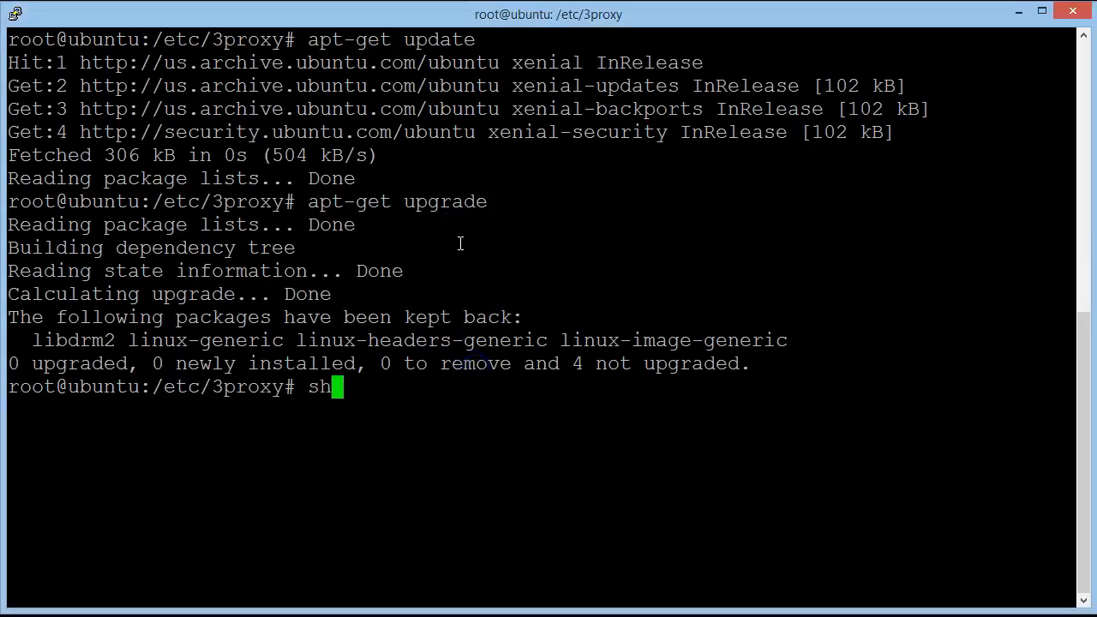
type("utdown")
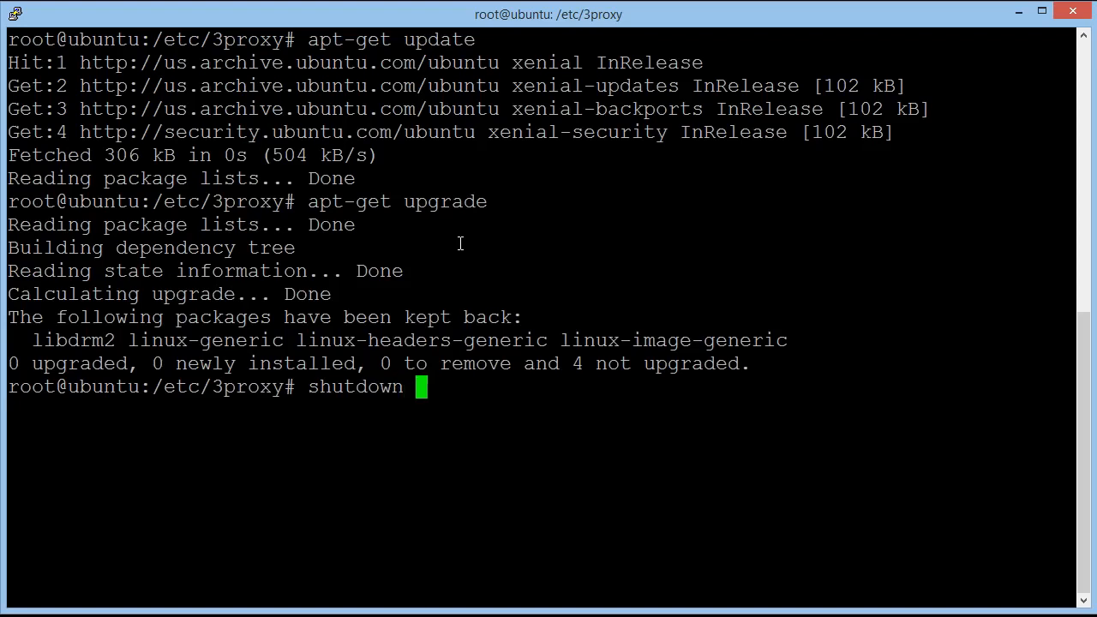
type("-r now")
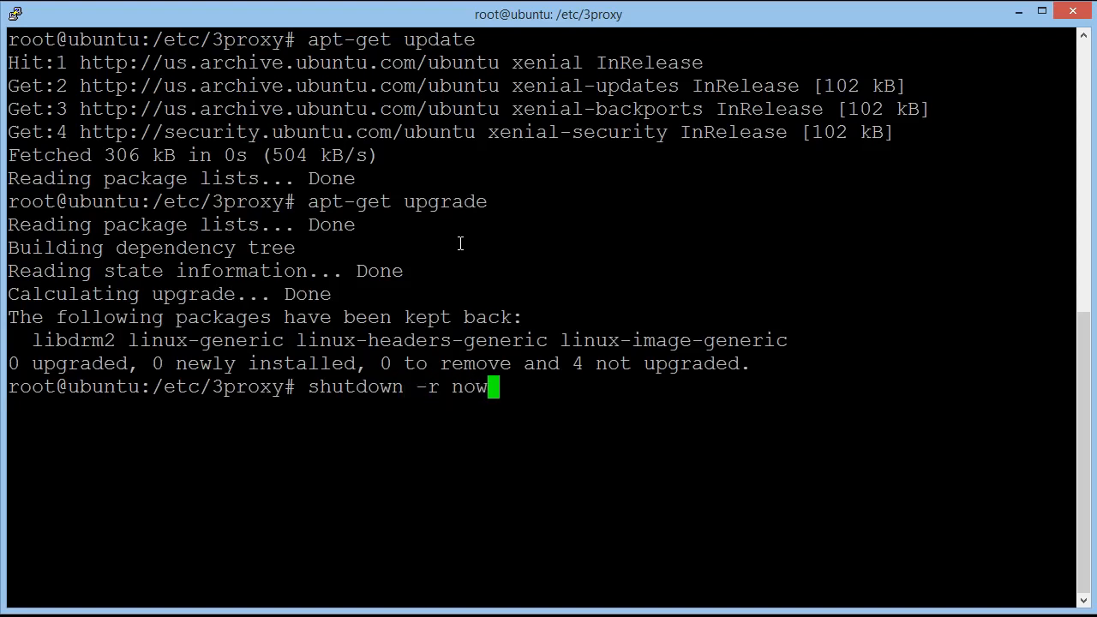
key("Return")
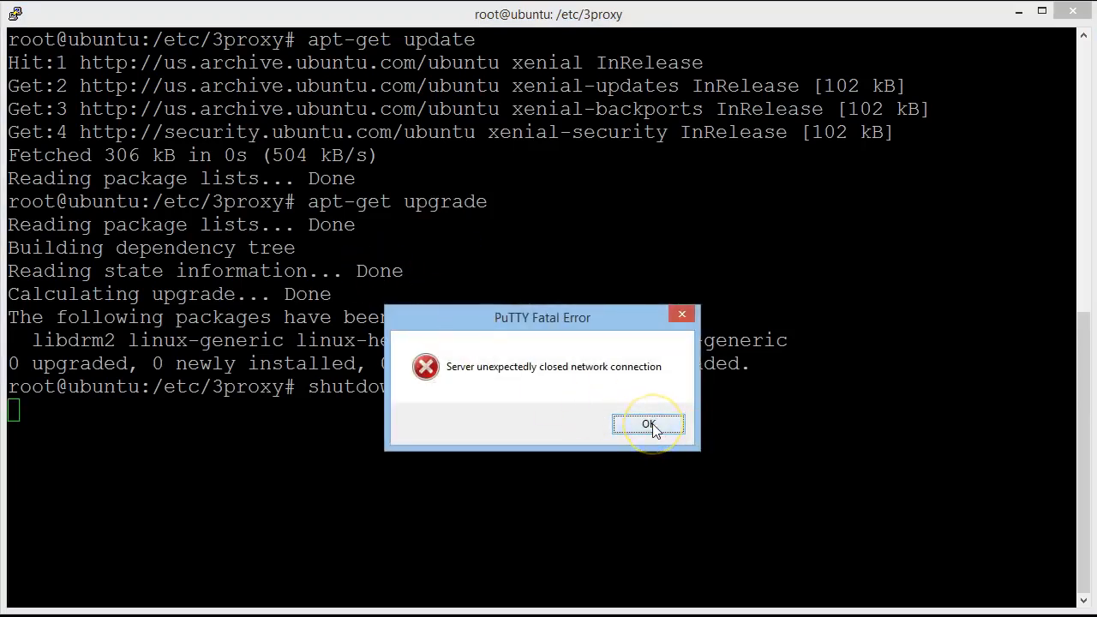
left_click(648, 424)
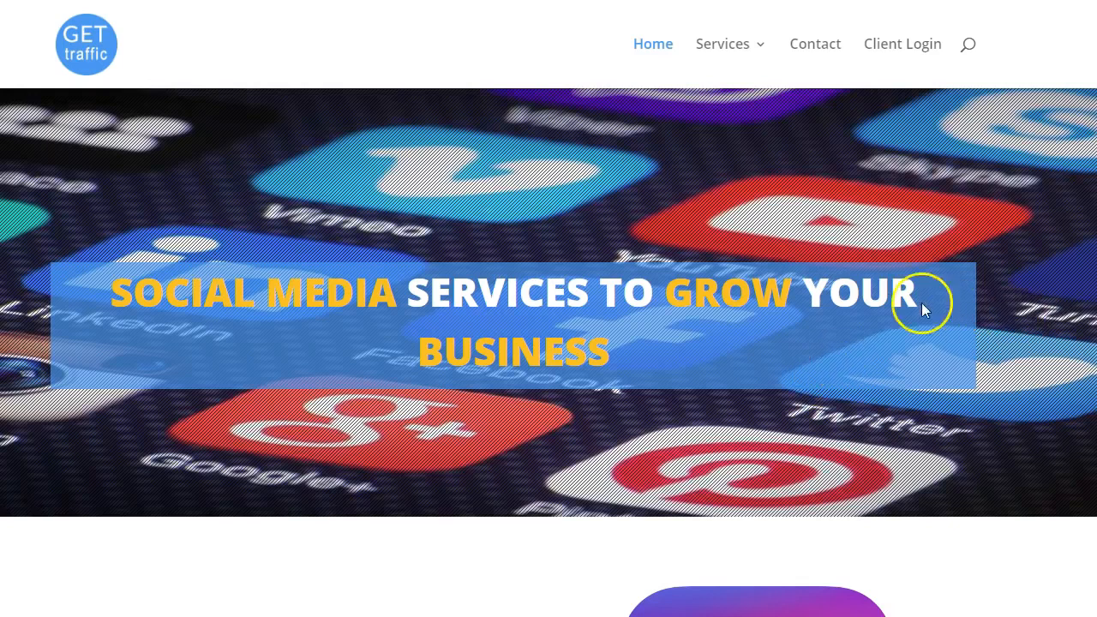
mouse_move(733, 255)
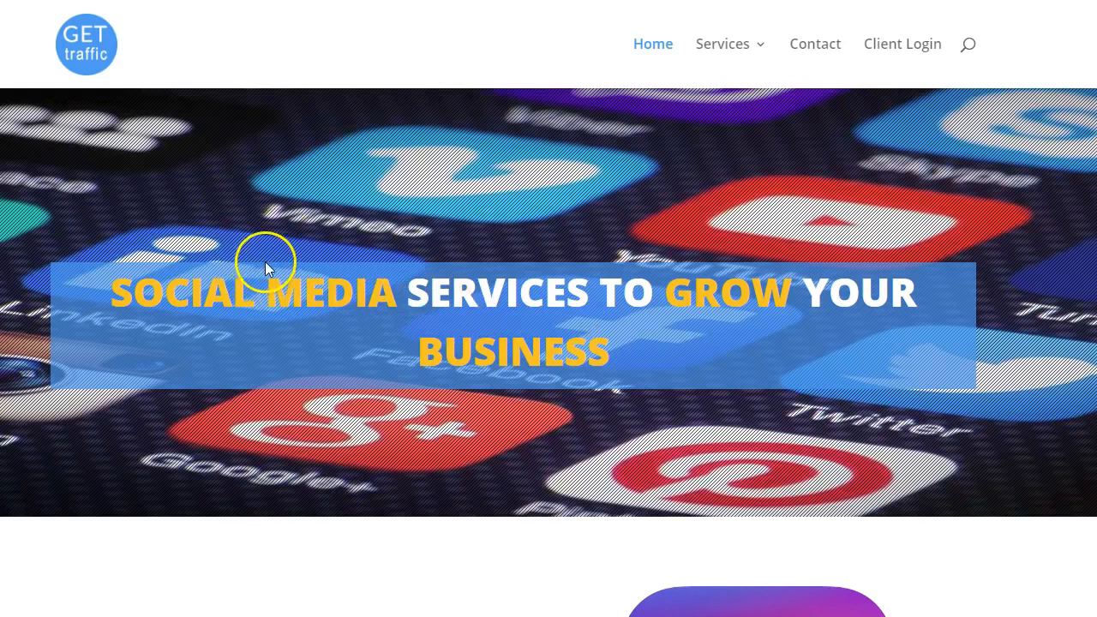
mouse_move(54, 523)
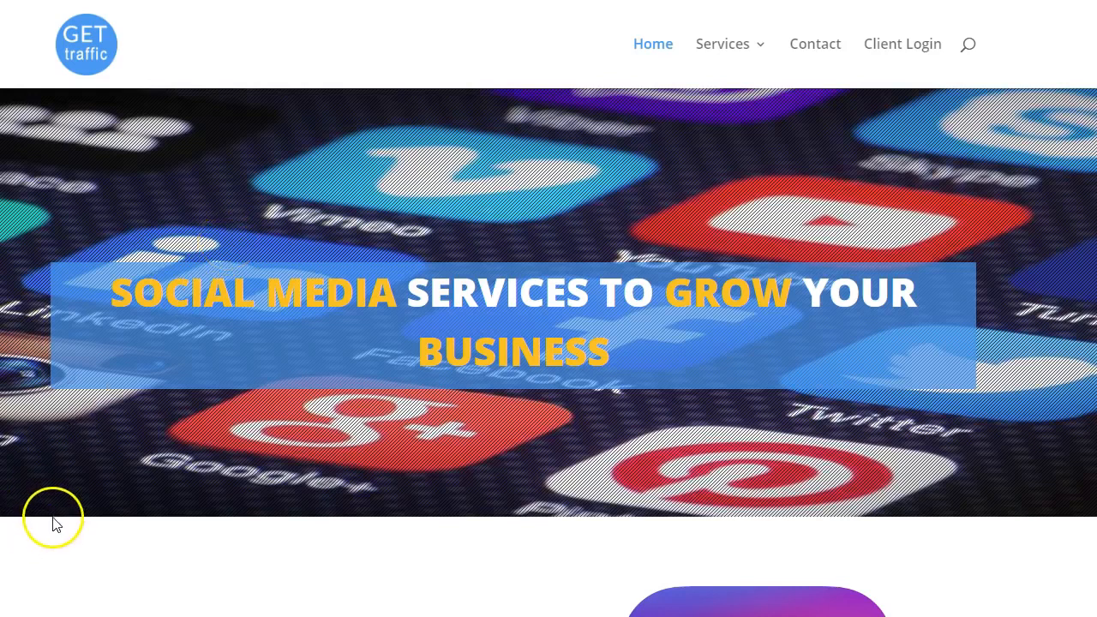